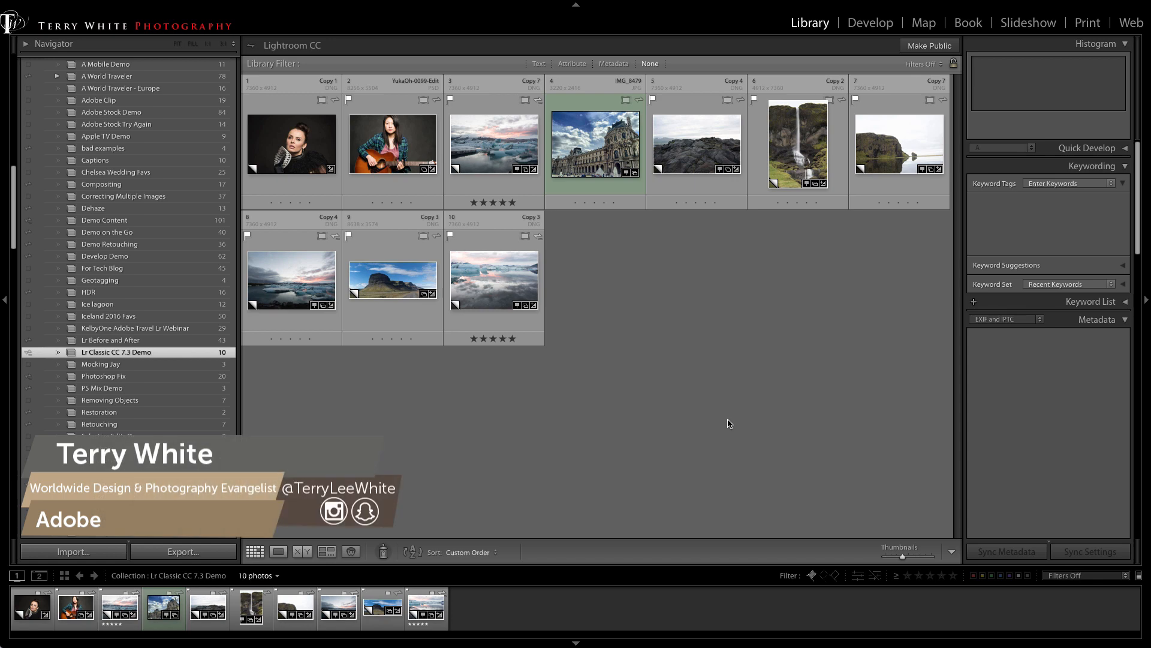
pyautogui.moveTo(723, 428)
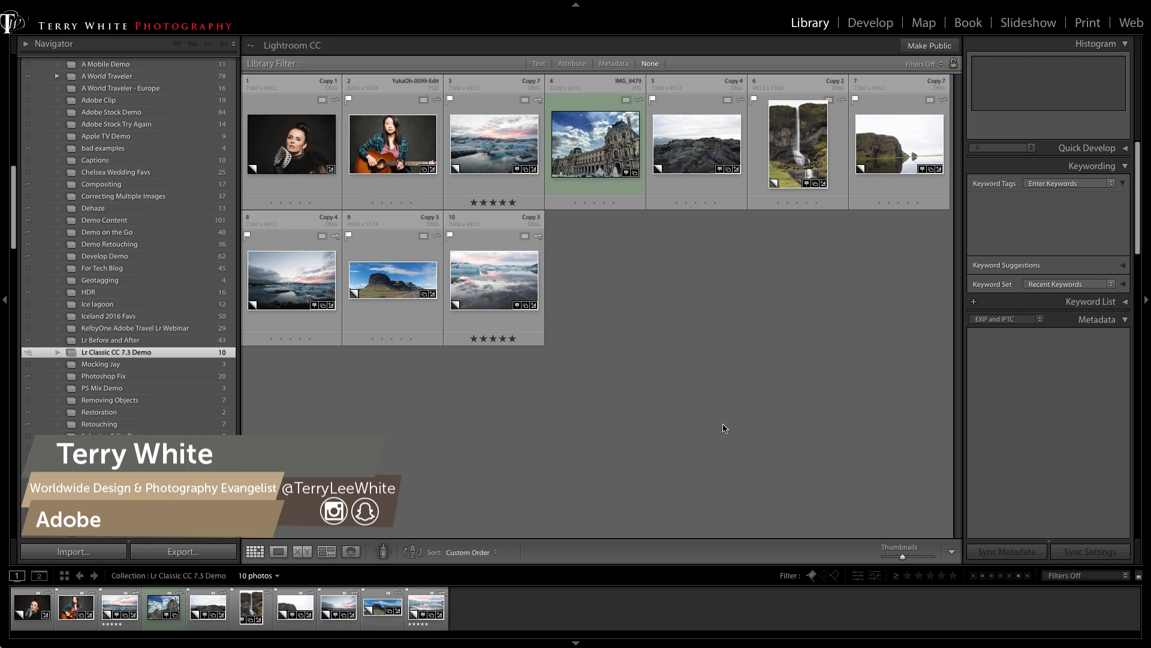
pyautogui.moveTo(691, 414)
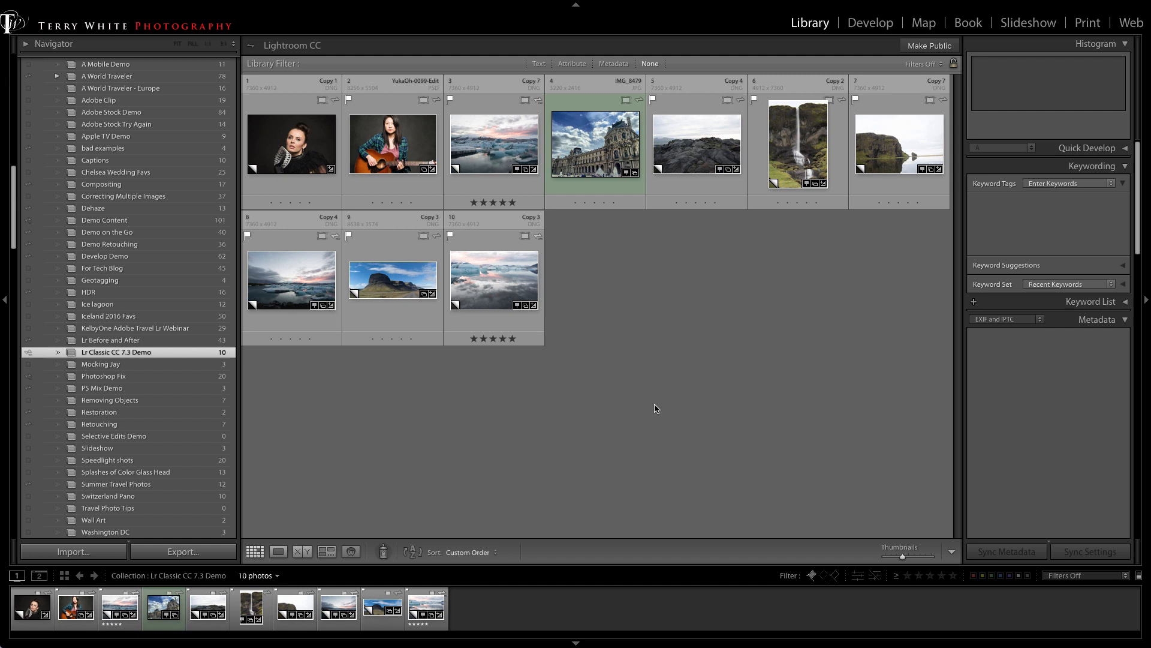
pyautogui.moveTo(655, 408)
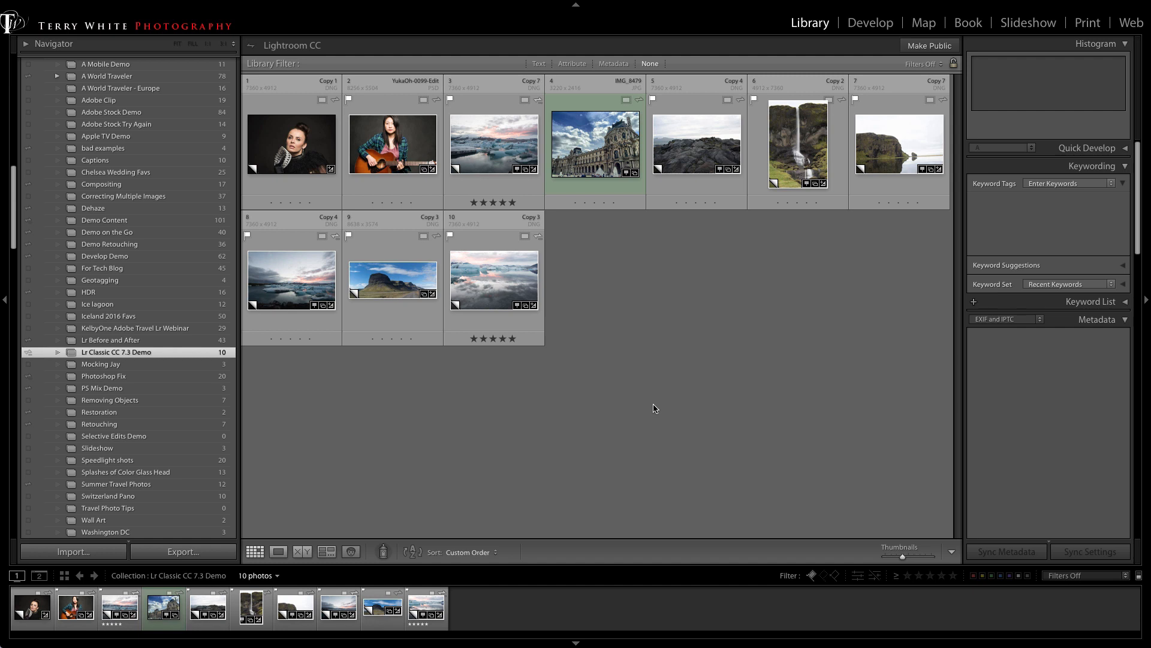
pyautogui.moveTo(587, 323)
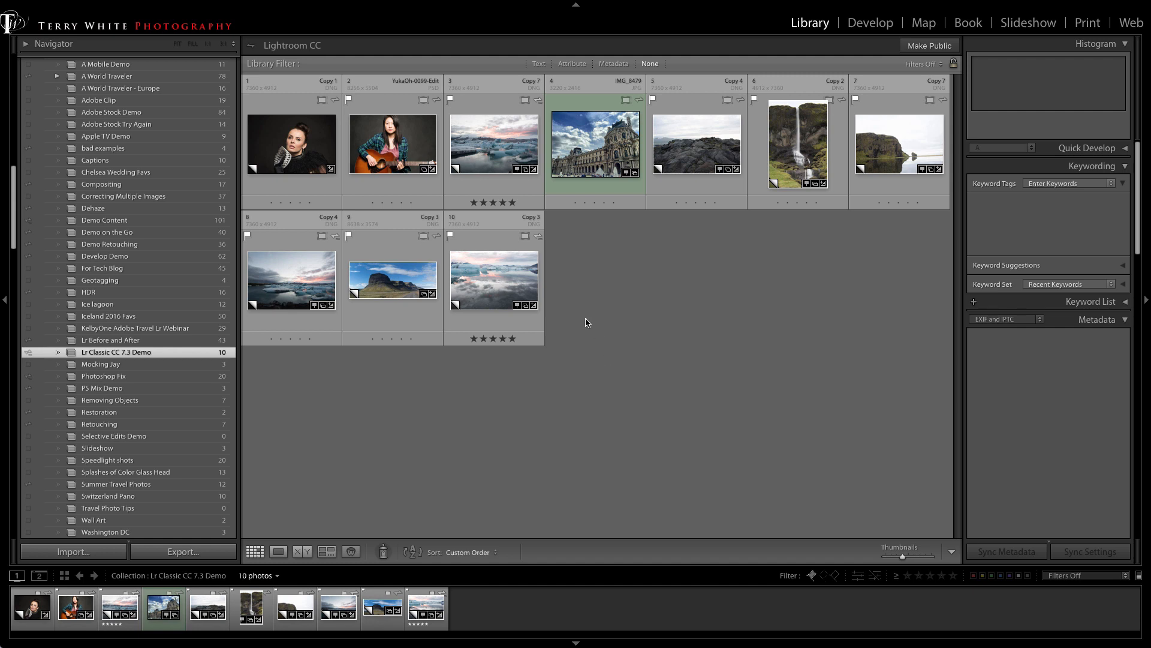
pyautogui.moveTo(492, 164)
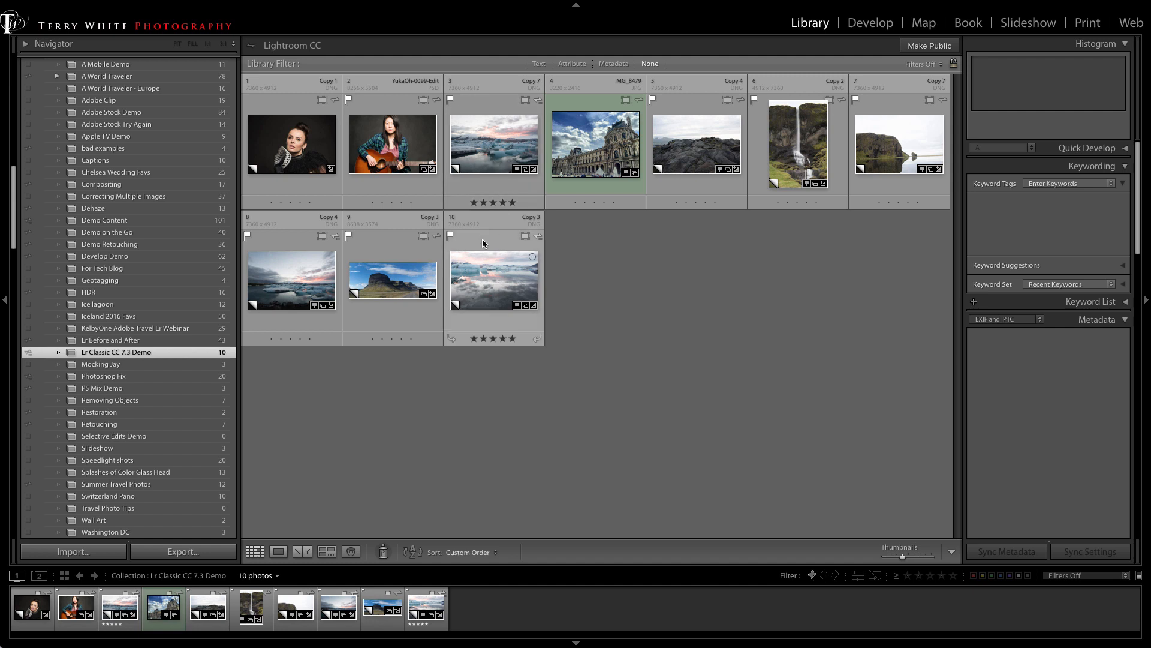
# Select the Iceland-2016-0570 (Copy 7) glacier lagoon thumbnail in the Library grid.
pyautogui.click(493, 144)
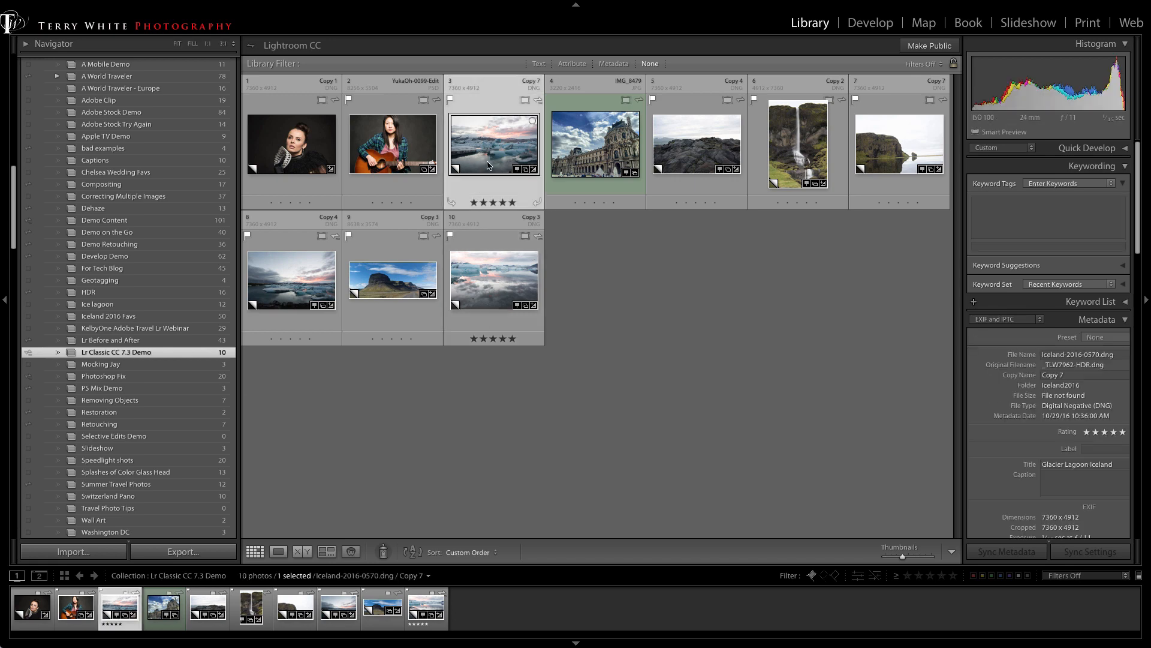
# Move the lagoon photo into Develop, check the Calibration panel, then collapse it.
pyautogui.click(870, 21)
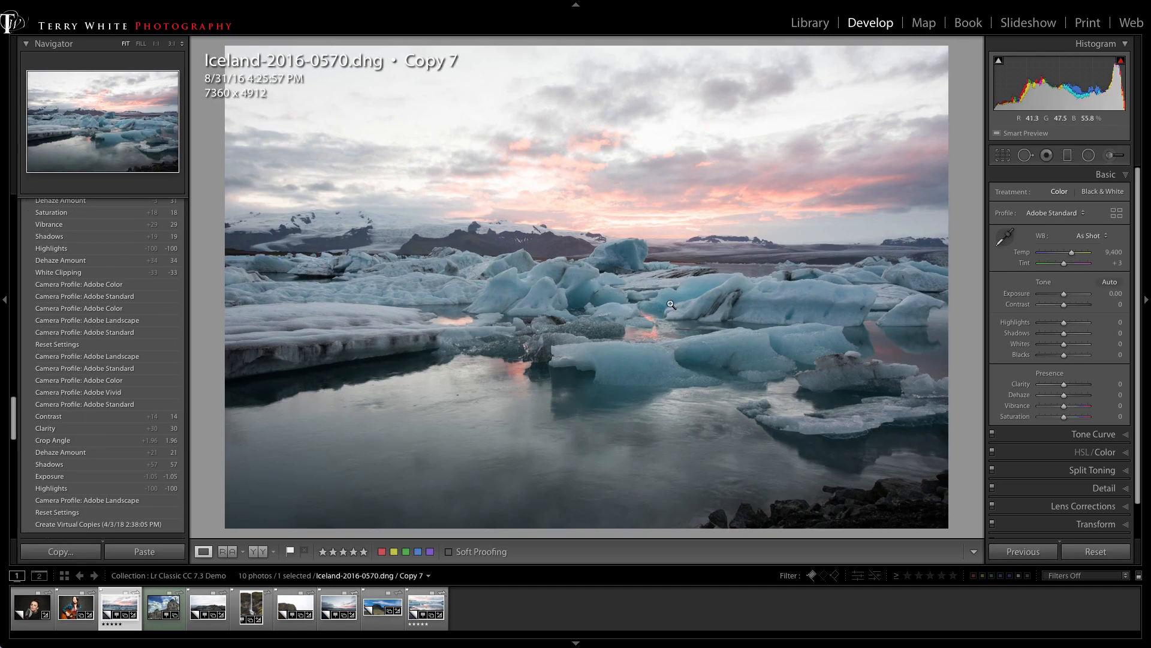
pyautogui.moveTo(737, 317)
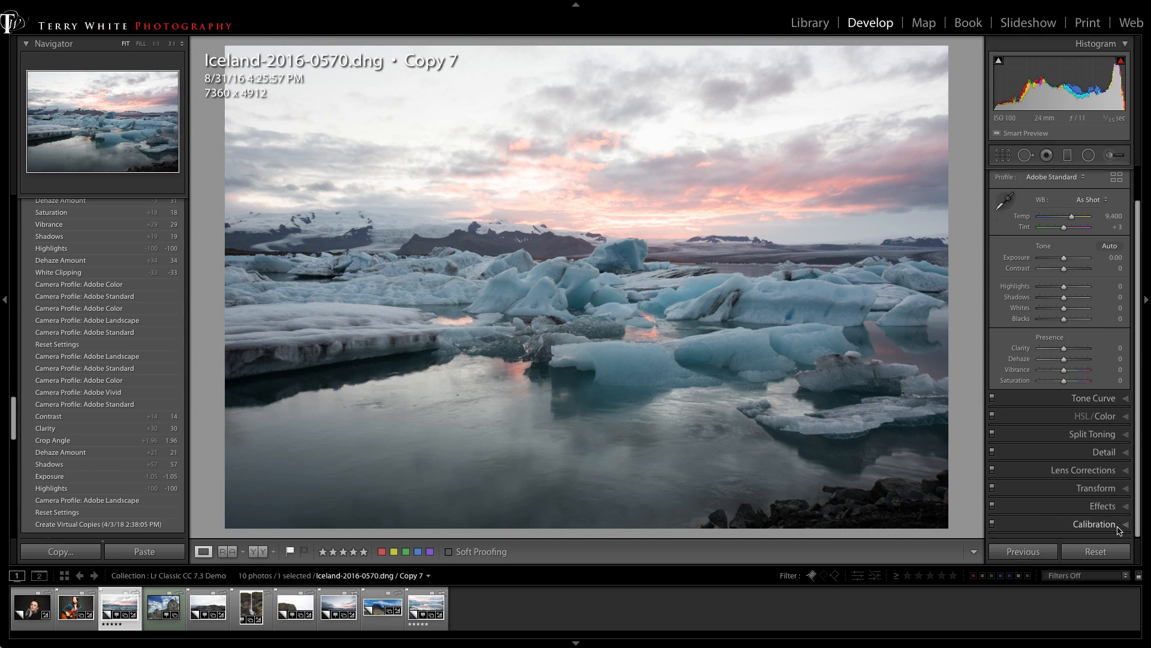
pyautogui.click(1095, 524)
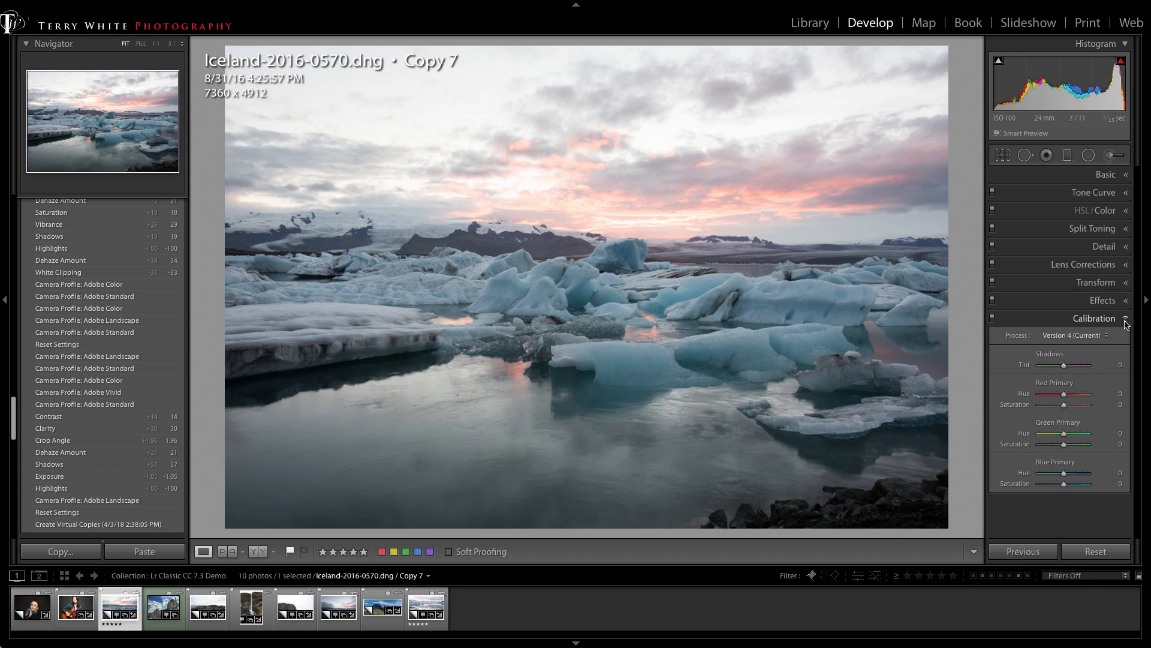
pyautogui.click(1093, 318)
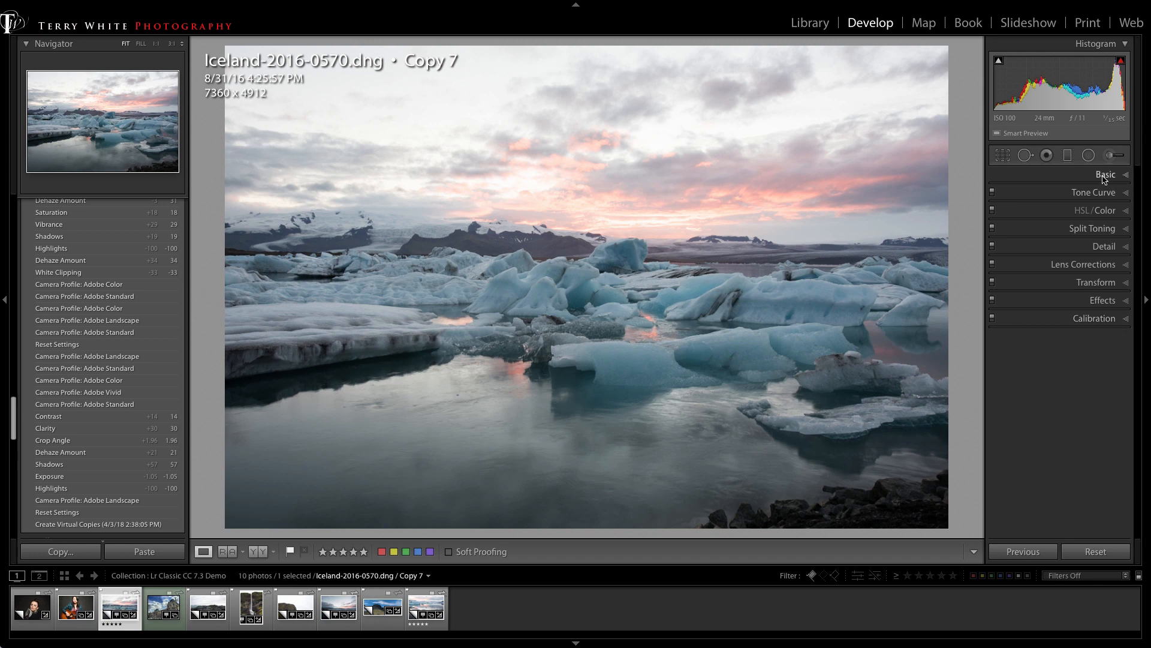
# In the Basic panel, switch the photo's profile from Adobe Standard to Adobe Color.
pyautogui.click(1105, 174)
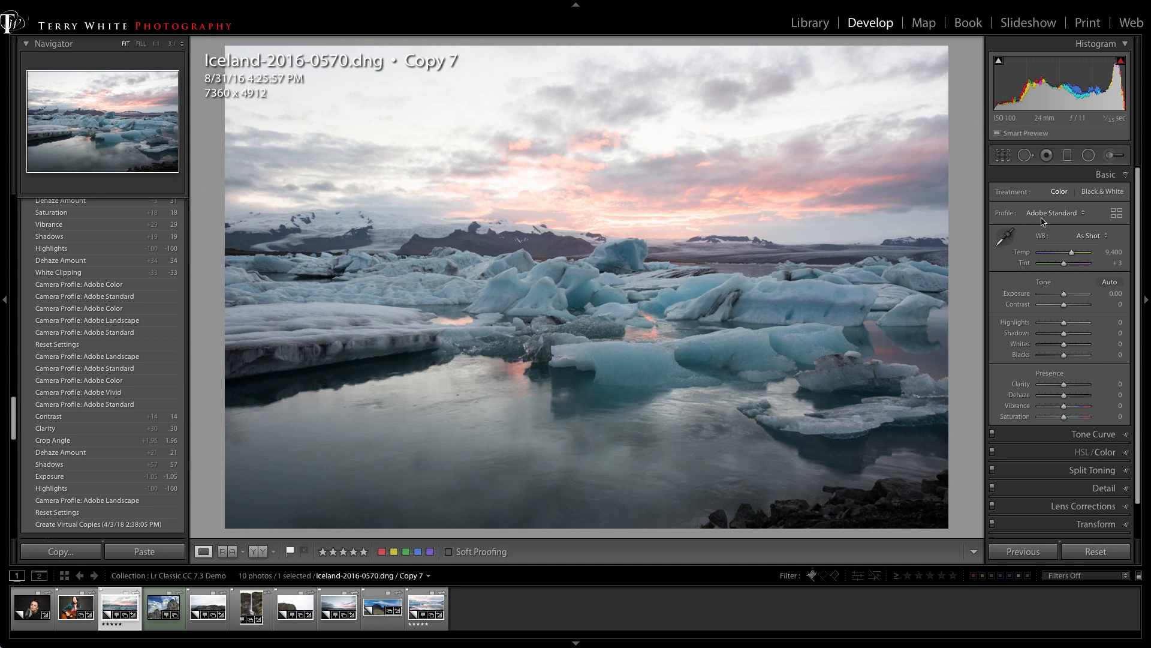
pyautogui.moveTo(1048, 222)
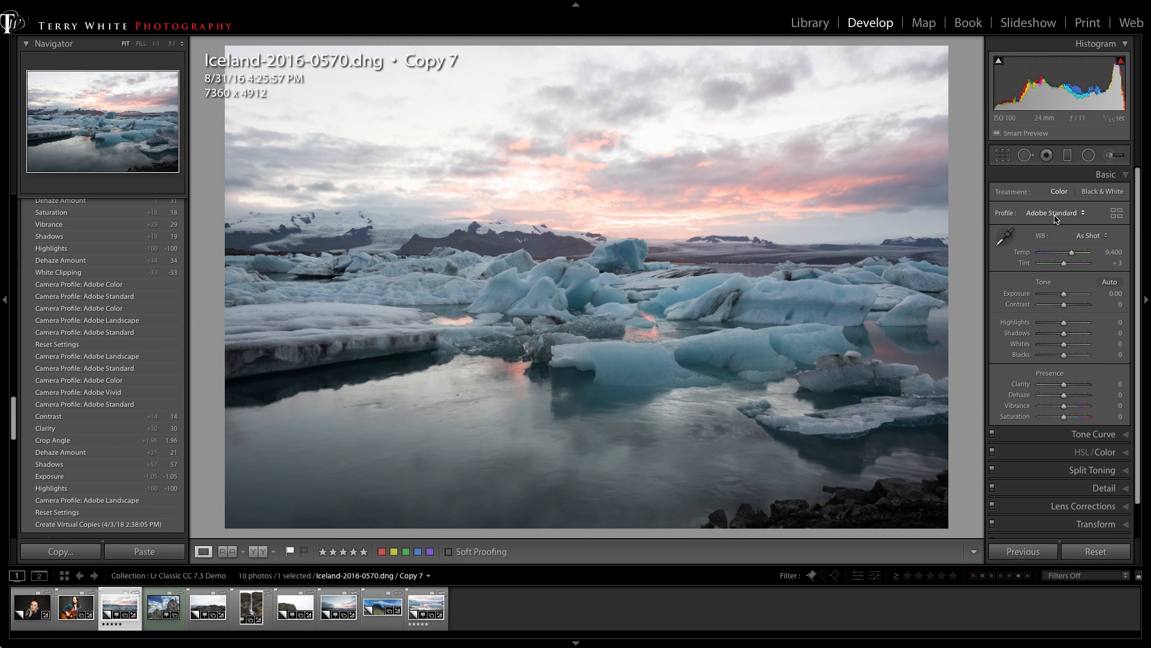
pyautogui.click(1055, 212)
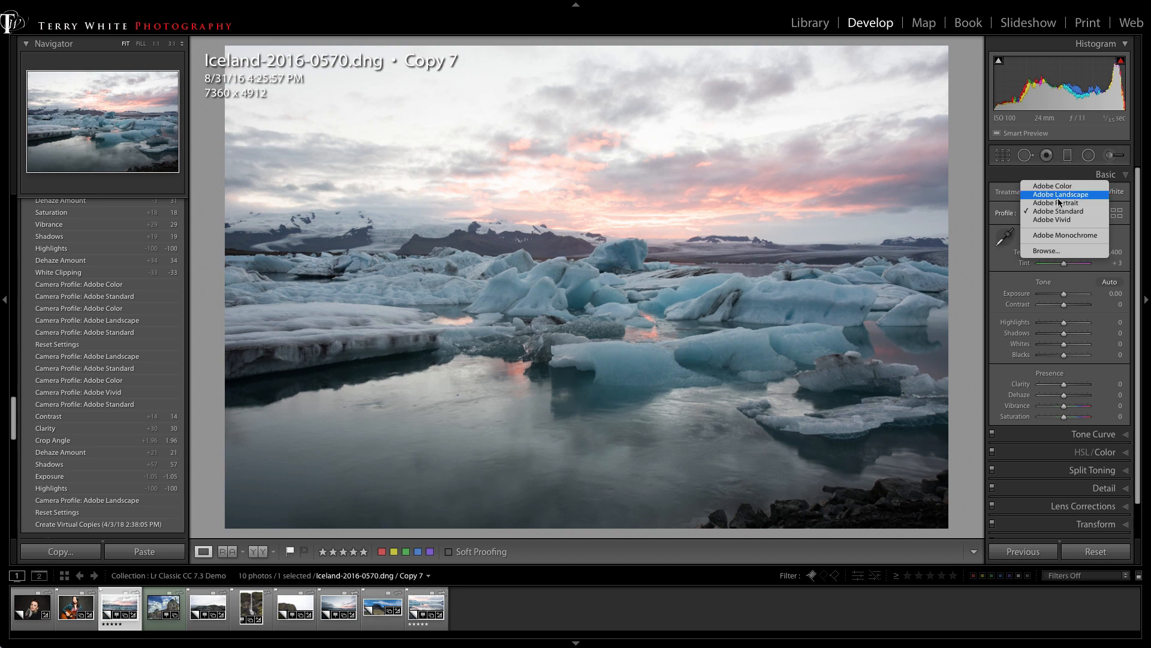
pyautogui.moveTo(1062, 211)
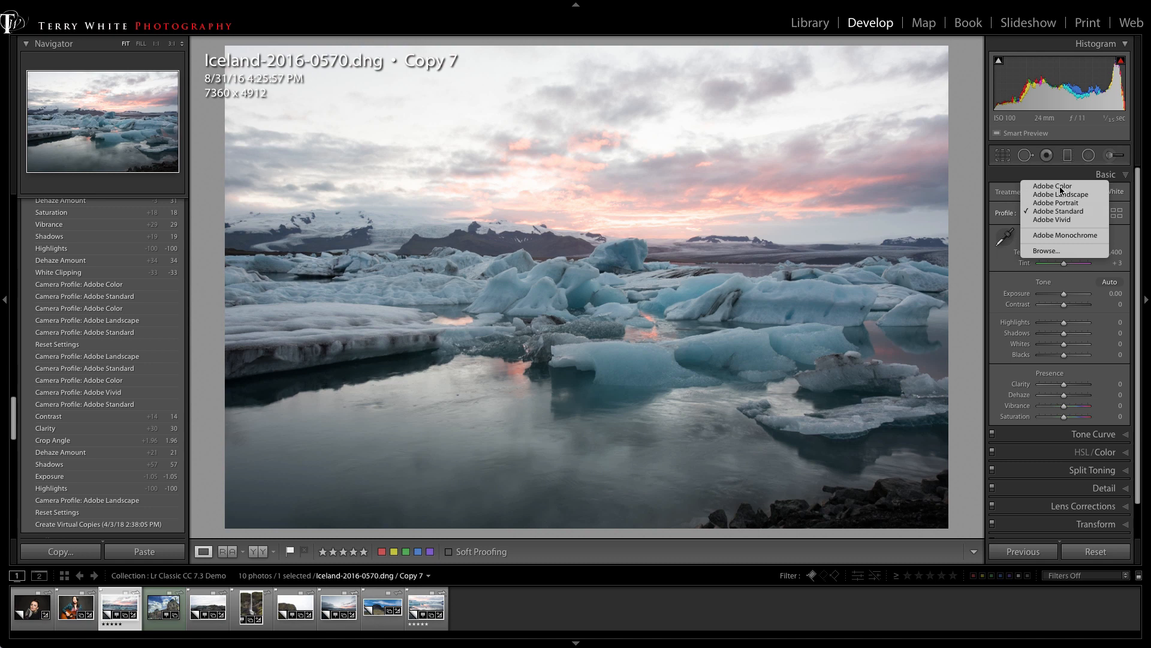
pyautogui.click(1052, 186)
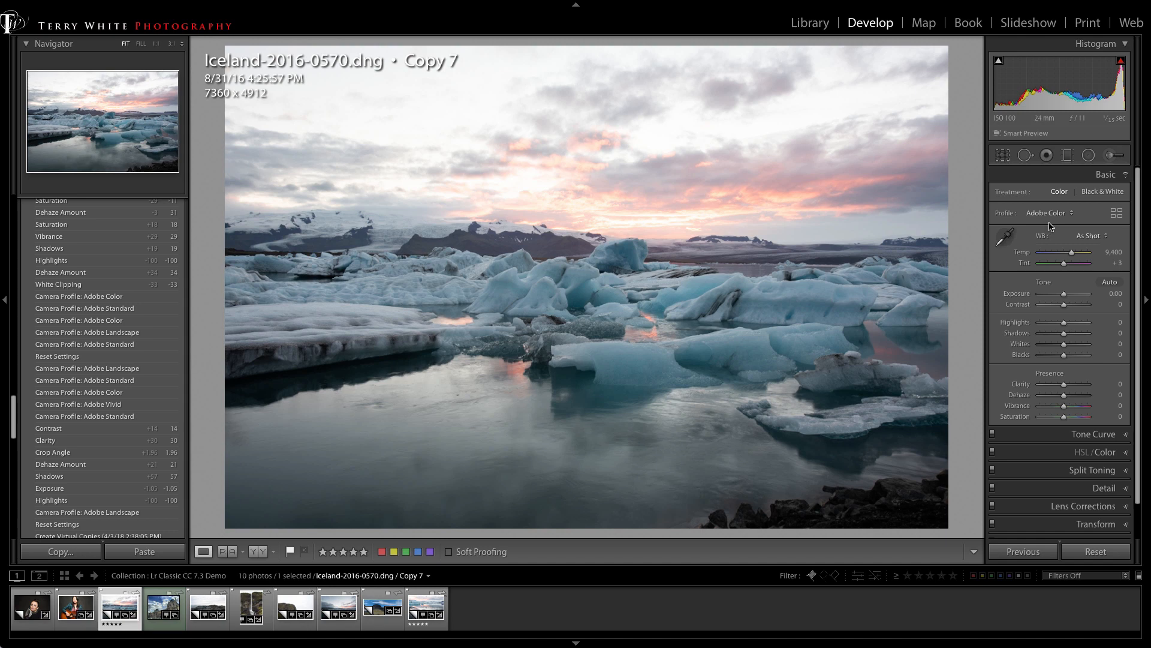
pyautogui.moveTo(1049, 227)
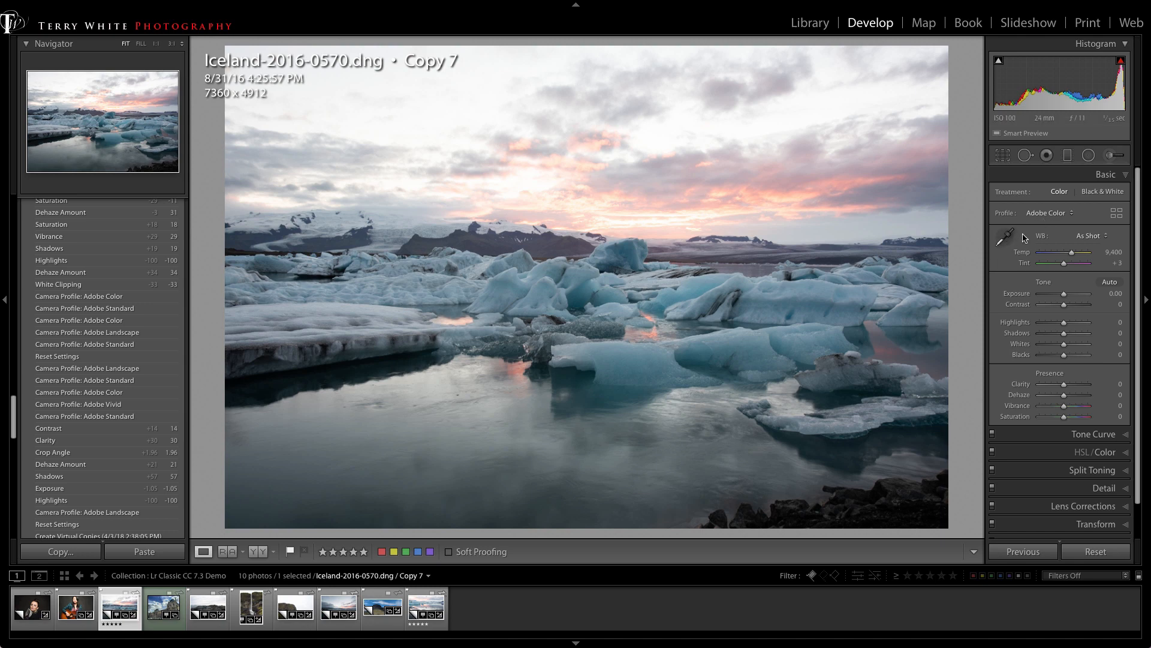
# Change the photo's profile to Adobe Landscape for richer sky and ice colours.
pyautogui.click(1051, 212)
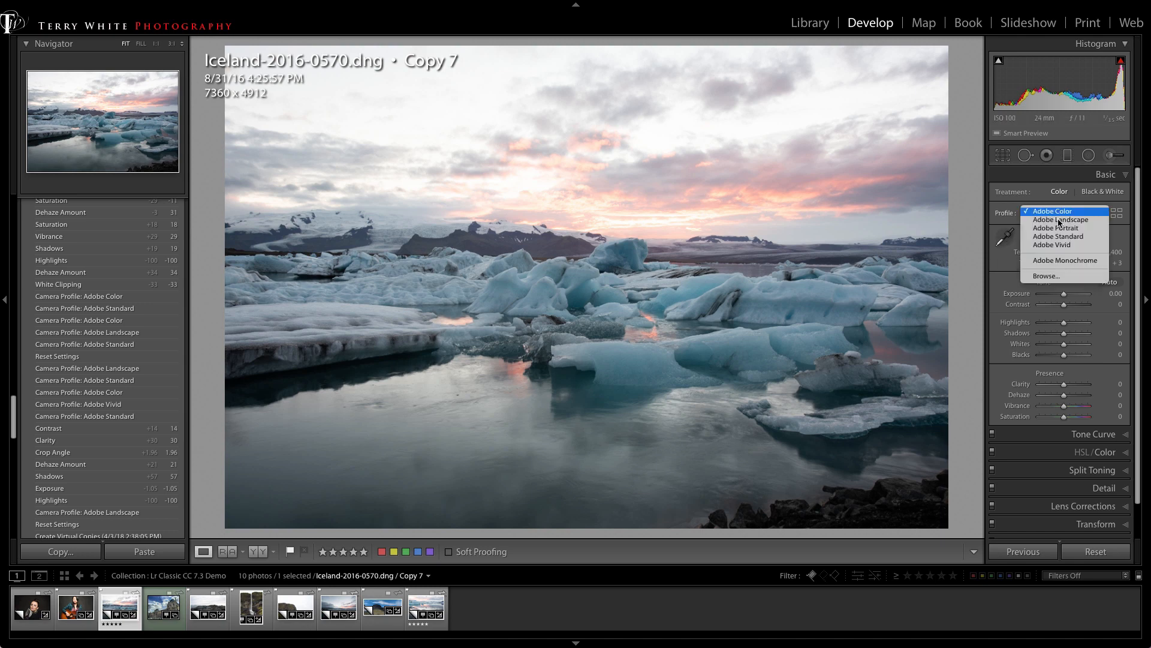
pyautogui.moveTo(1065, 219)
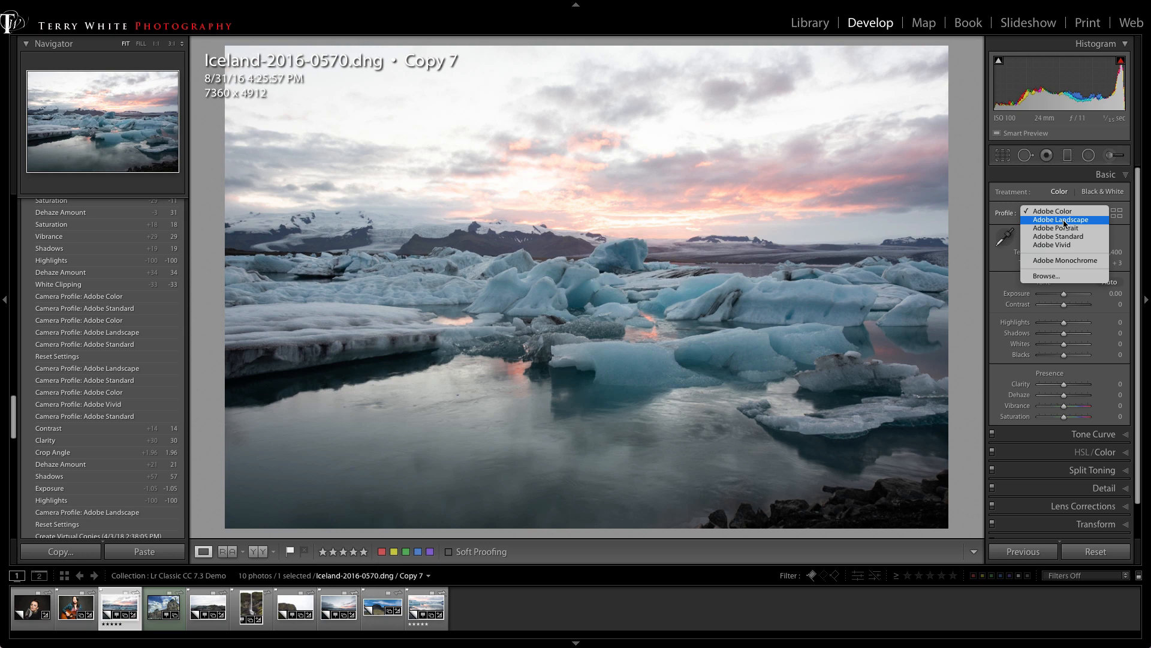
pyautogui.moveTo(1052, 211)
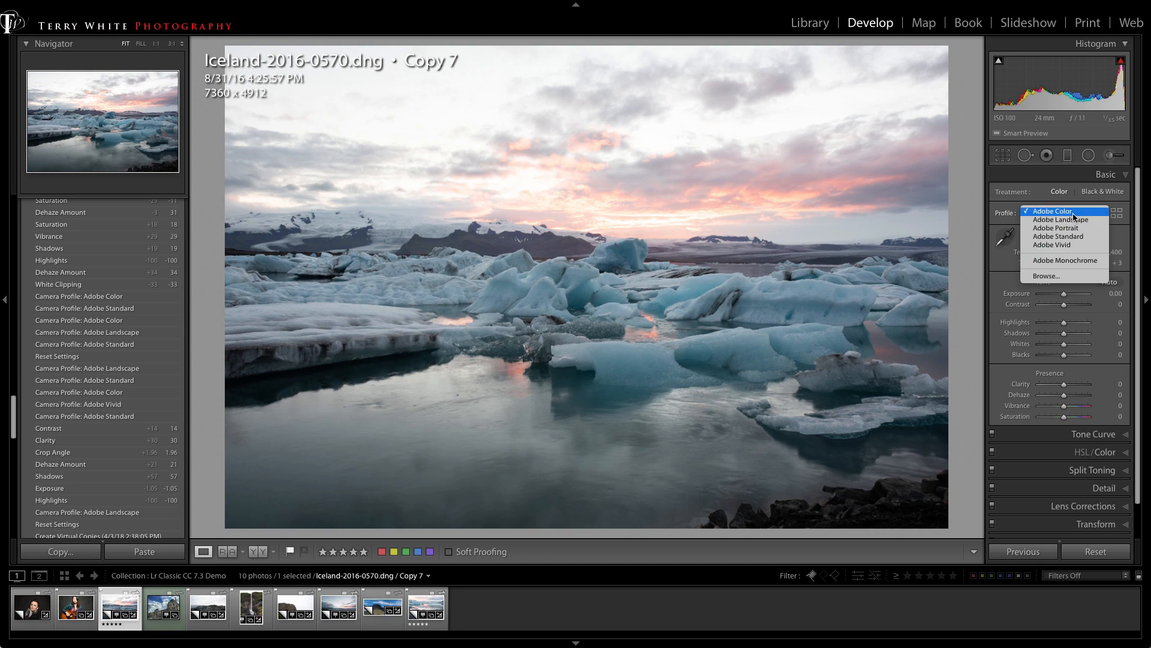
pyautogui.moveTo(1063, 228)
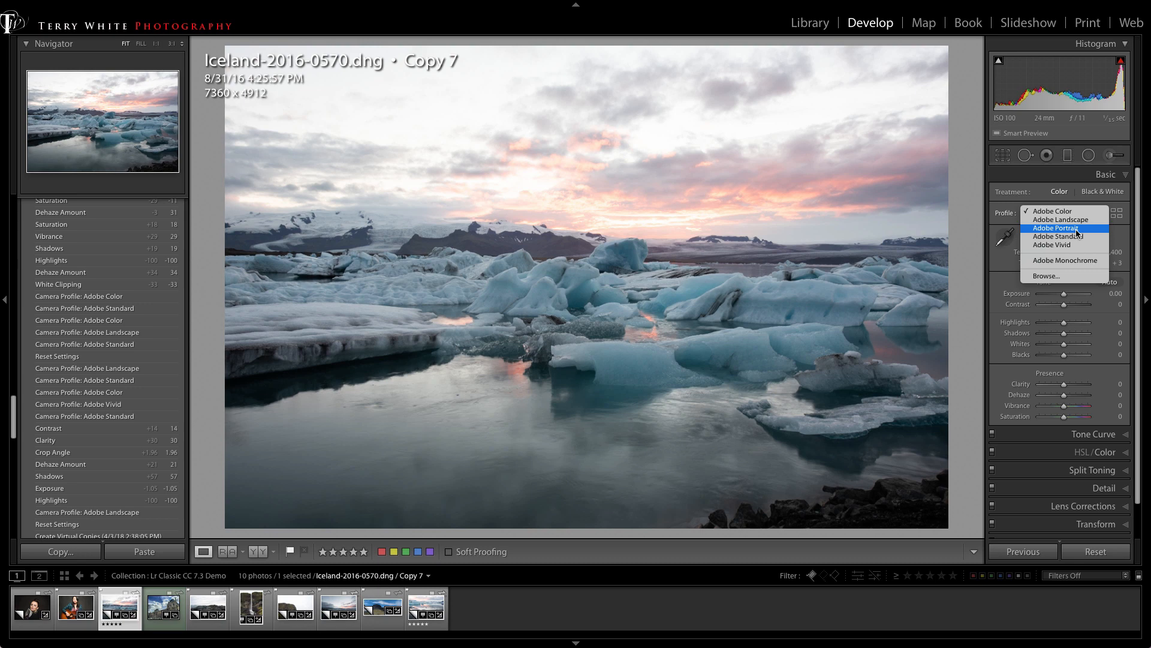
pyautogui.moveTo(1065, 237)
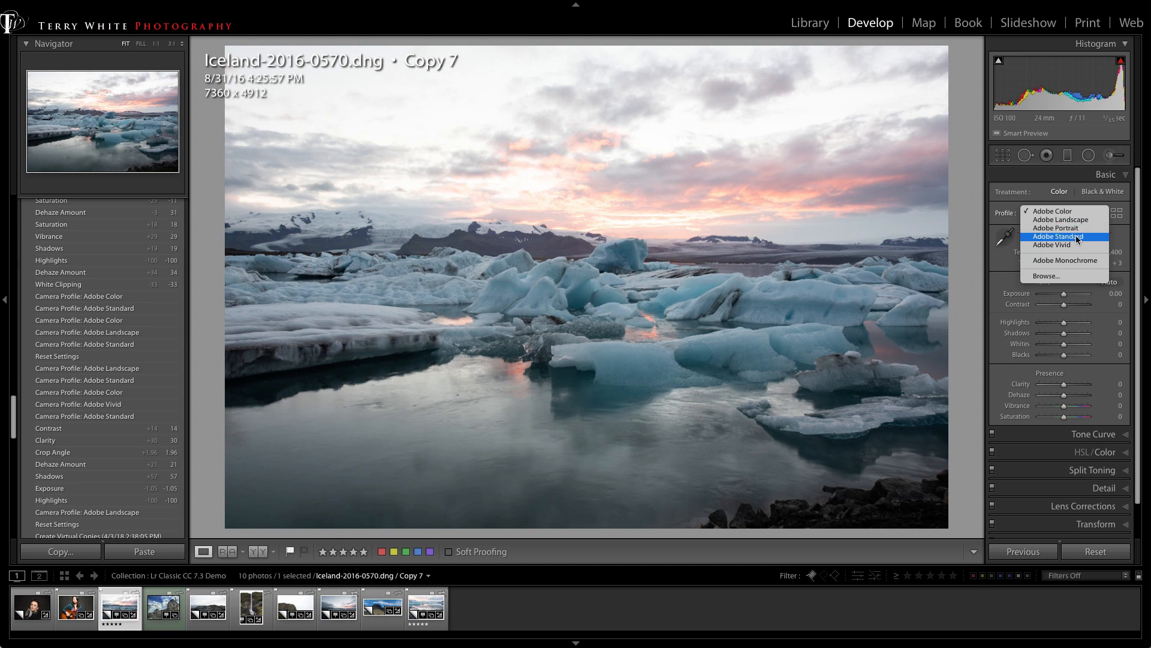
pyautogui.moveTo(1064, 245)
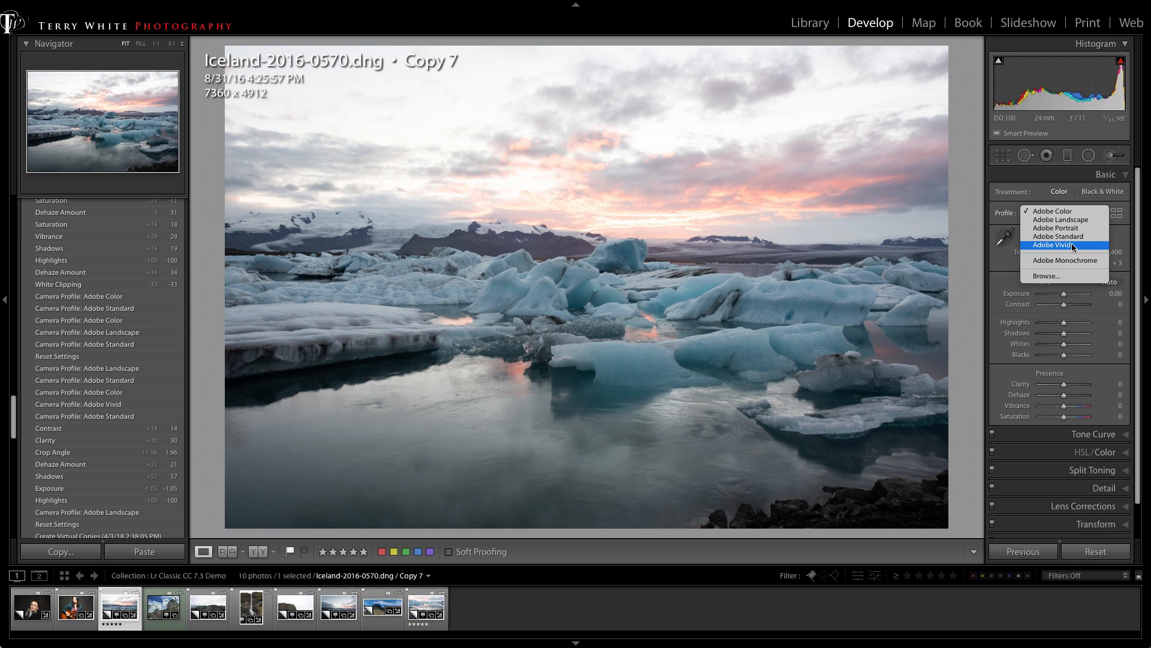
pyautogui.moveTo(1064, 219)
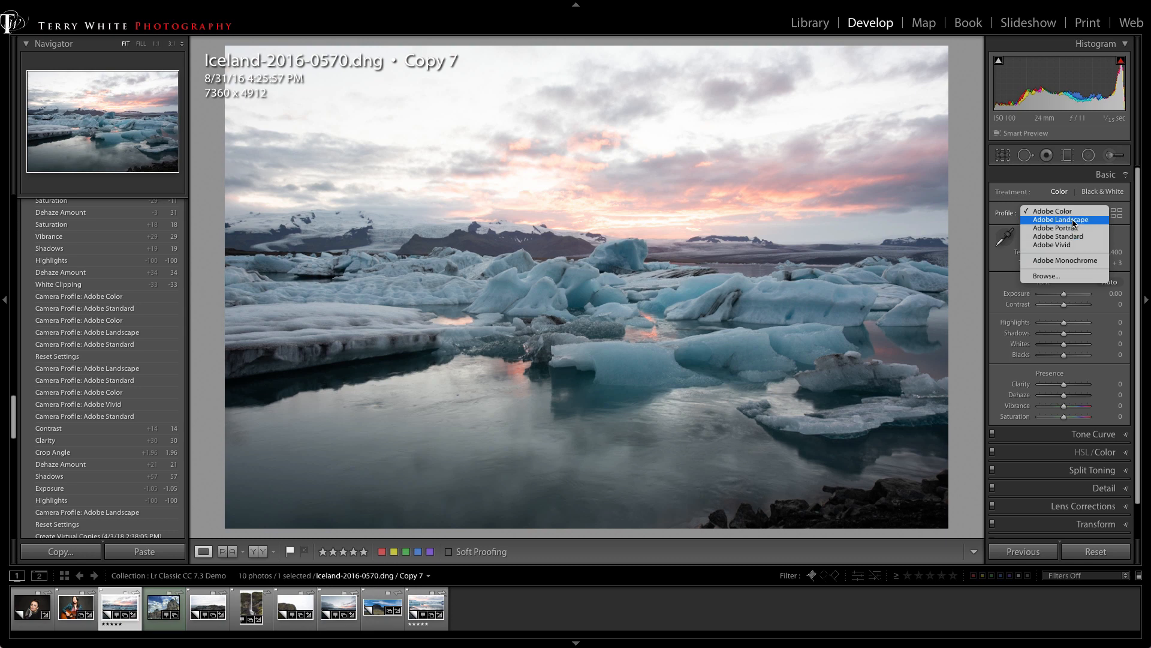
pyautogui.click(1058, 219)
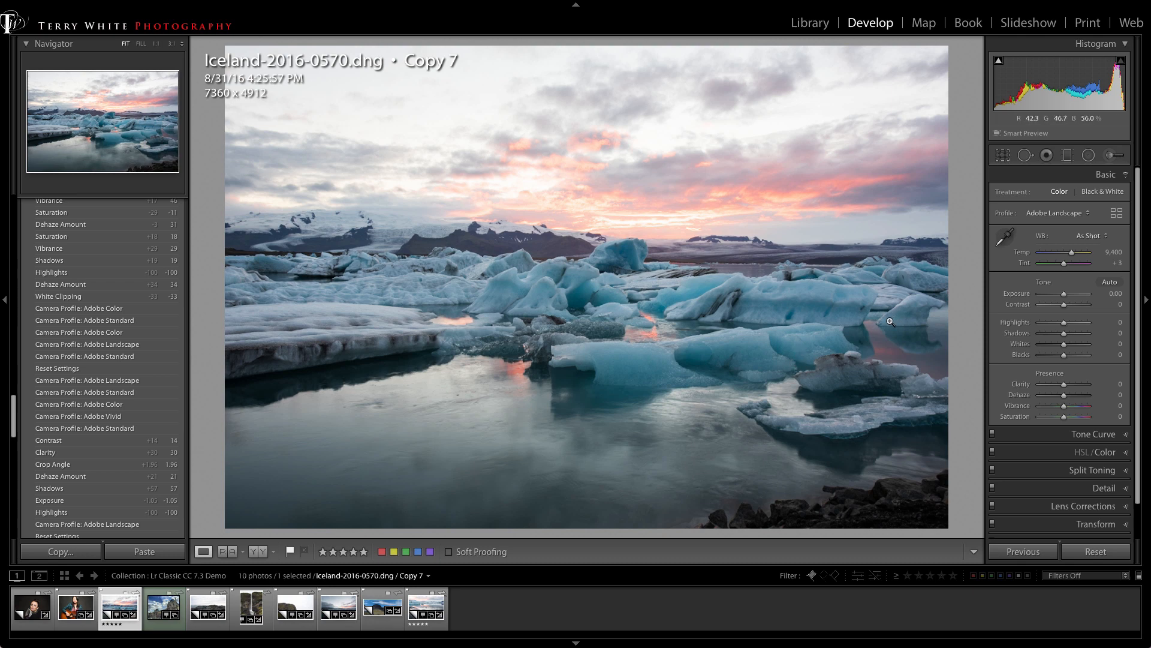
pyautogui.moveTo(384, 381)
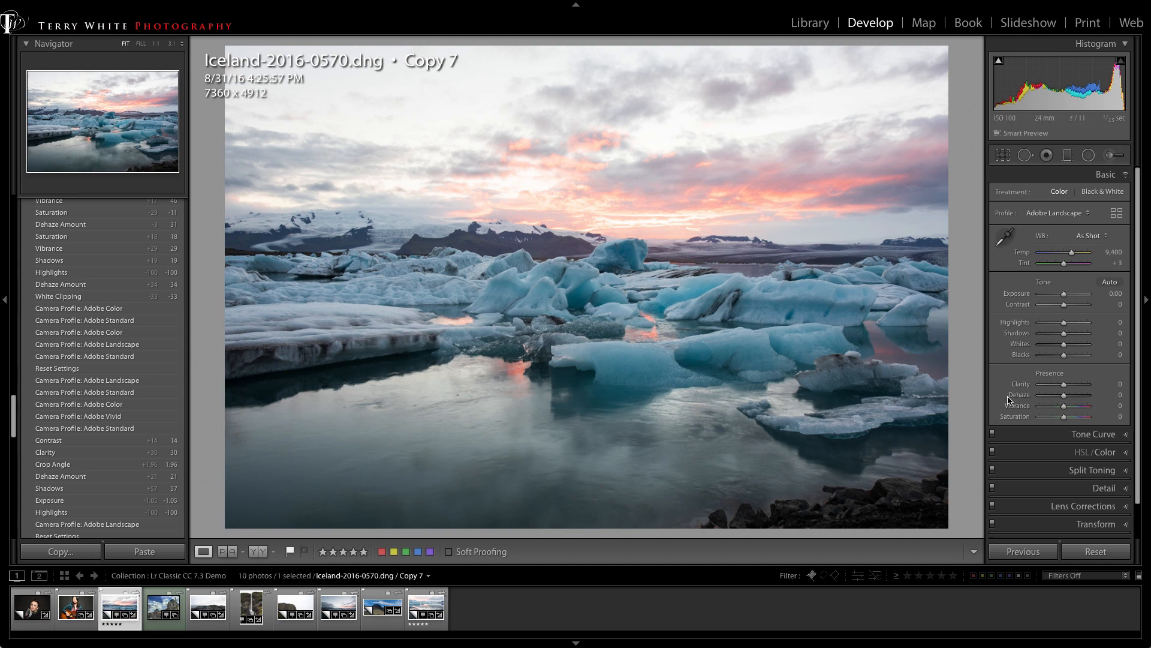
pyautogui.moveTo(1024, 364)
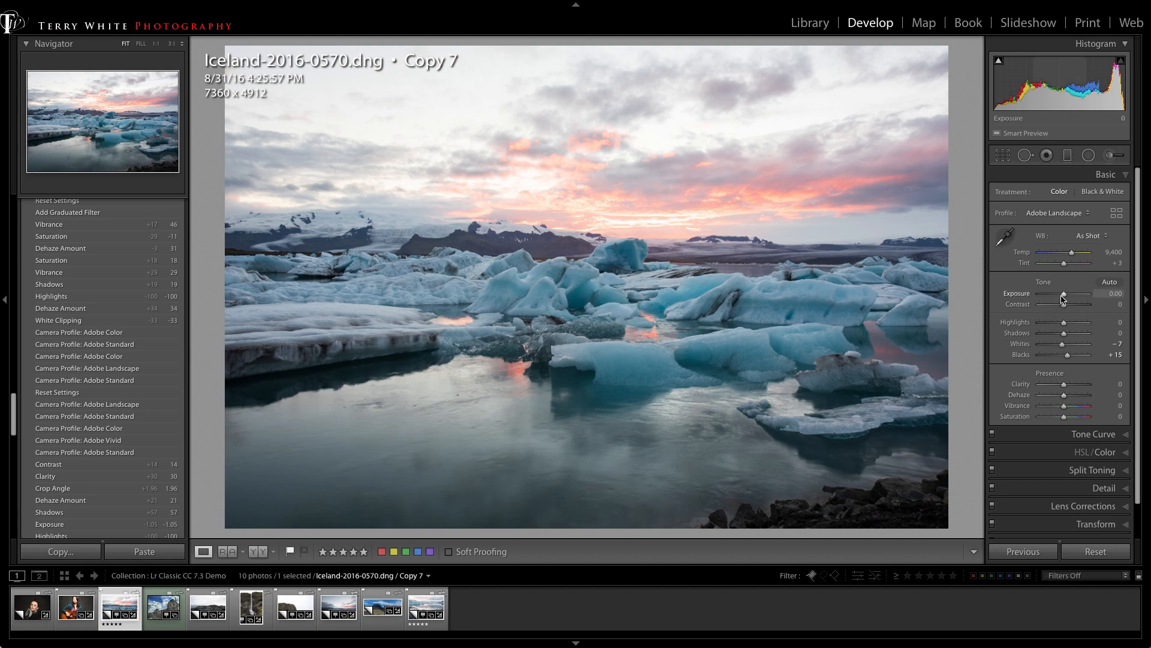
# Nudge Exposure down and back, then settle Dehaze at +14.
pyautogui.moveTo(1076, 299); pyautogui.dragTo(1062, 298)
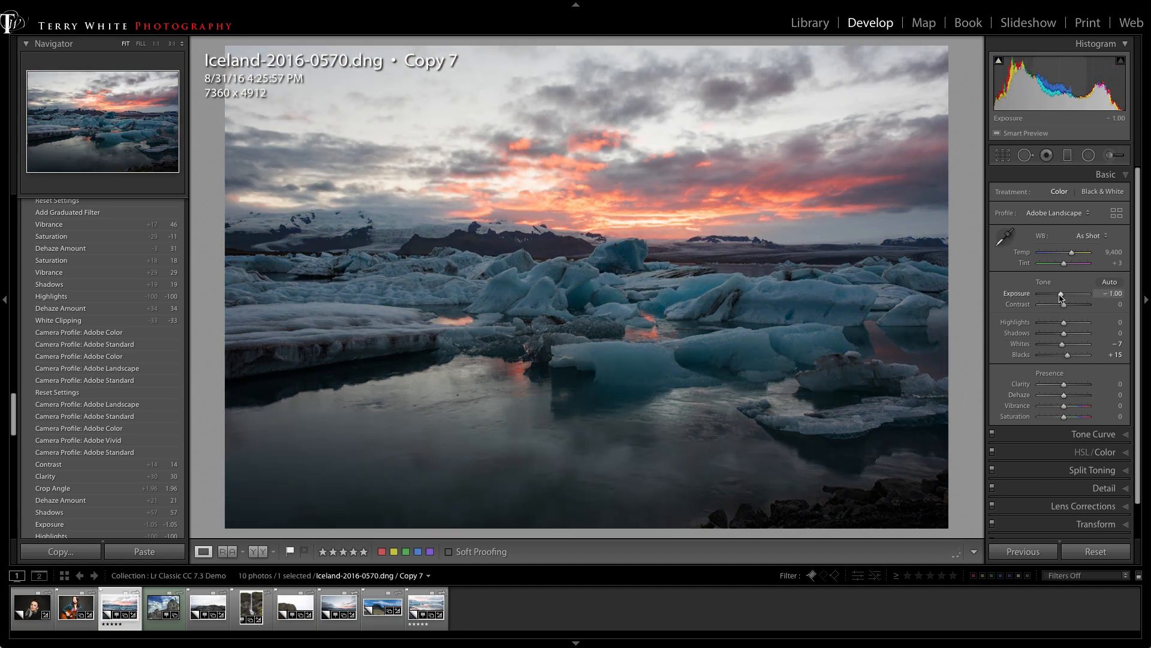
pyautogui.moveTo(1057, 294); pyautogui.dragTo(1072, 294)
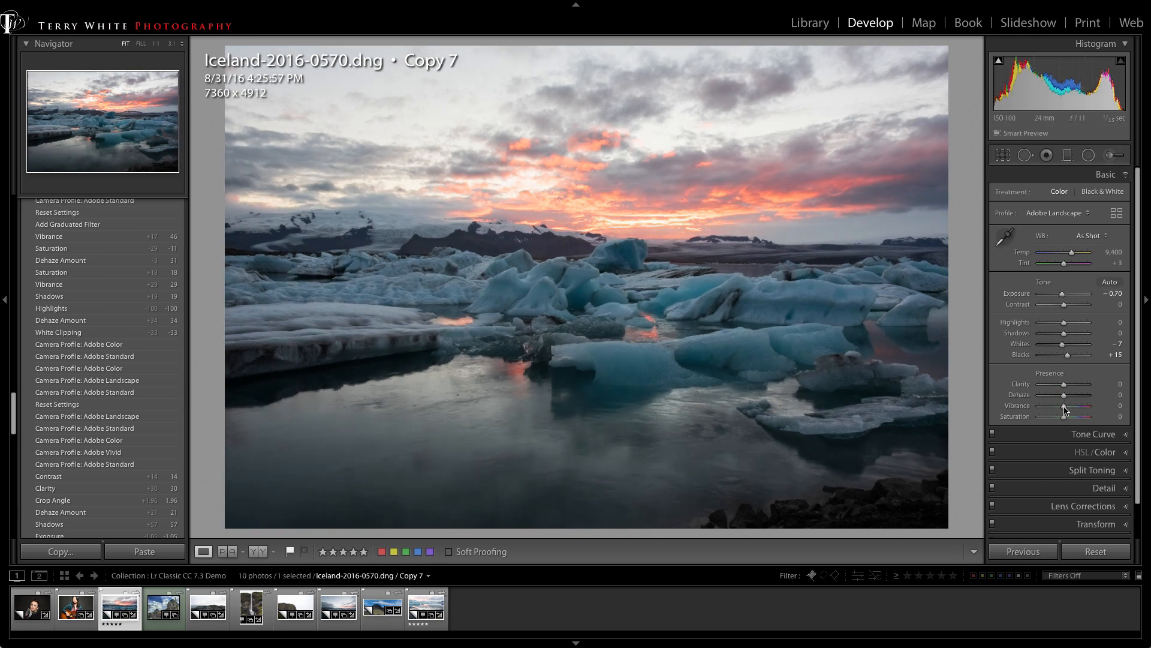
pyautogui.moveTo(1061, 395); pyautogui.dragTo(1072, 395)
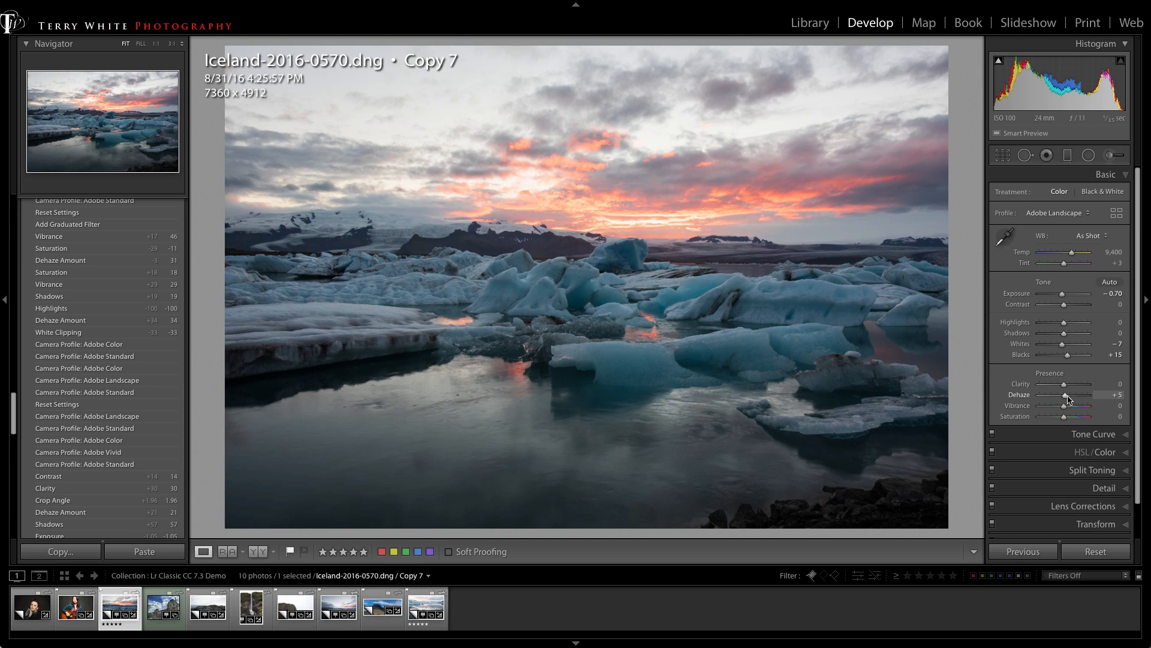
pyautogui.moveTo(1065, 397); pyautogui.dragTo(1083, 397)
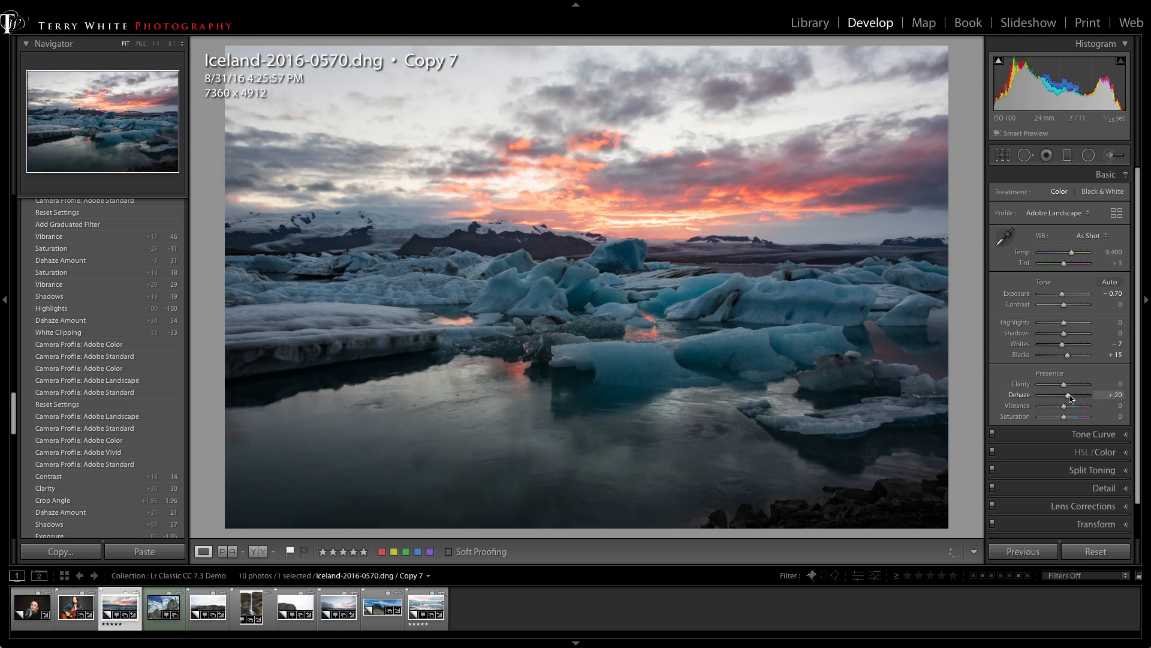
pyautogui.moveTo(1079, 394); pyautogui.dragTo(1069, 394)
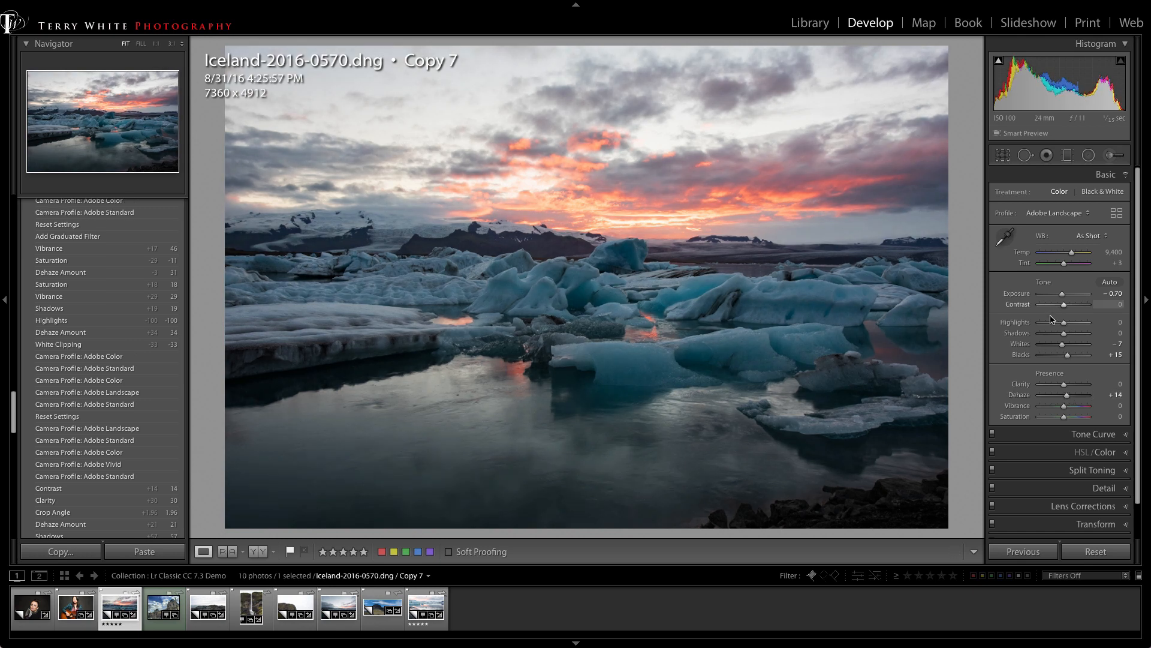
# Set Highlights to −75, Shadows to +22 and Clarity to +12.
pyautogui.moveTo(1083, 321); pyautogui.dragTo(1062, 321)
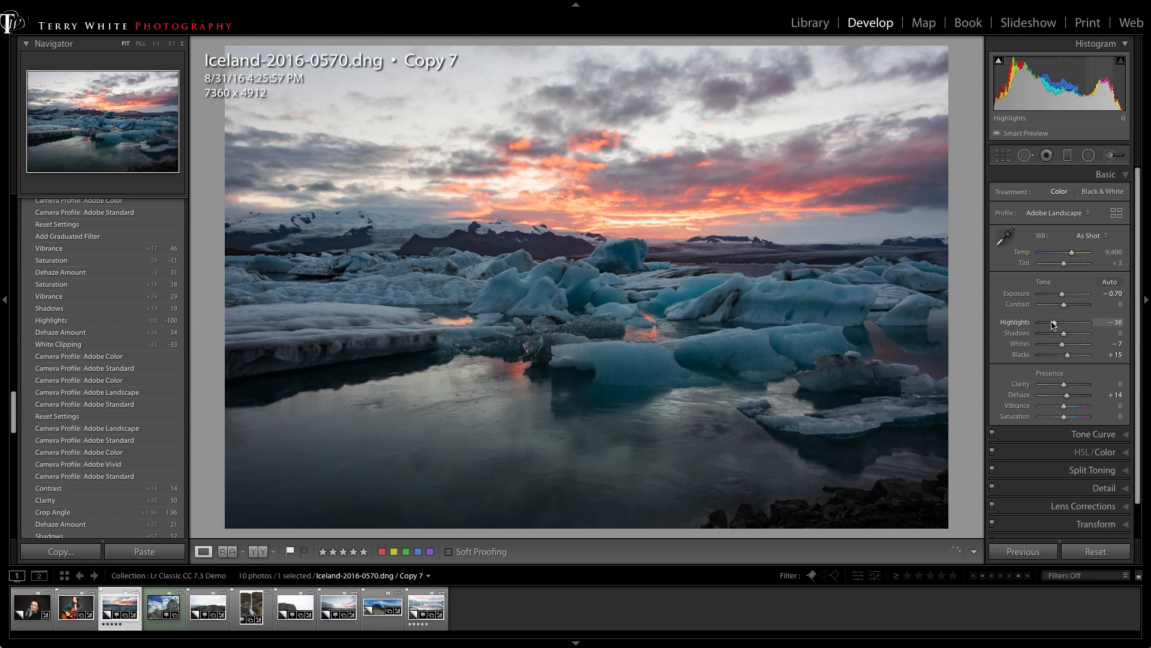
pyautogui.moveTo(1072, 321); pyautogui.dragTo(1058, 321)
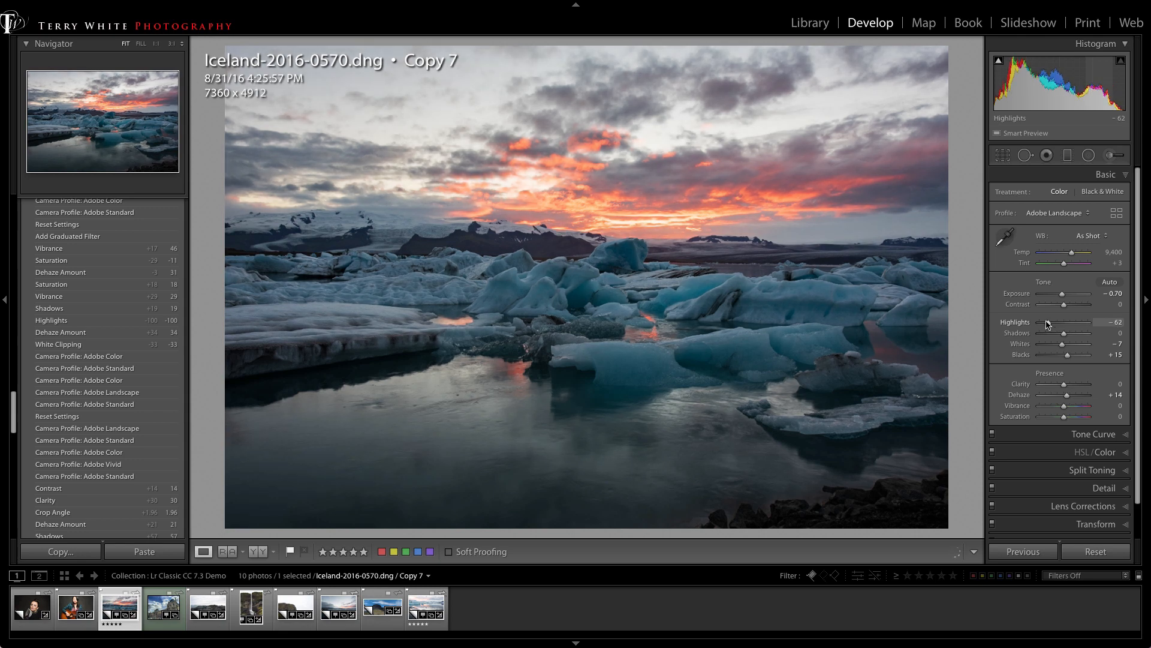
pyautogui.moveTo(1050, 332); pyautogui.dragTo(1086, 332)
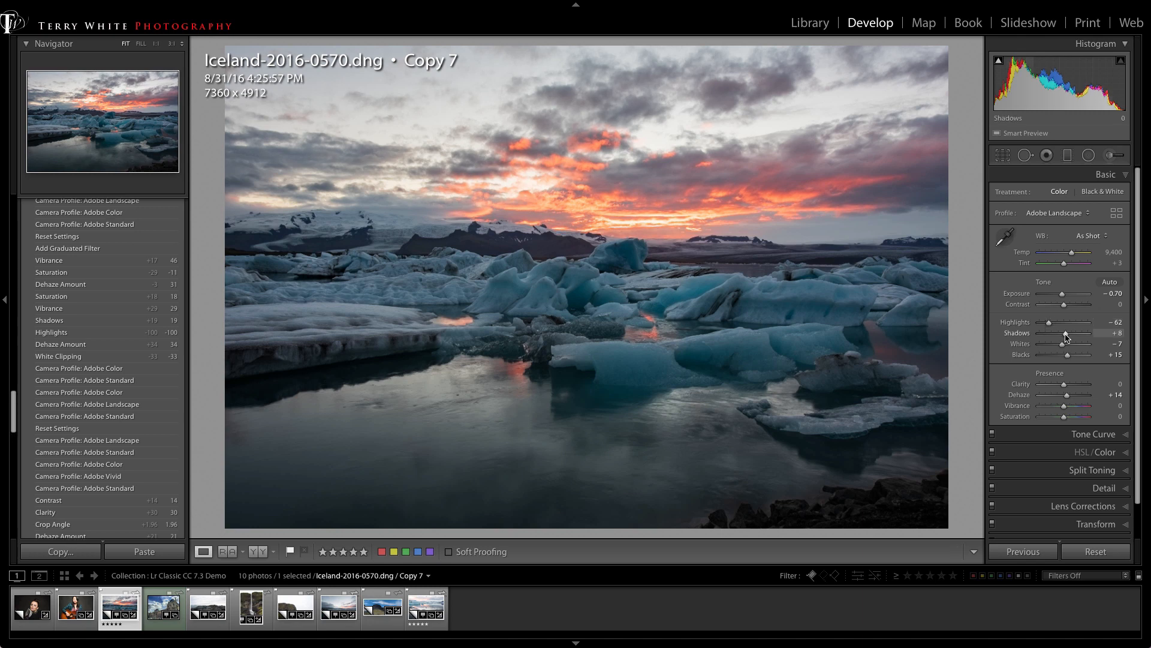
pyautogui.moveTo(1061, 336); pyautogui.dragTo(1072, 336)
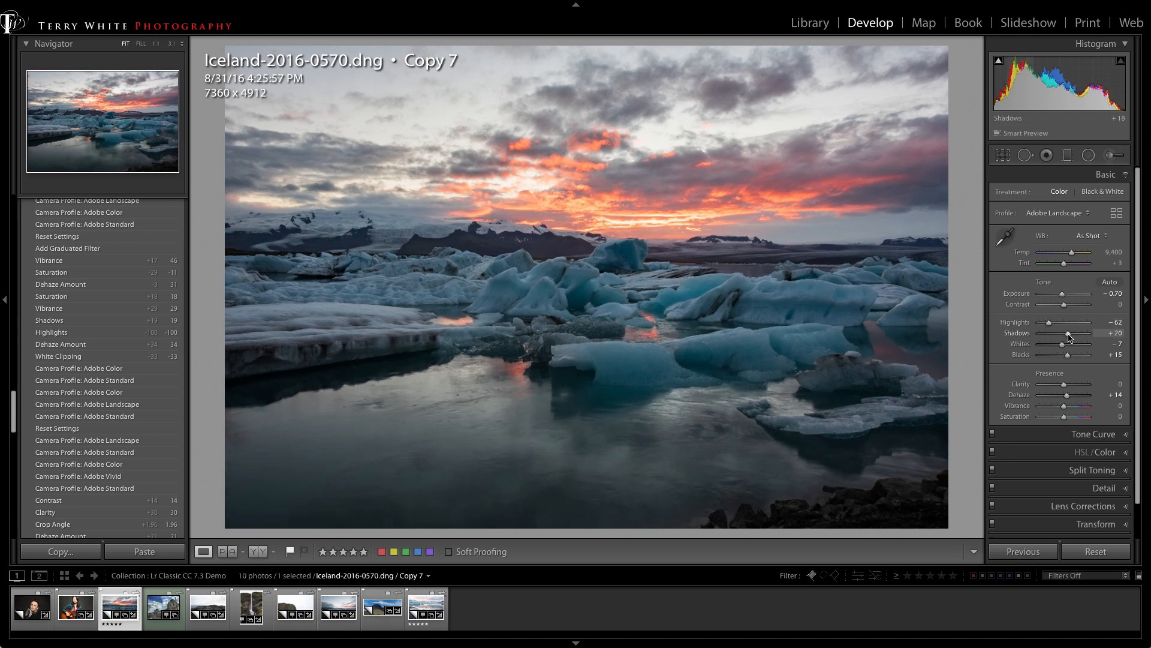
pyautogui.moveTo(1069, 336); pyautogui.dragTo(1061, 331)
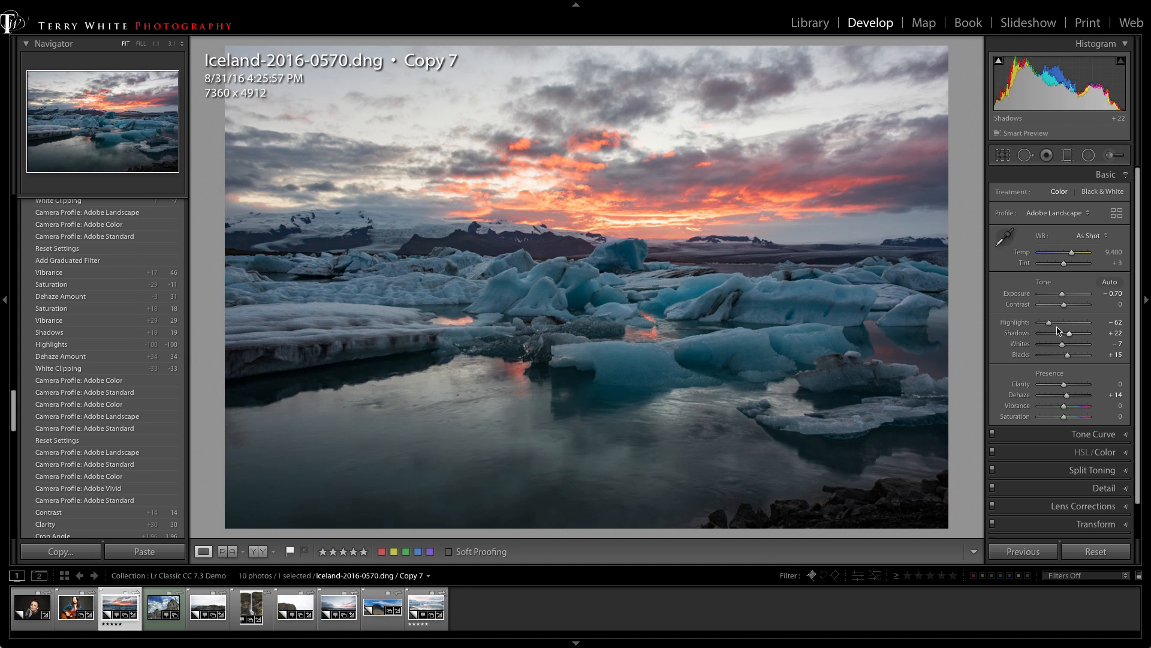
pyautogui.moveTo(1048, 322); pyautogui.dragTo(1046, 321)
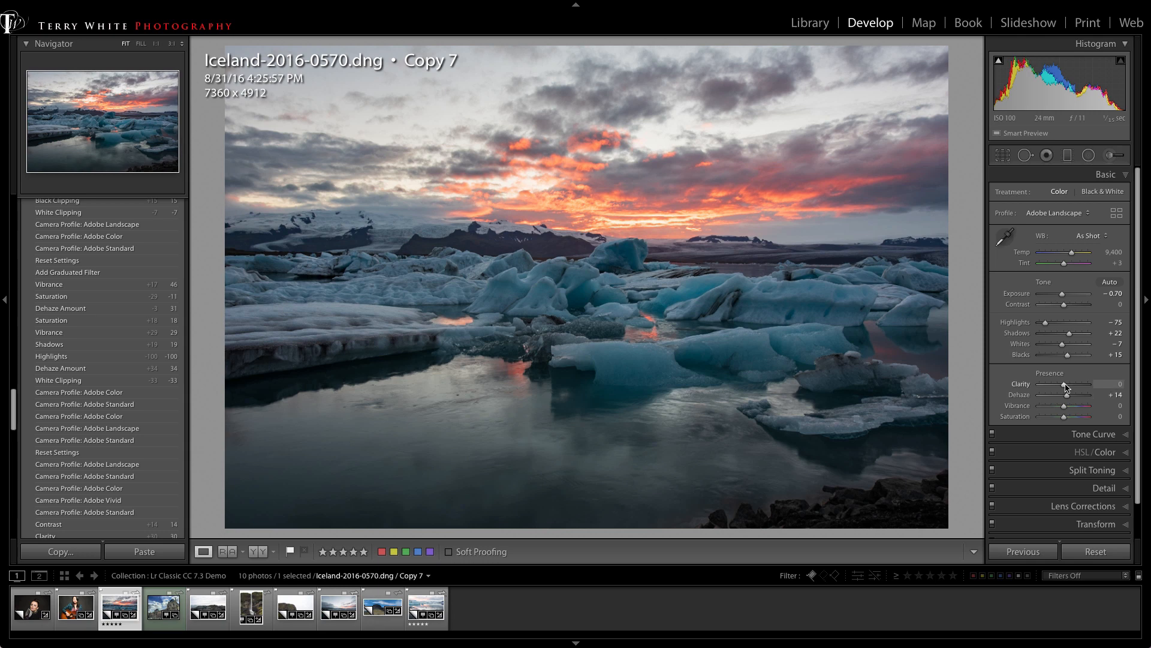
pyautogui.moveTo(1078, 383); pyautogui.dragTo(1094, 384)
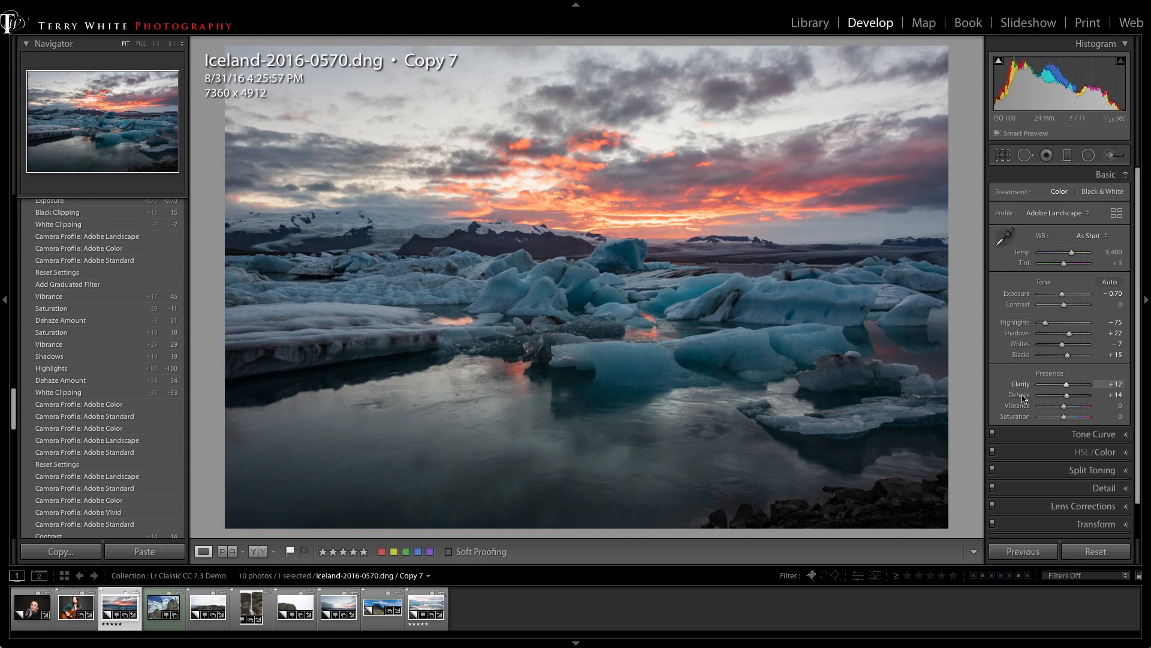
pyautogui.moveTo(1028, 377)
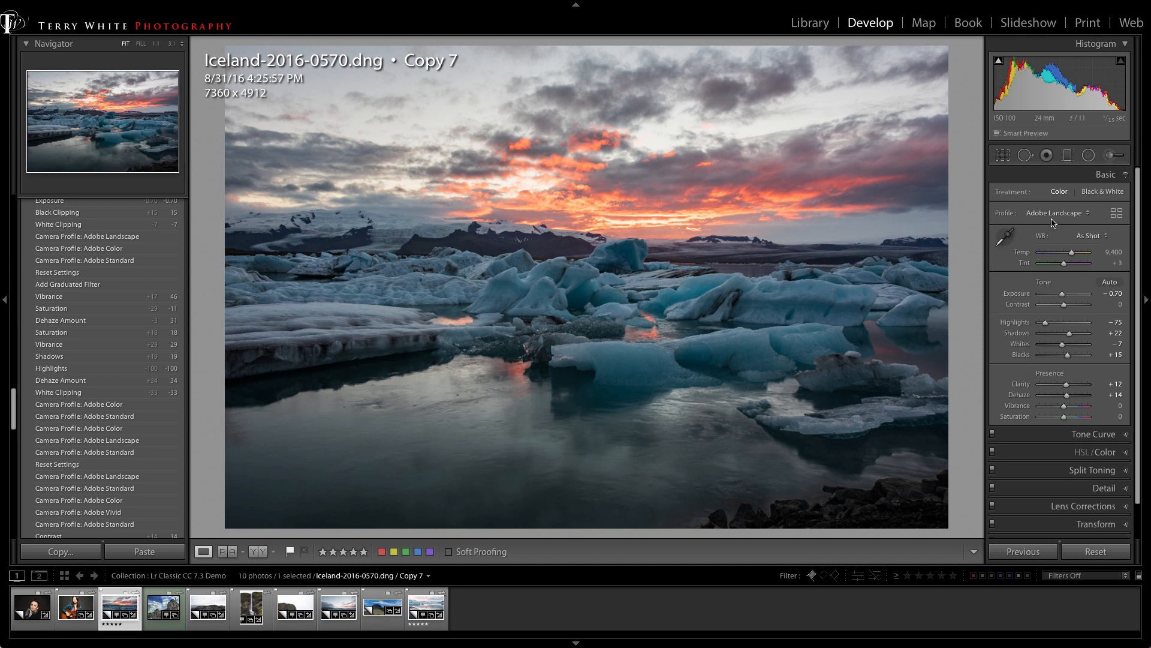
pyautogui.click(1055, 212)
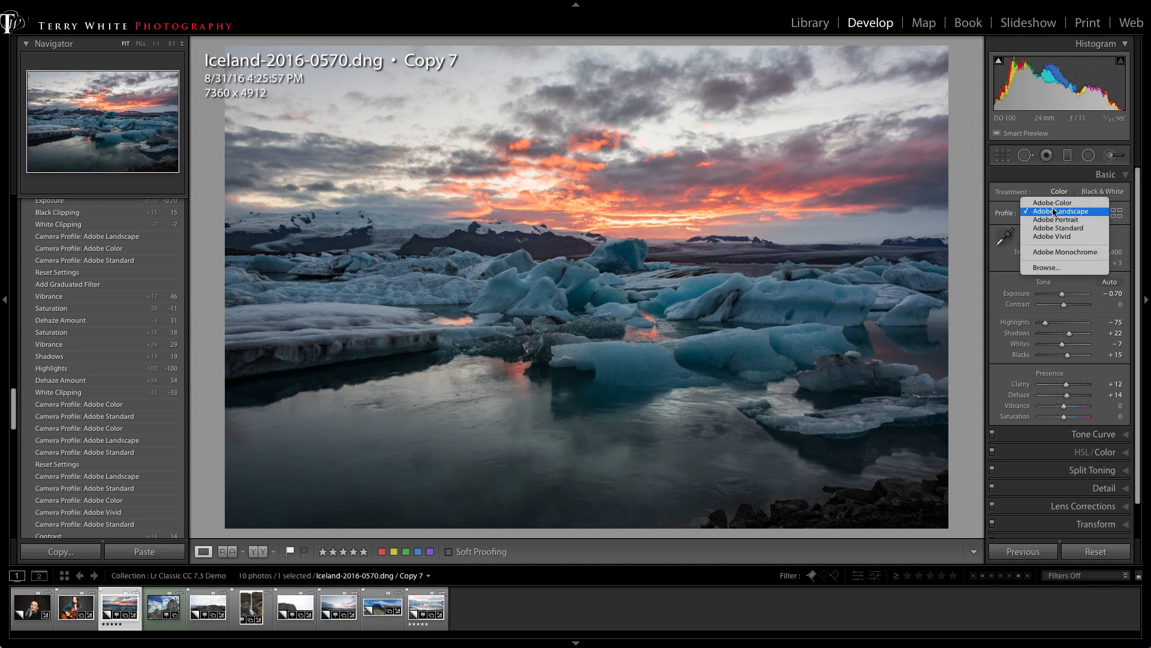
pyautogui.click(1053, 202)
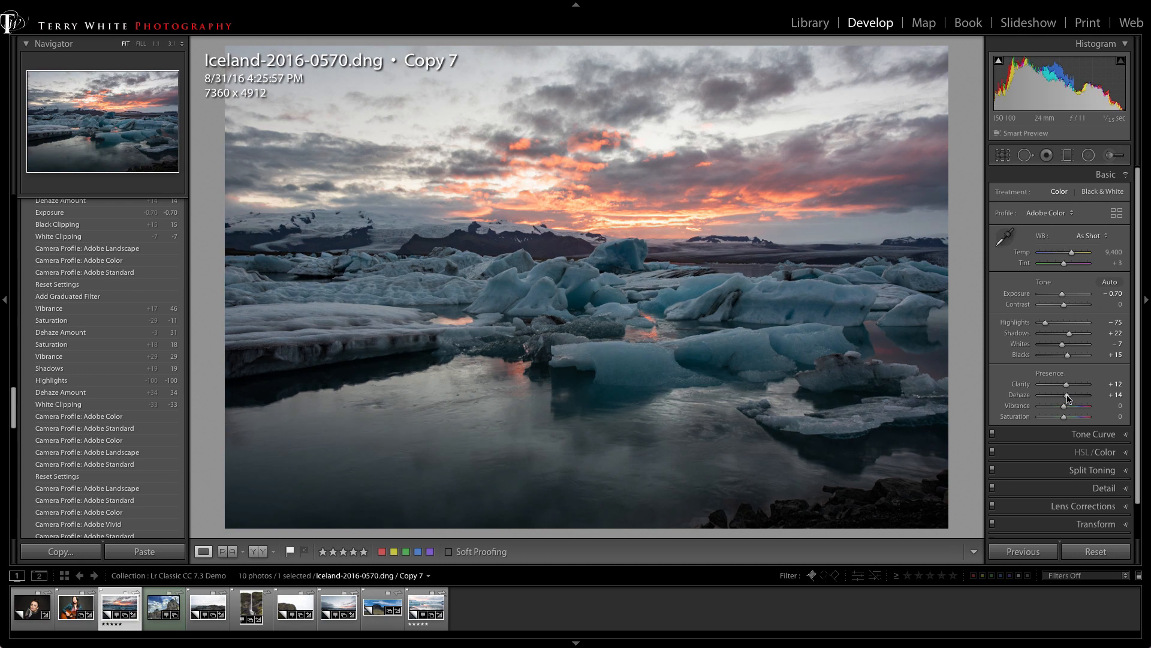
pyautogui.click(1050, 212)
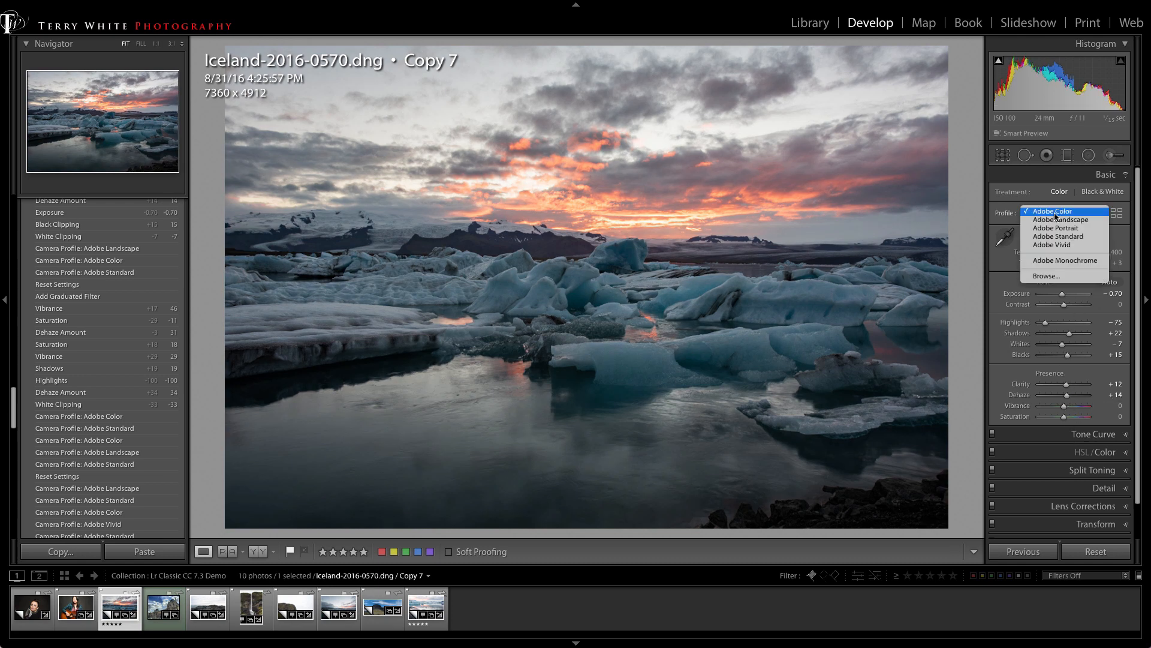
pyautogui.moveTo(1057, 236)
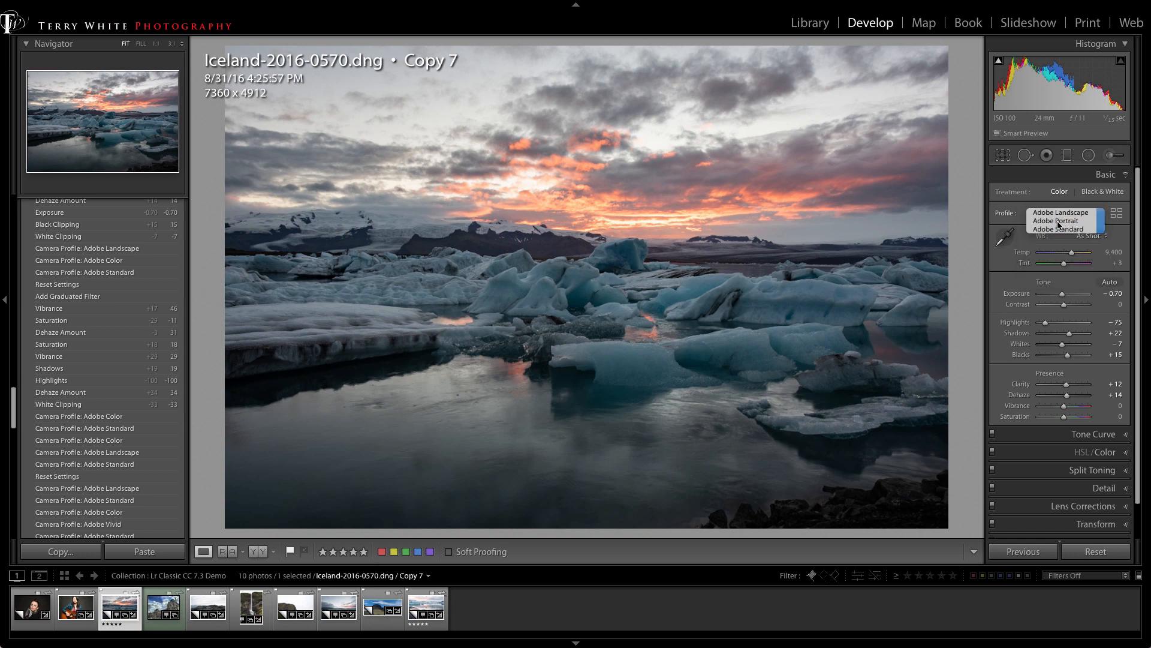
pyautogui.click(1059, 213)
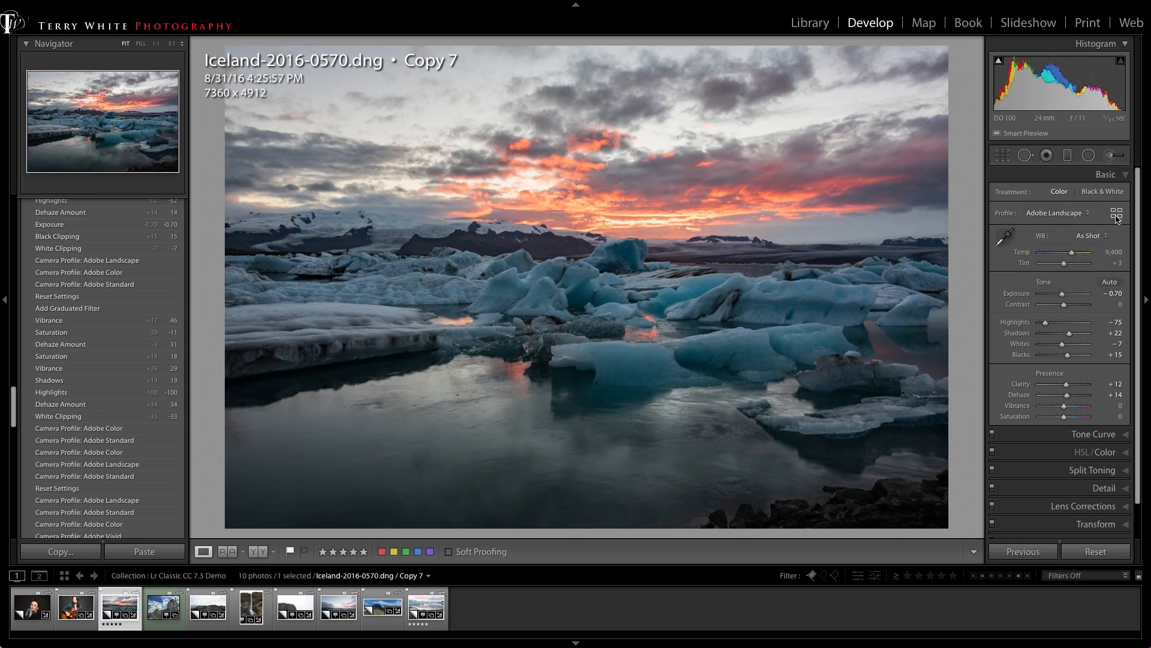
# Show the Profile Browser with Adobe Raw and B&W groups collapsed, previewing the Artistic profiles.
pyautogui.click(1116, 214)
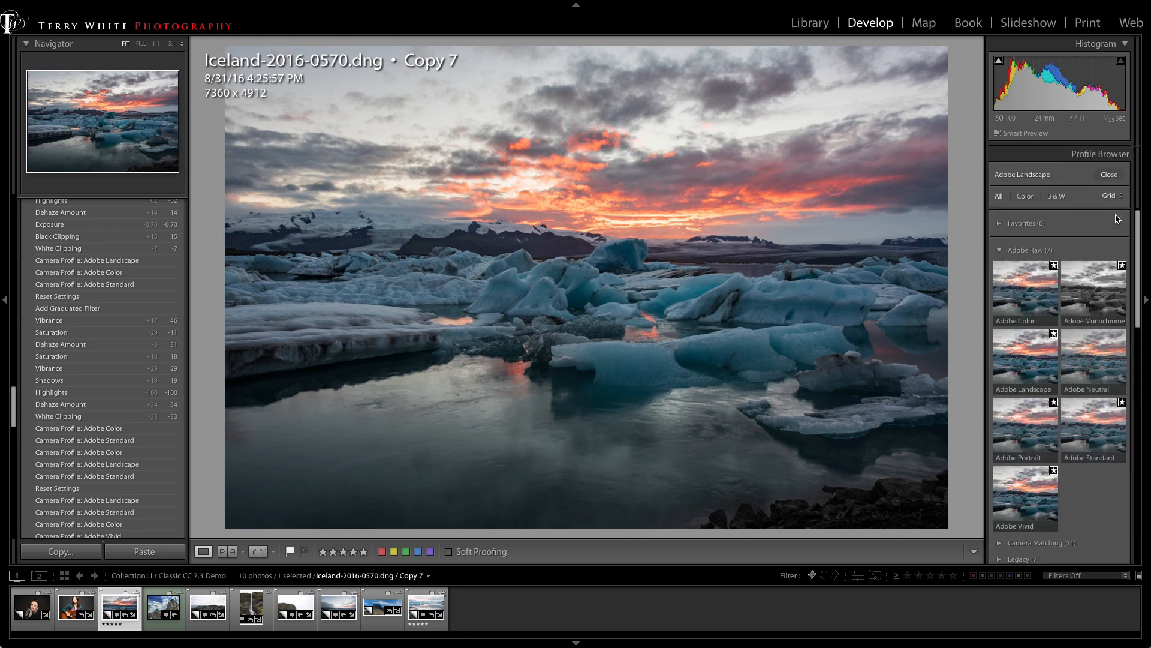
pyautogui.moveTo(1035, 243)
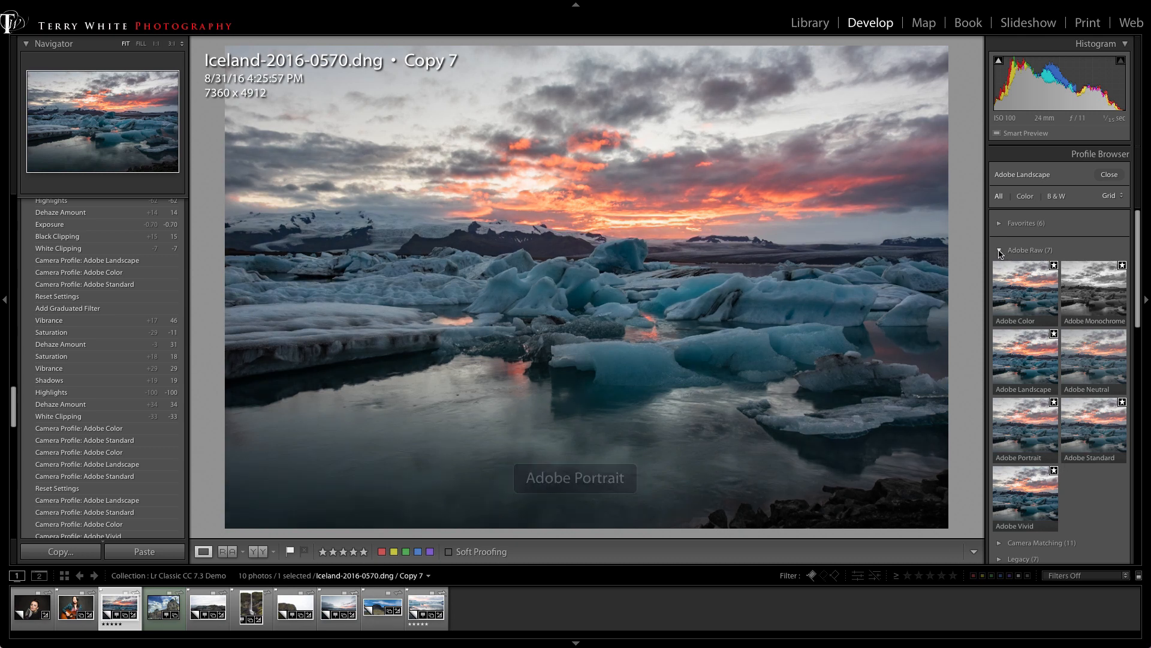
pyautogui.click(999, 249)
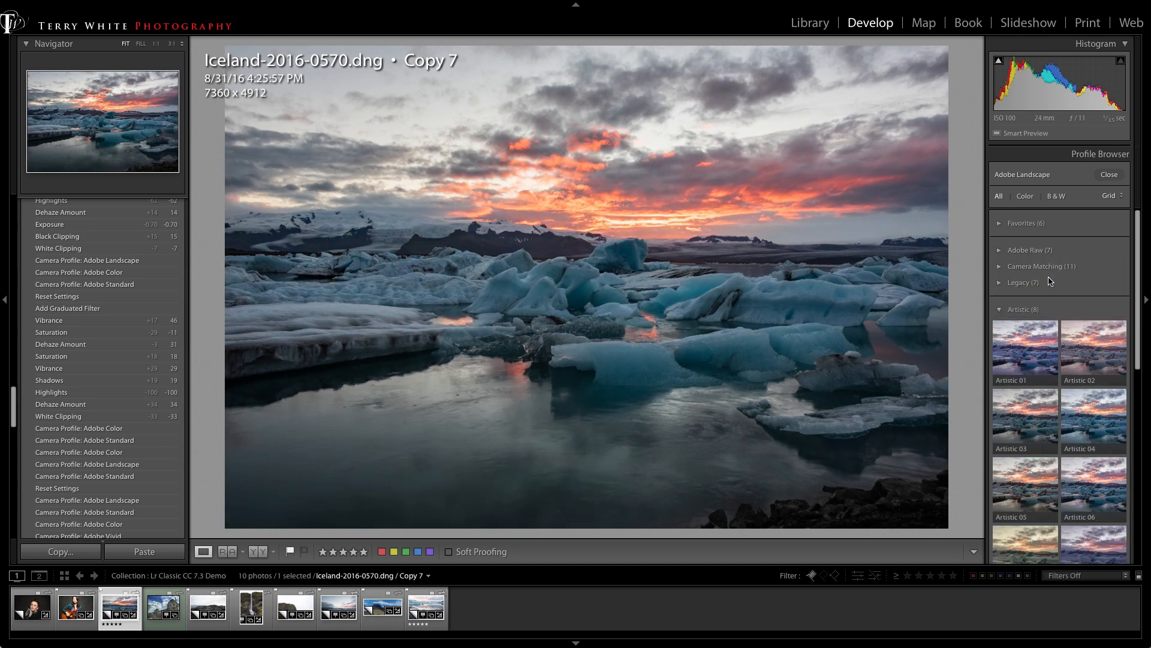
pyautogui.click(1022, 351)
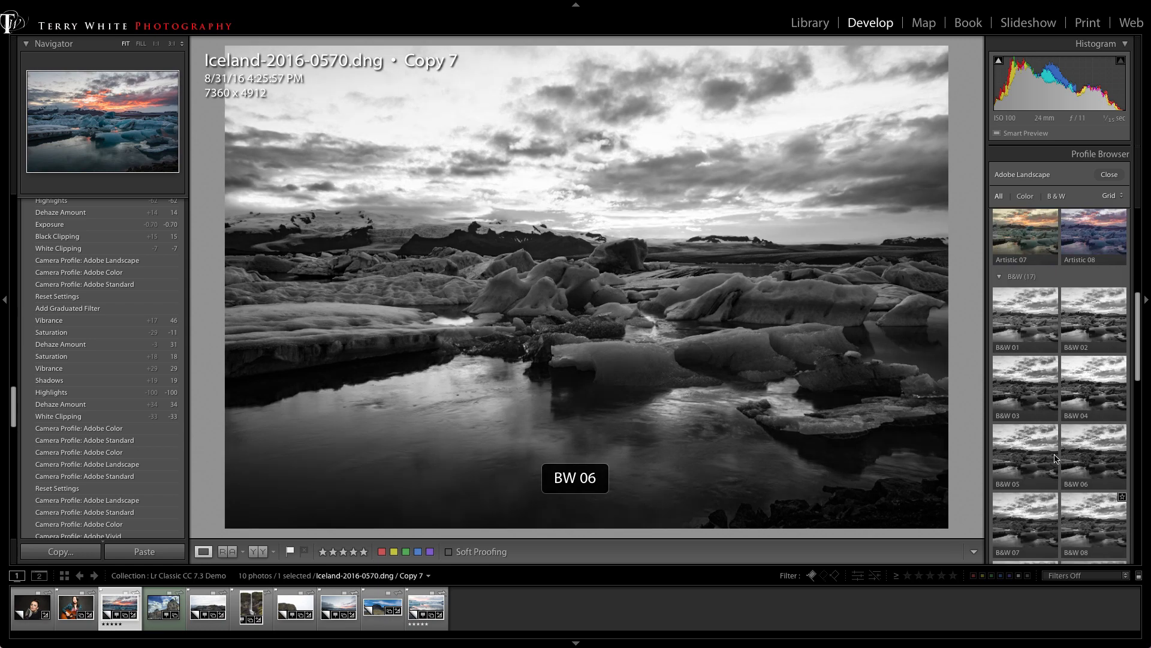
pyautogui.moveTo(1024, 315)
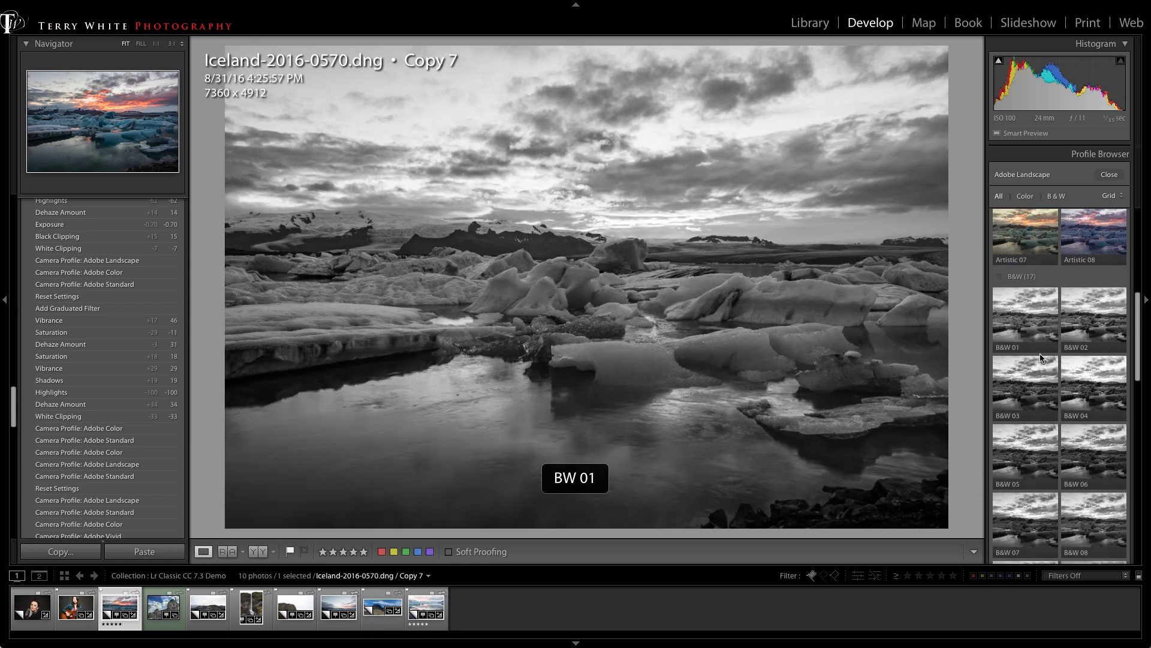
pyautogui.click(1023, 418)
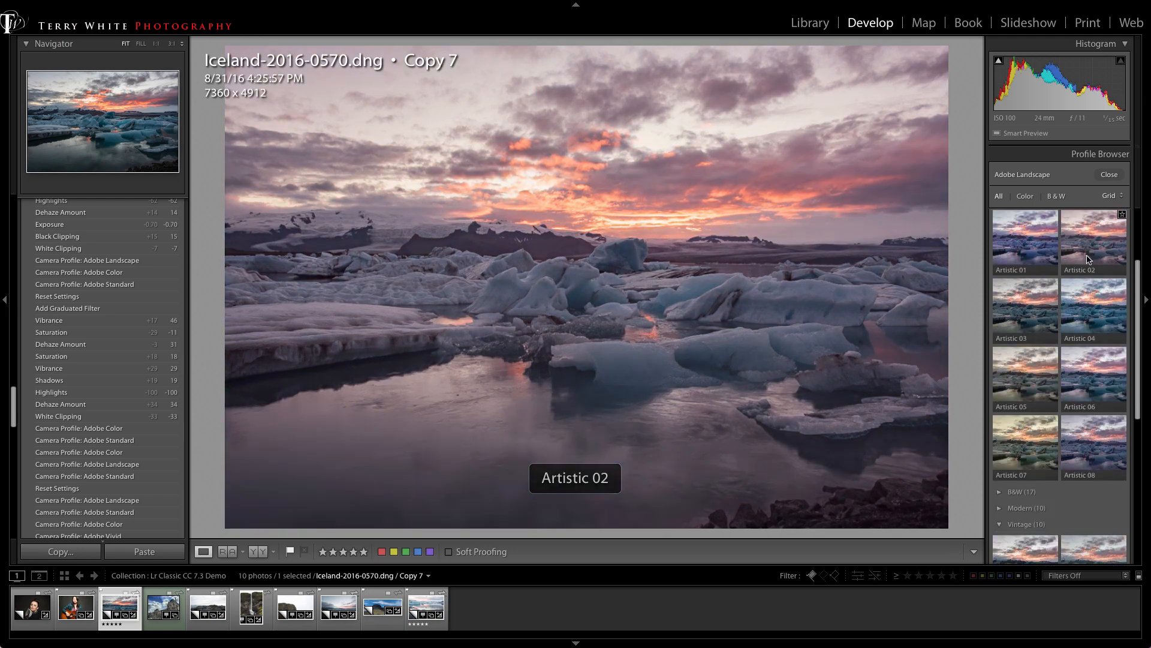
# Apply the Artistic 04 profile and, after testing higher strengths, settle its Amount near 53.
pyautogui.click(1094, 309)
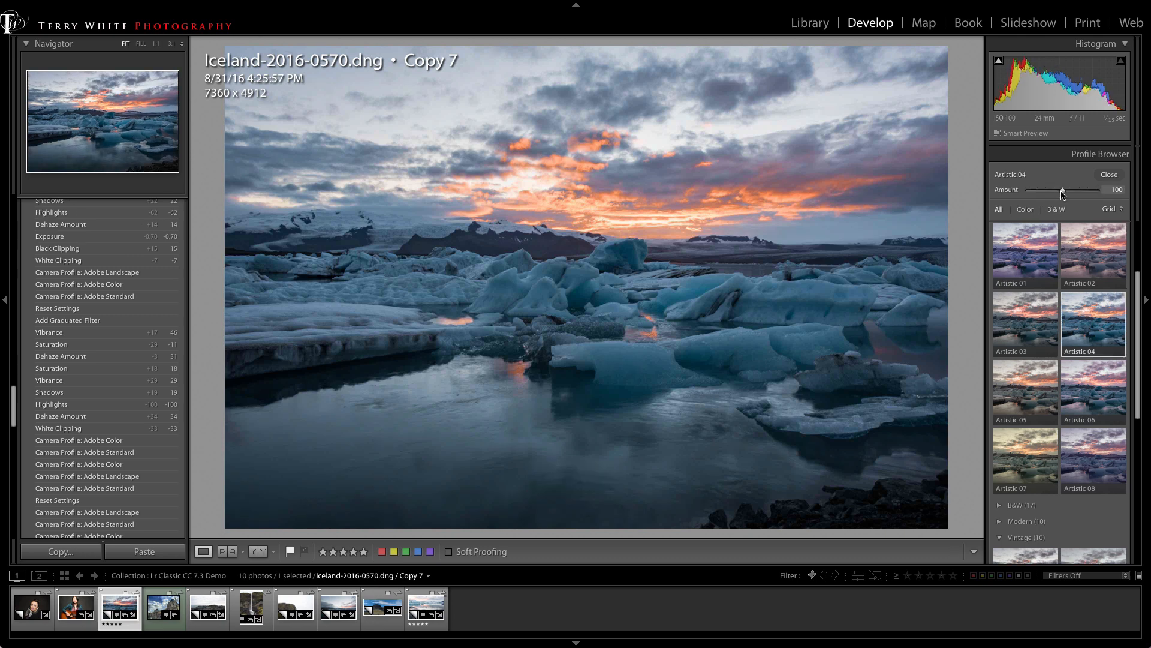
pyautogui.moveTo(1094, 191); pyautogui.dragTo(1042, 191)
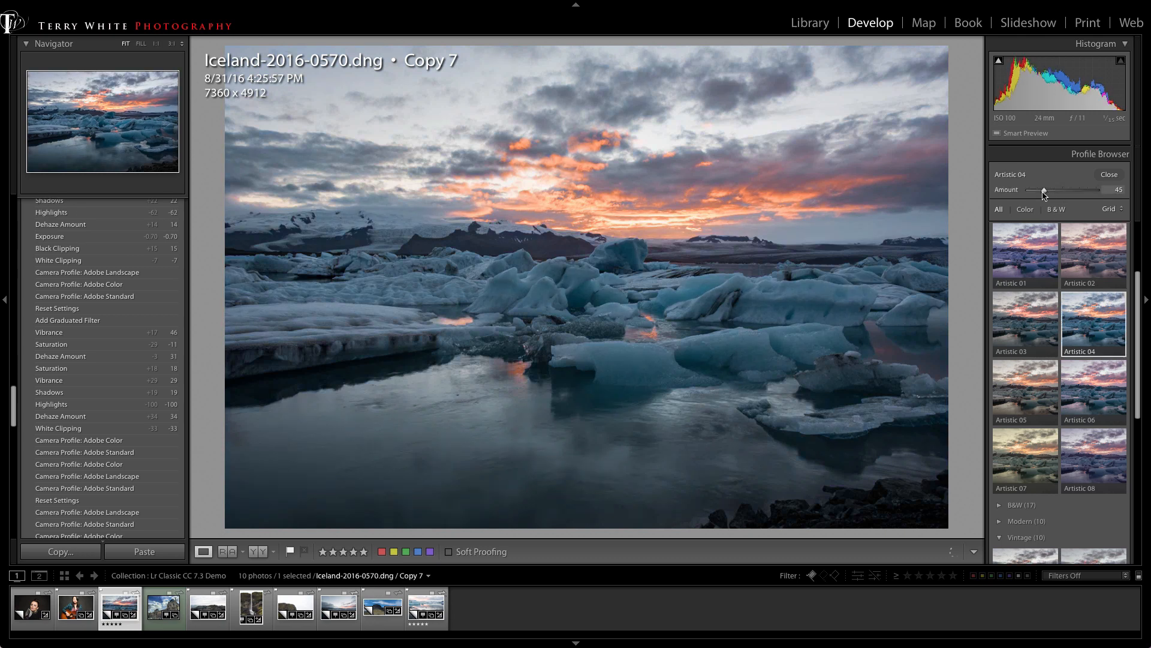
pyautogui.moveTo(1051, 191); pyautogui.dragTo(1041, 191)
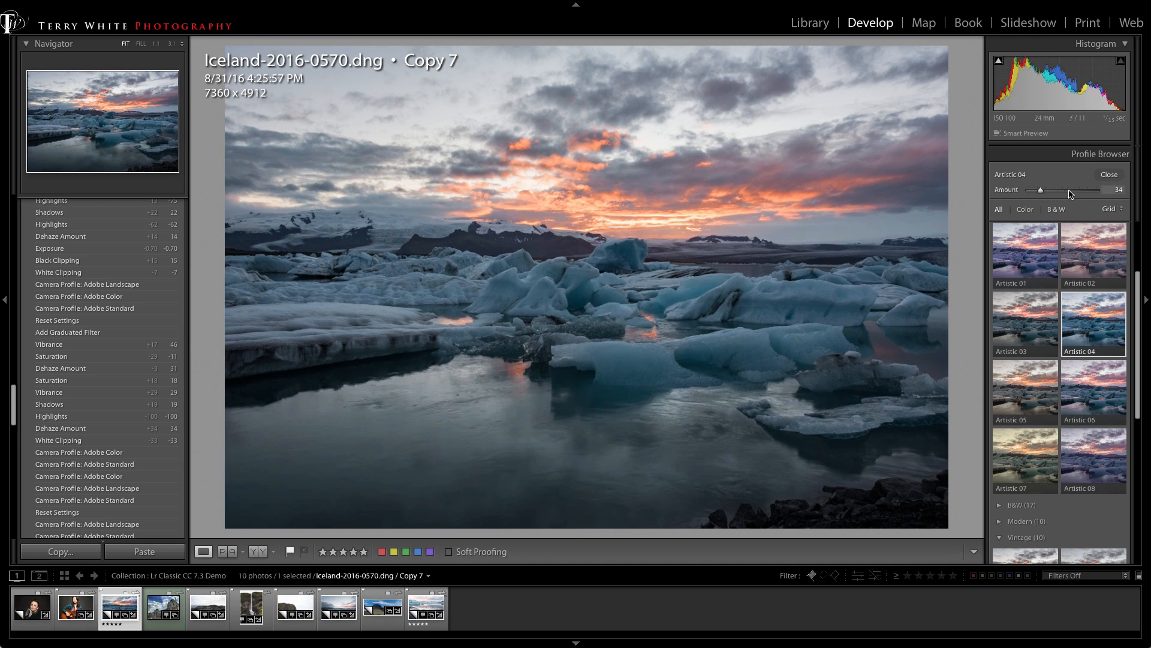
pyautogui.moveTo(1040, 190); pyautogui.dragTo(1082, 189)
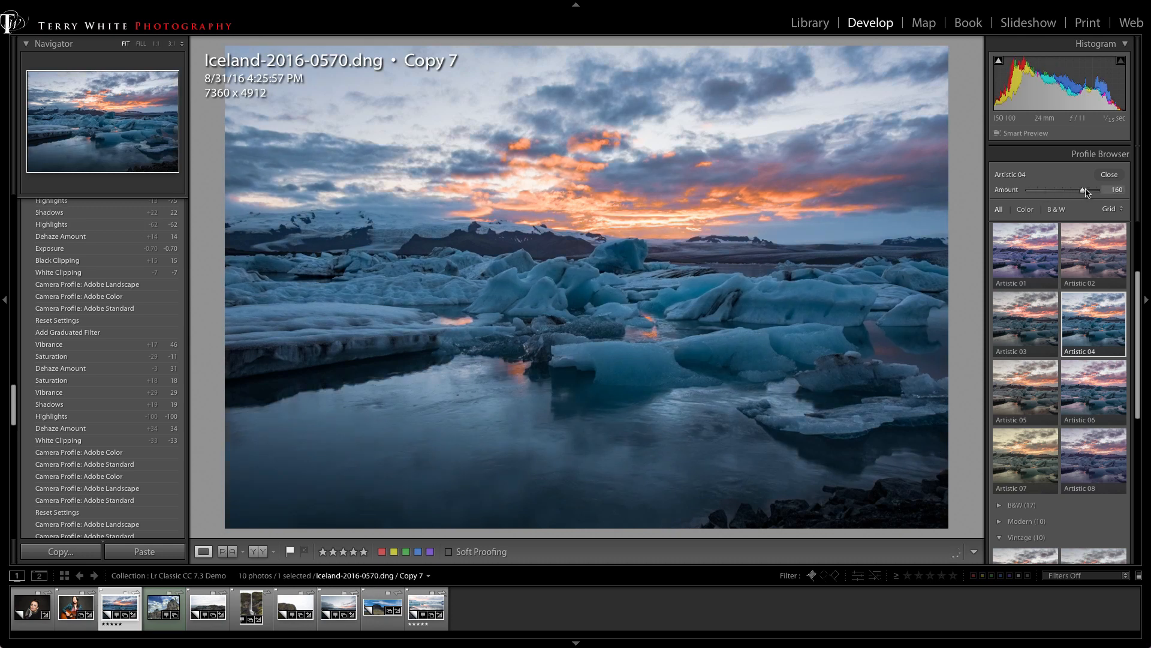
pyautogui.moveTo(1079, 189); pyautogui.dragTo(1084, 190)
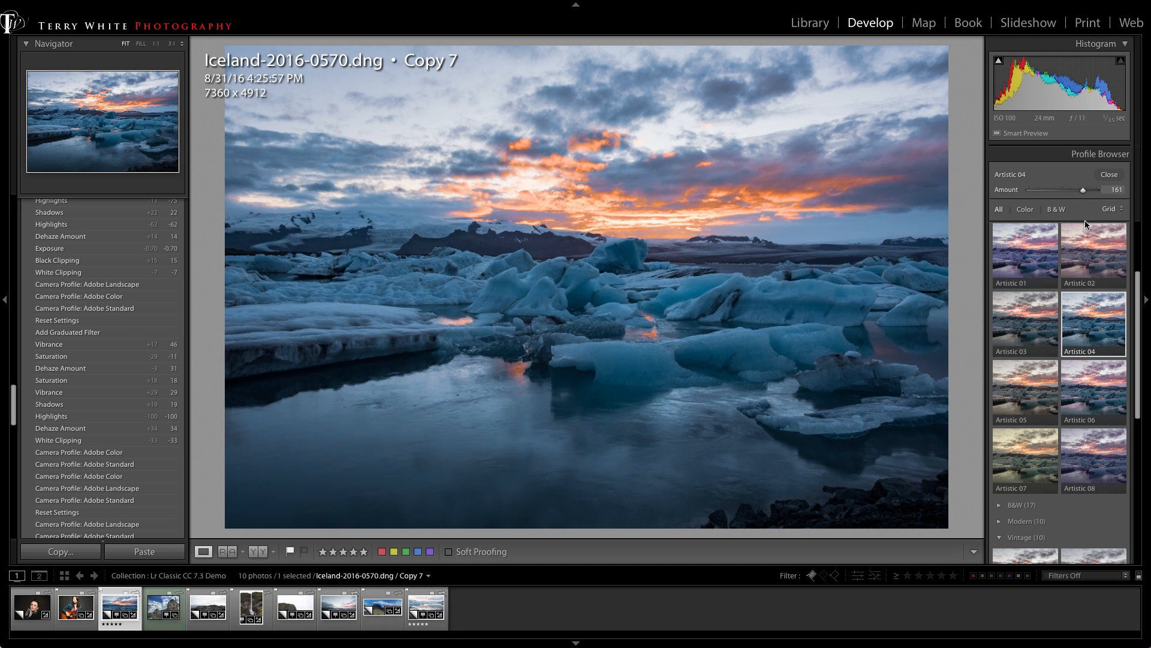
pyautogui.moveTo(1083, 189); pyautogui.dragTo(1041, 189)
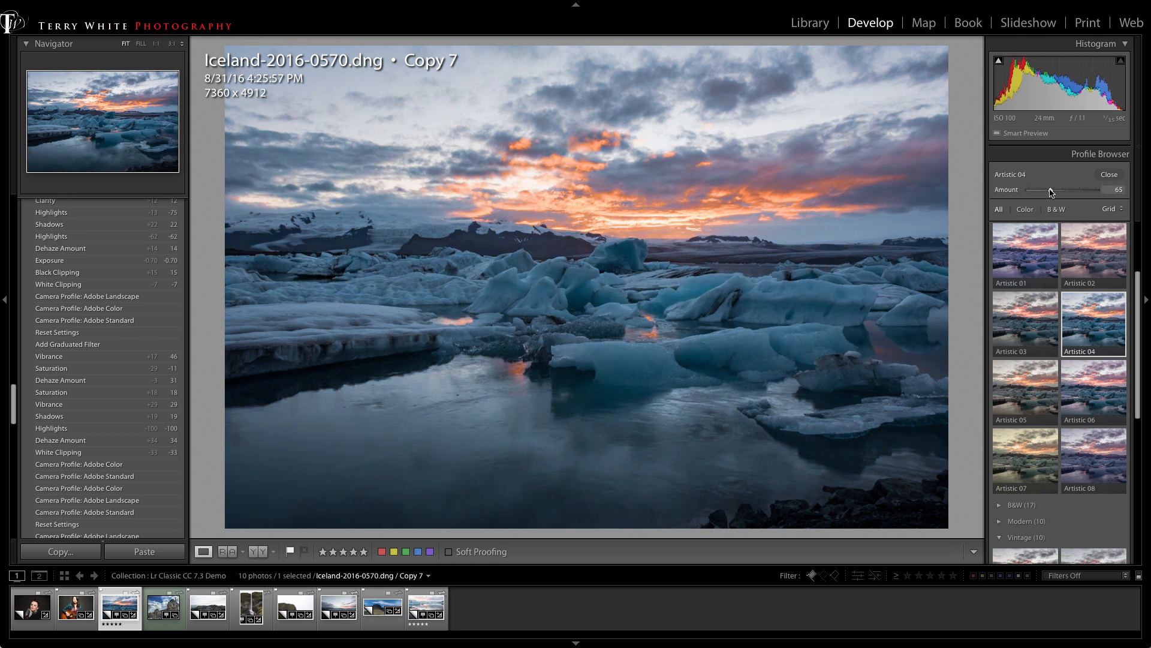
pyautogui.moveTo(1055, 189); pyautogui.dragTo(1044, 189)
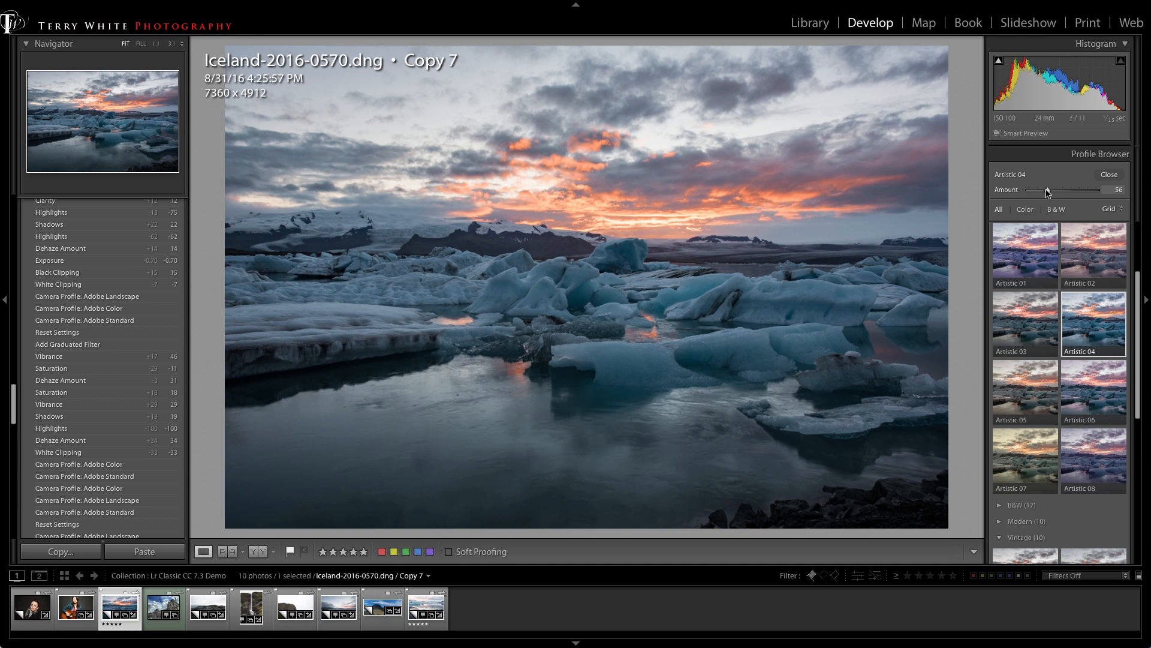
pyautogui.moveTo(1048, 190); pyautogui.dragTo(1045, 189)
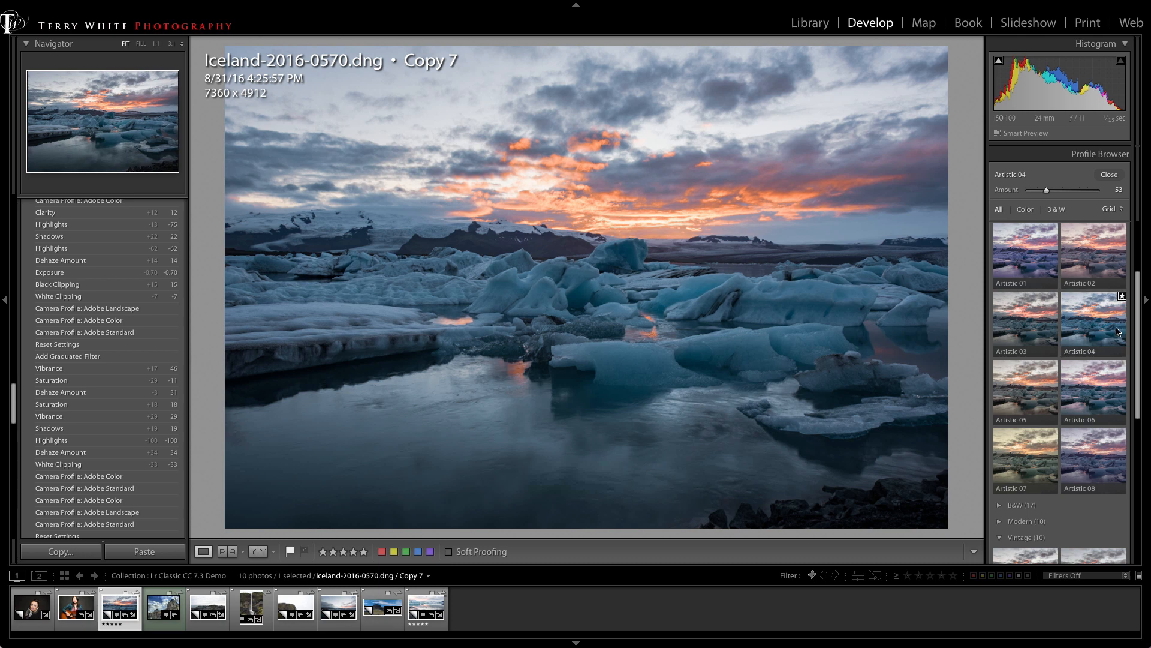
pyautogui.moveTo(1113, 346)
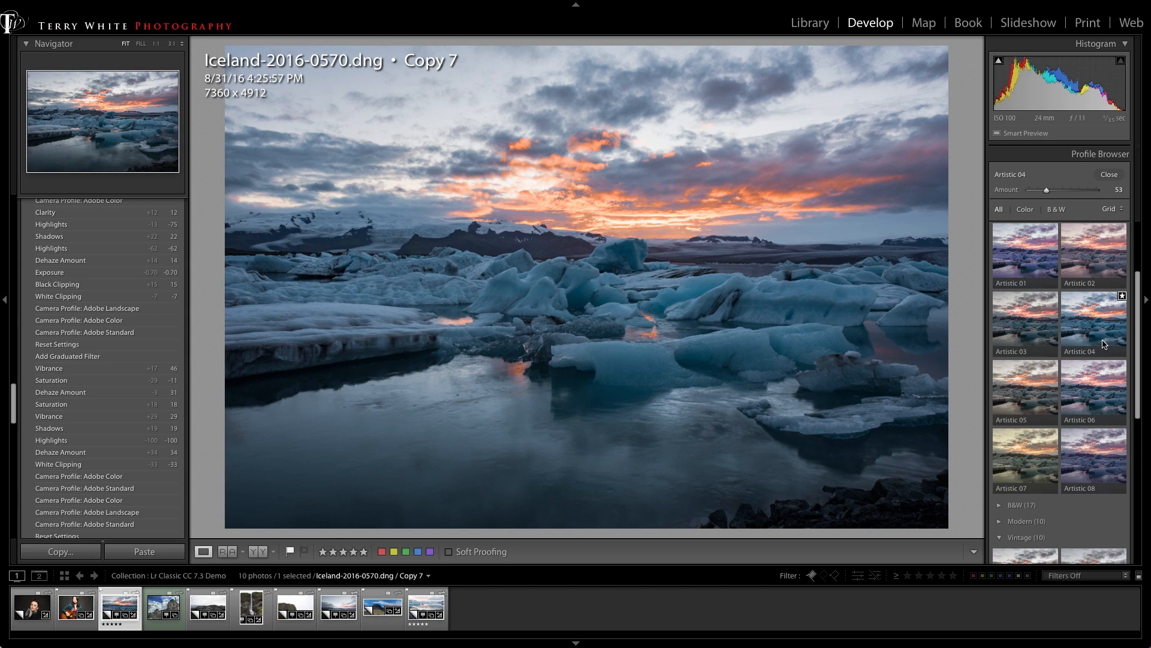
pyautogui.moveTo(1103, 344)
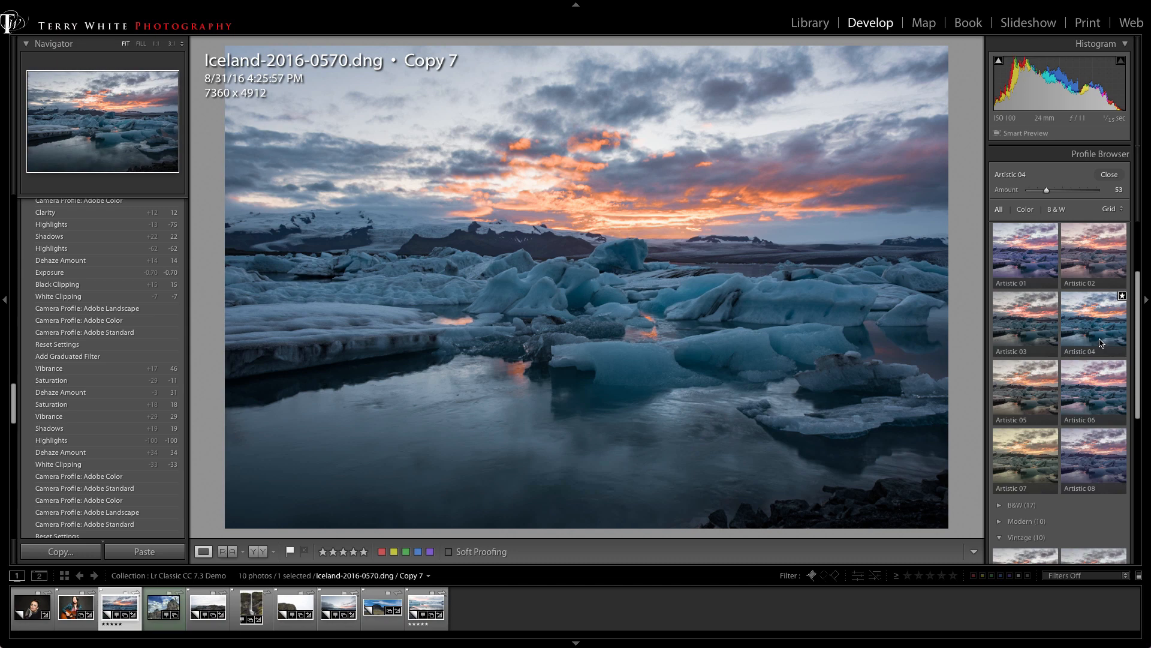
pyautogui.click(1094, 250)
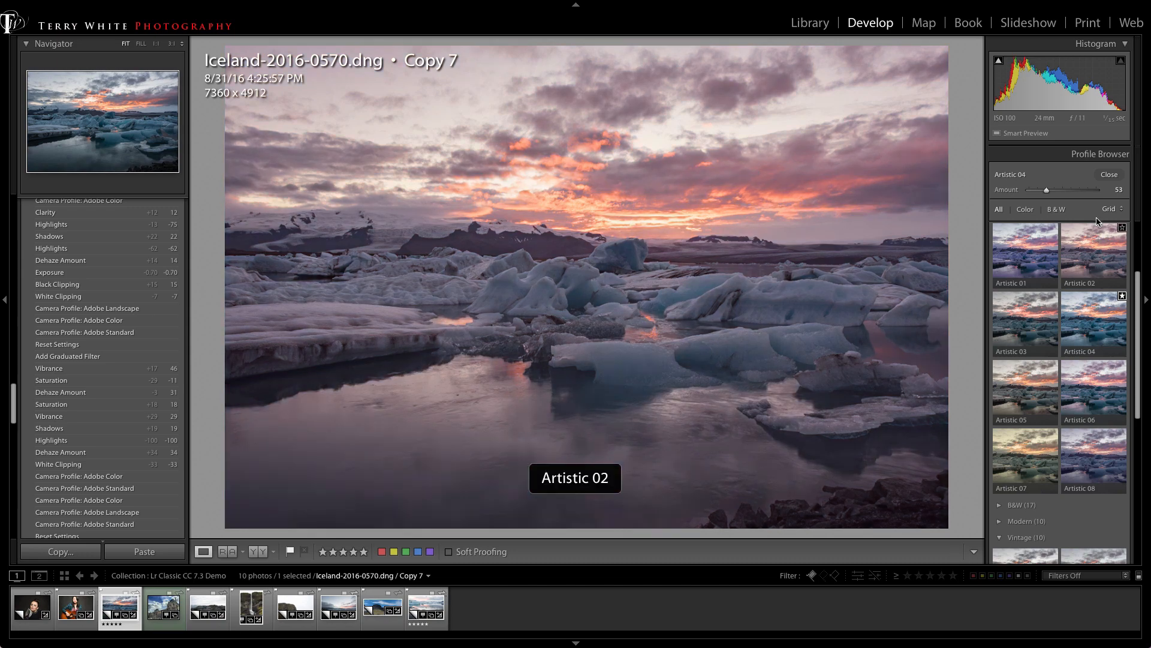
pyautogui.click(1113, 209)
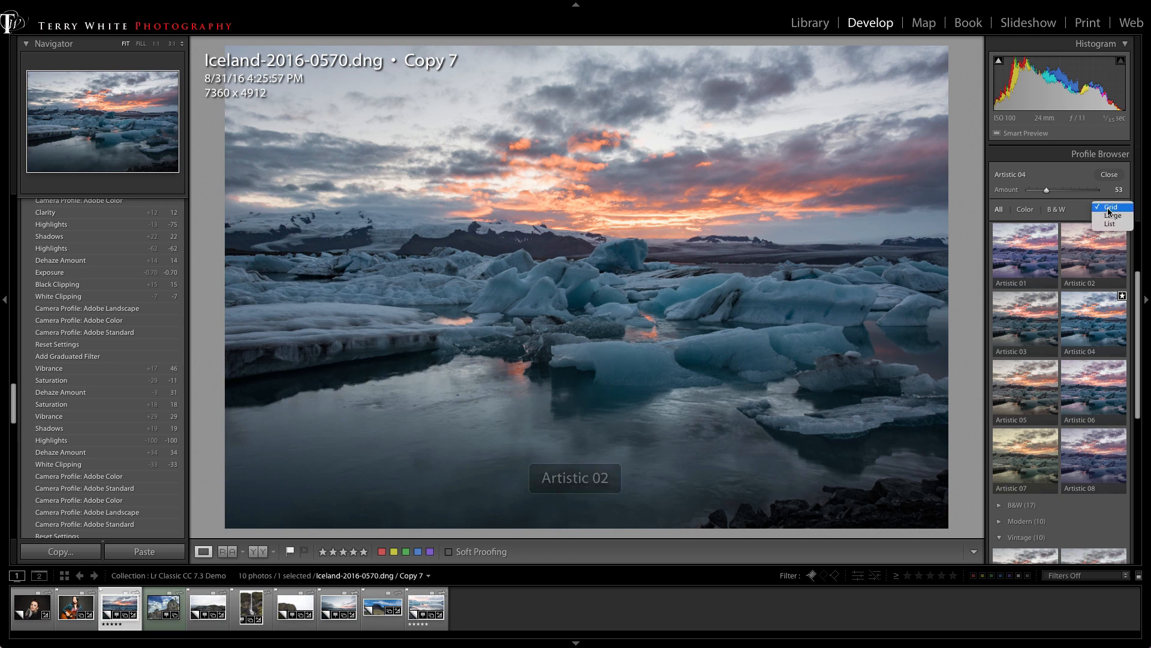
pyautogui.moveTo(1110, 215)
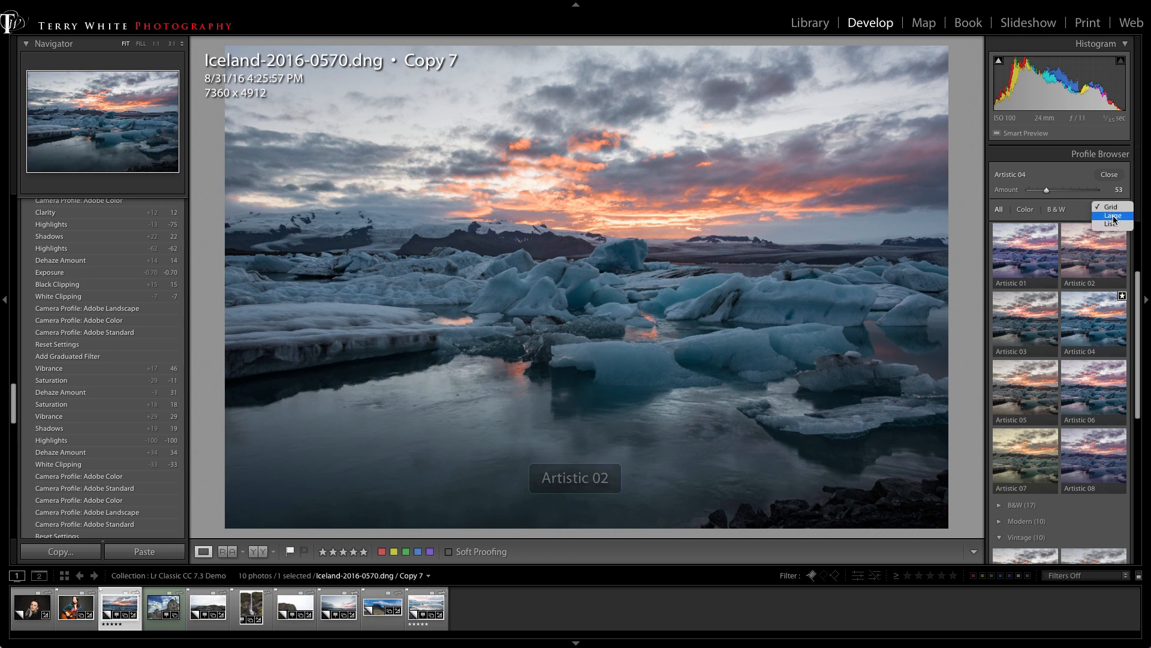
pyautogui.click(1111, 214)
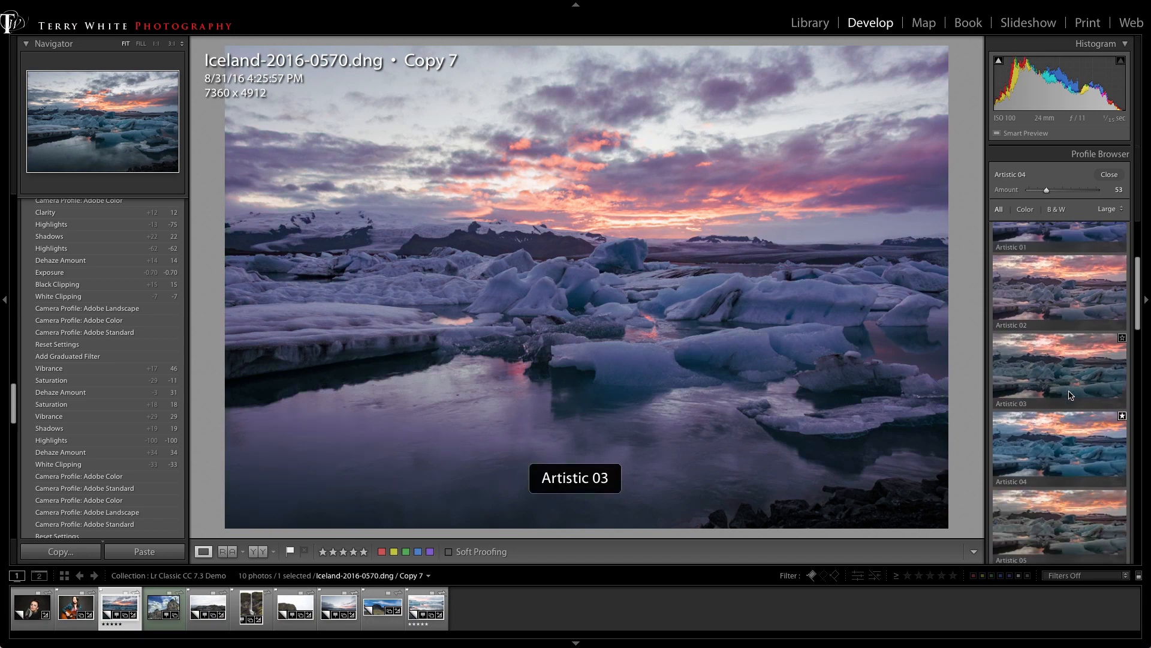
pyautogui.scroll(-3)
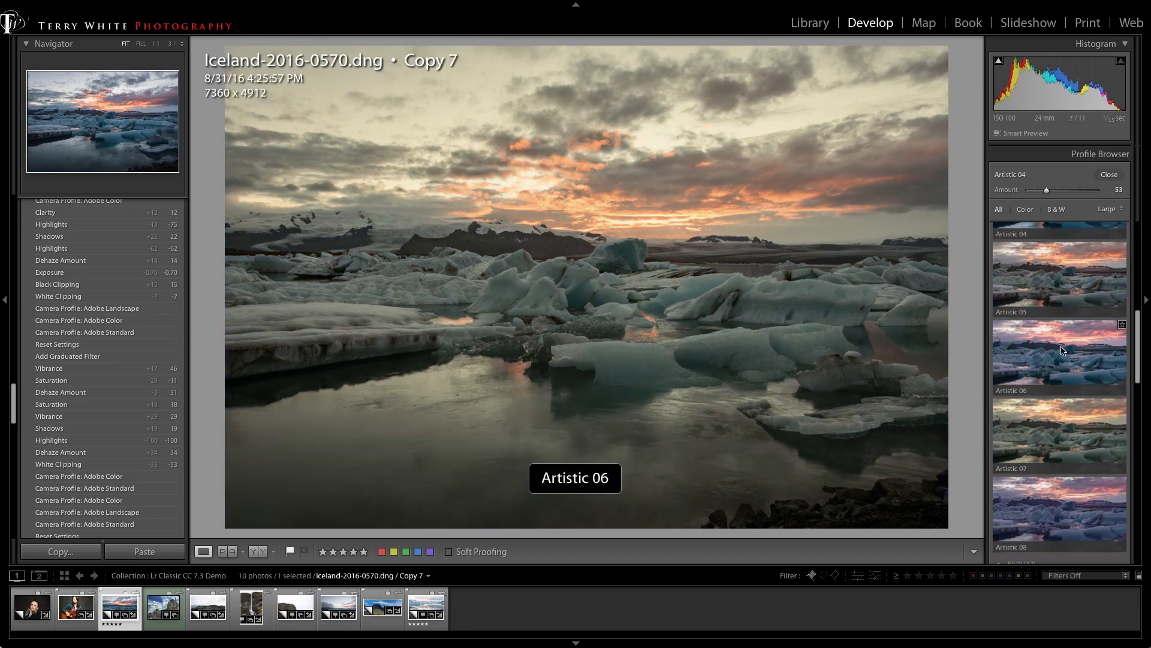
pyautogui.click(1107, 209)
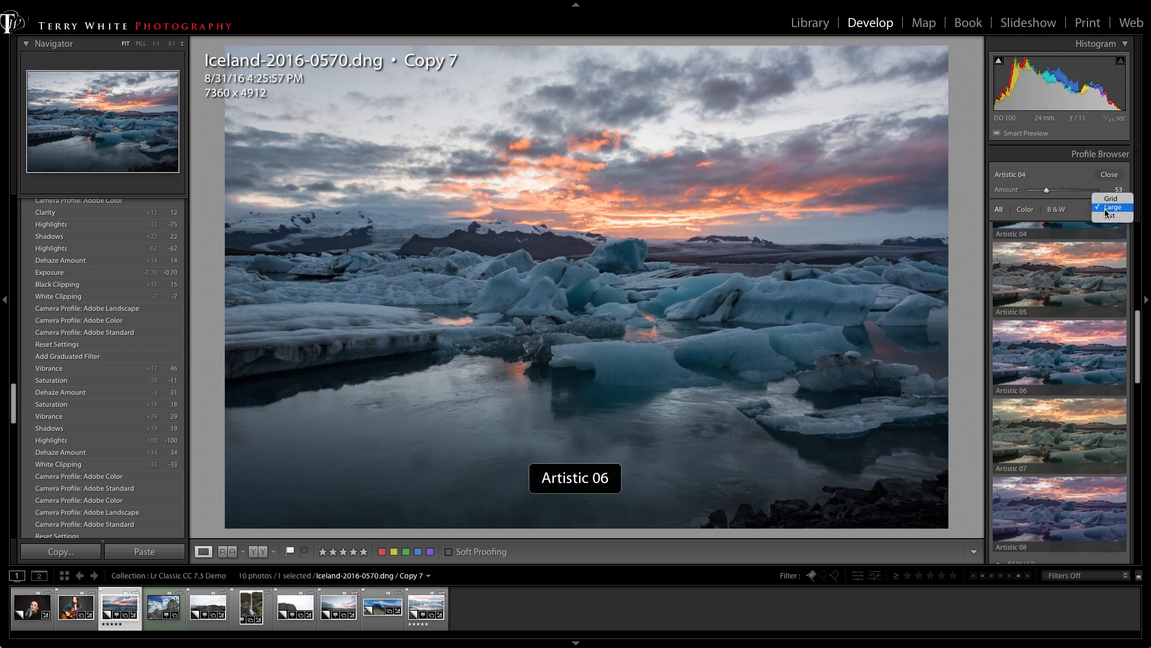
pyautogui.click(1111, 216)
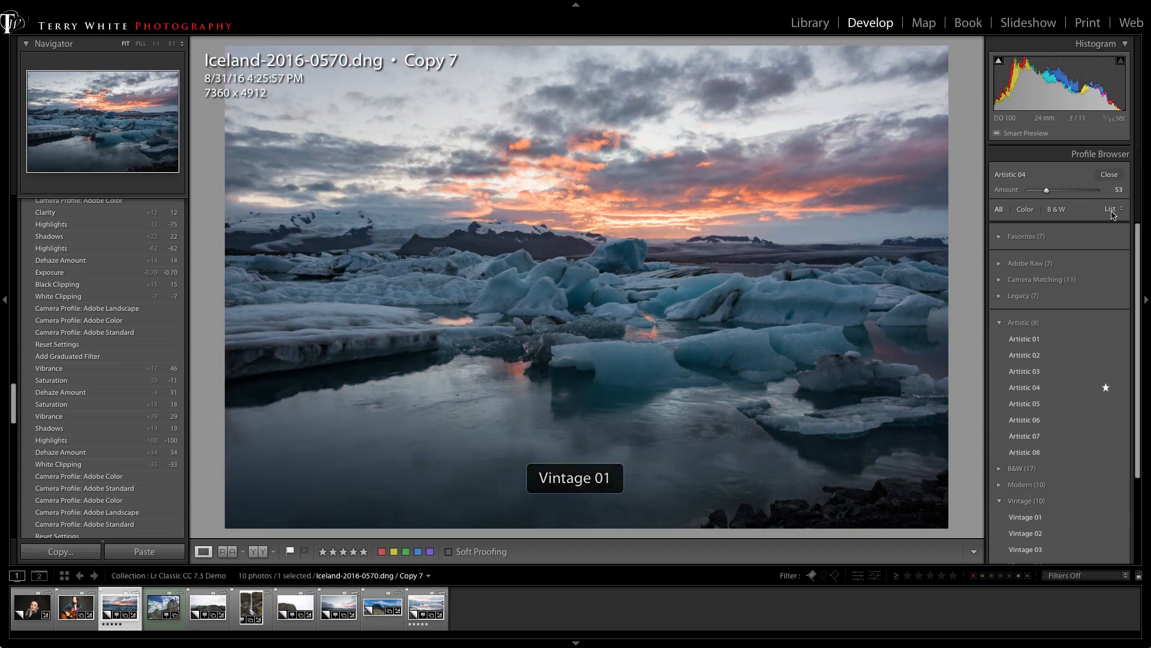
pyautogui.click(1115, 209)
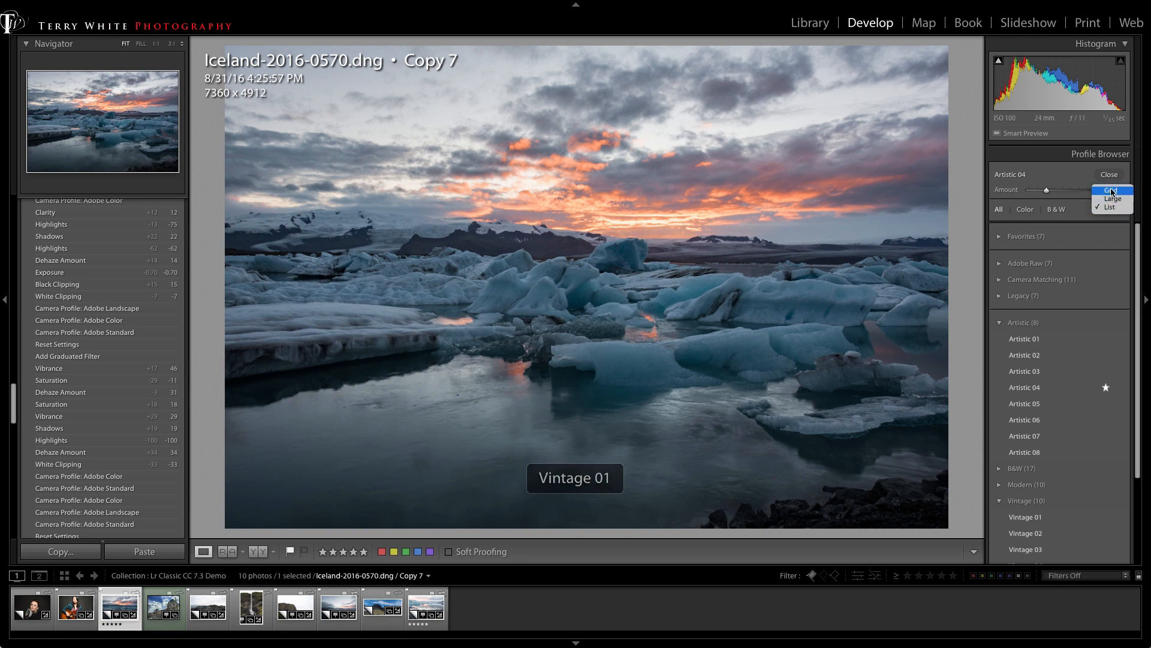
pyautogui.click(1110, 191)
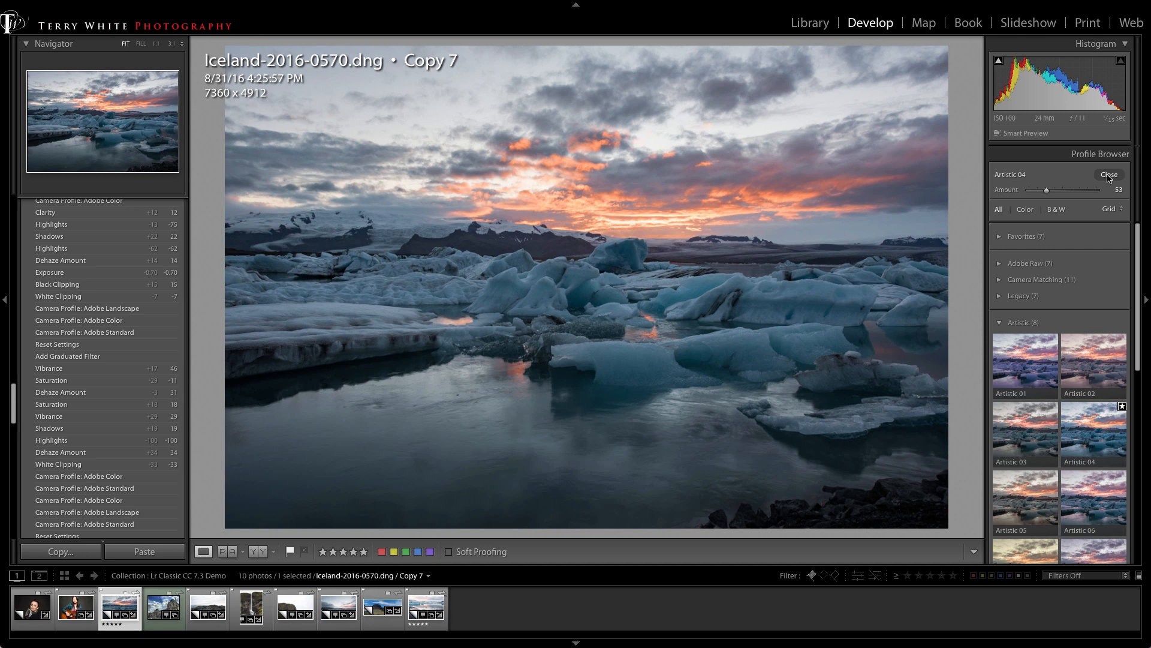
# Close the Profile Browser keeping Artistic 04, and return to the Library grid.
pyautogui.click(1109, 175)
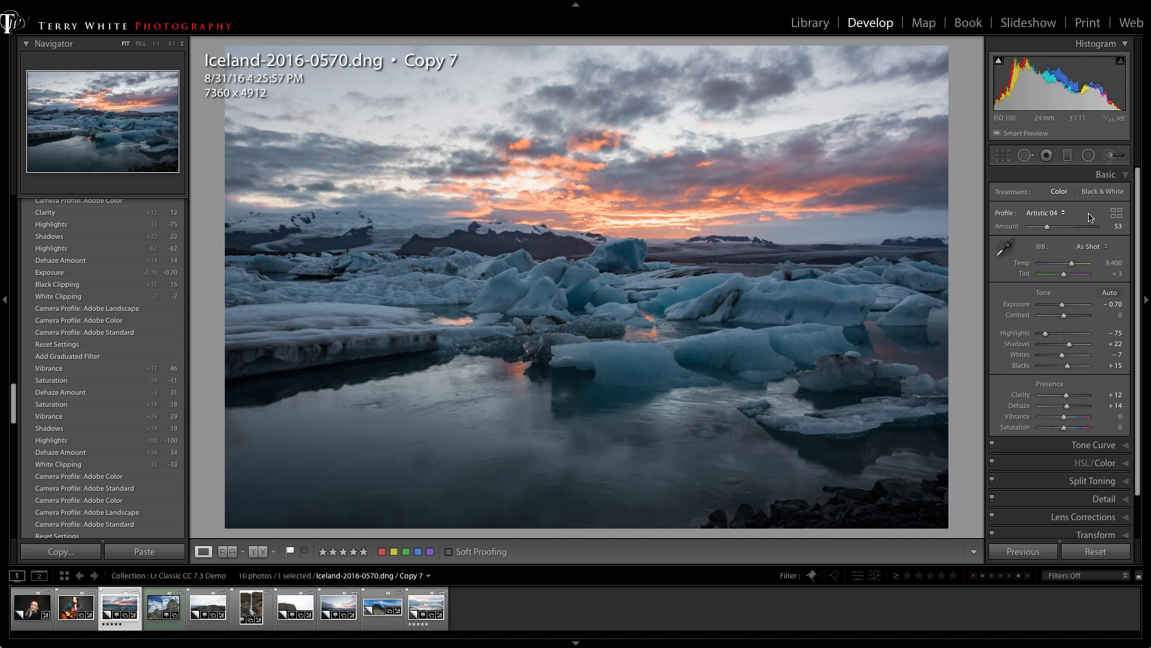
pyautogui.moveTo(885, 643)
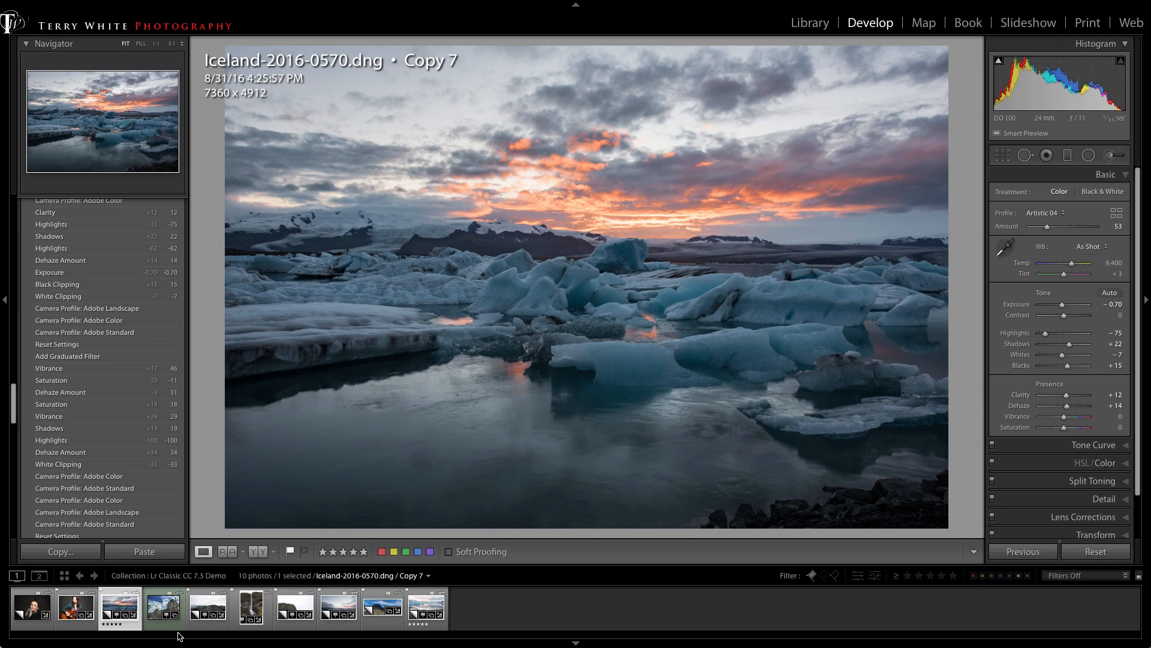
pyautogui.click(809, 22)
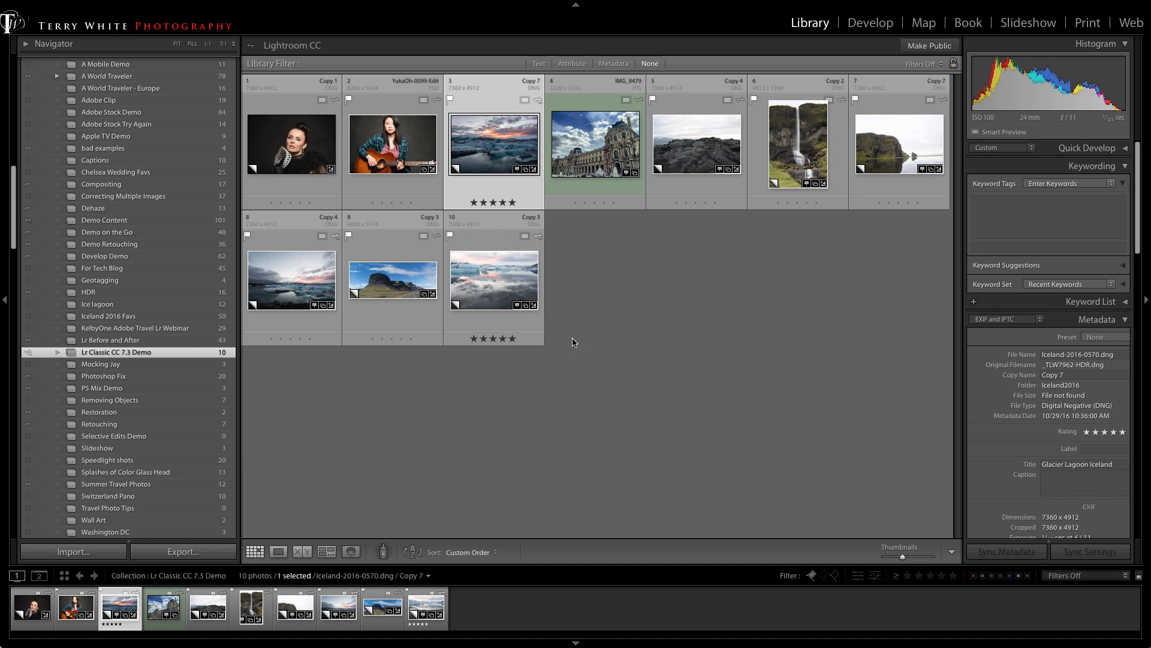
pyautogui.moveTo(449, 155)
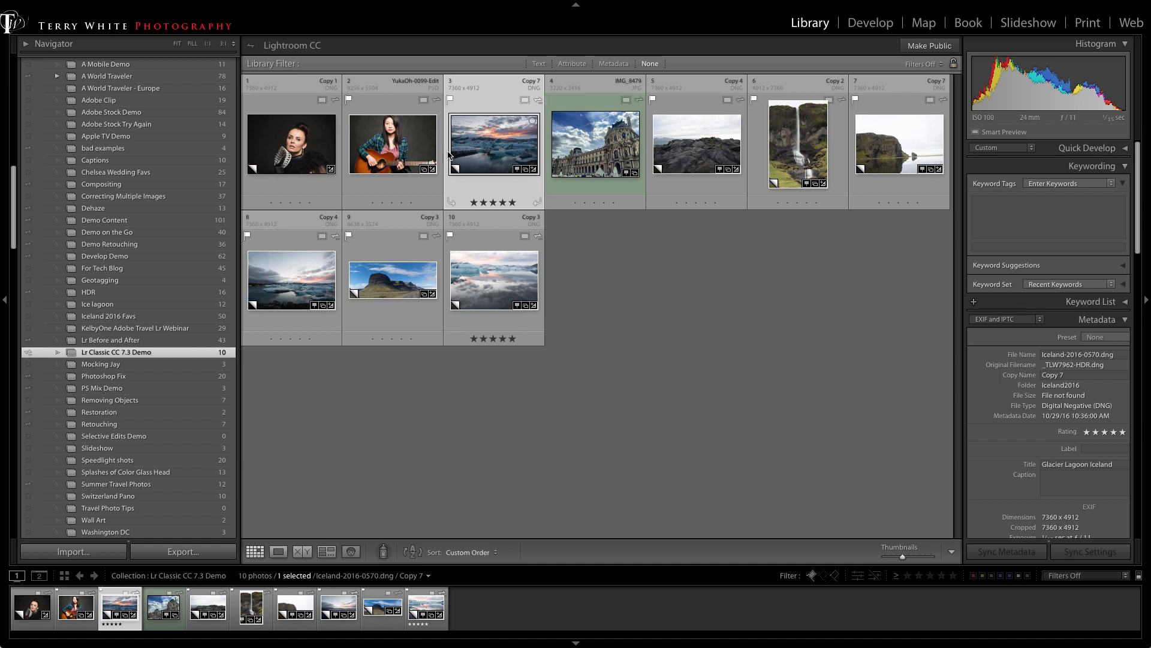
# Bring the guitar portrait into Develop and inspect its profile list without changing it.
pyautogui.click(391, 144)
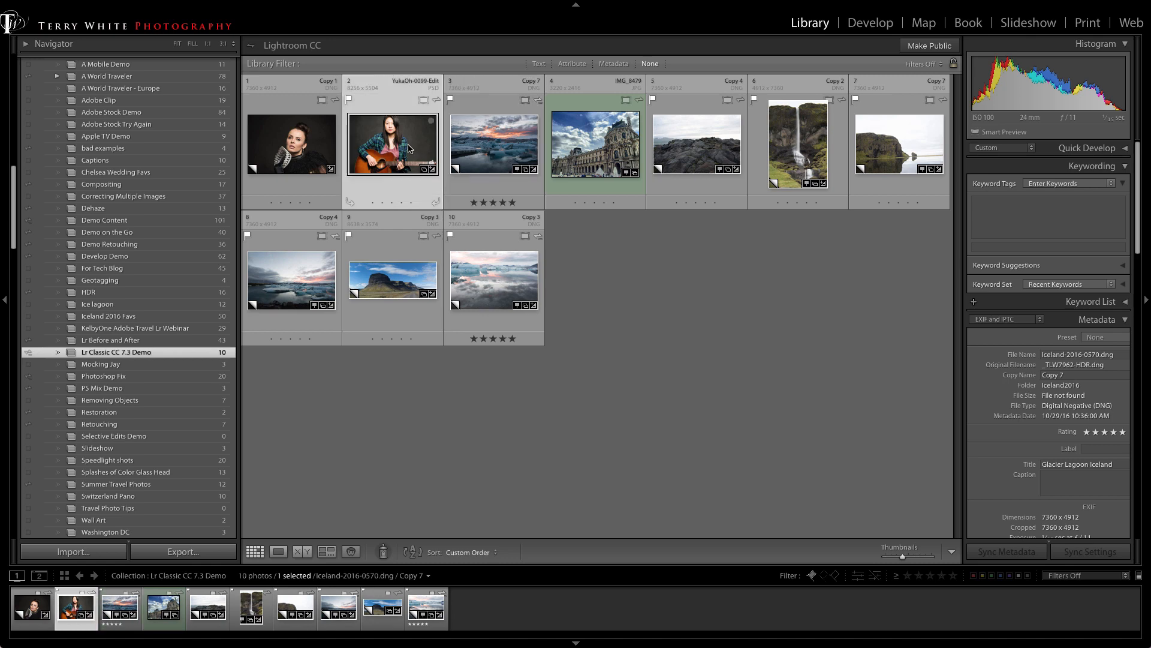
pyautogui.click(871, 22)
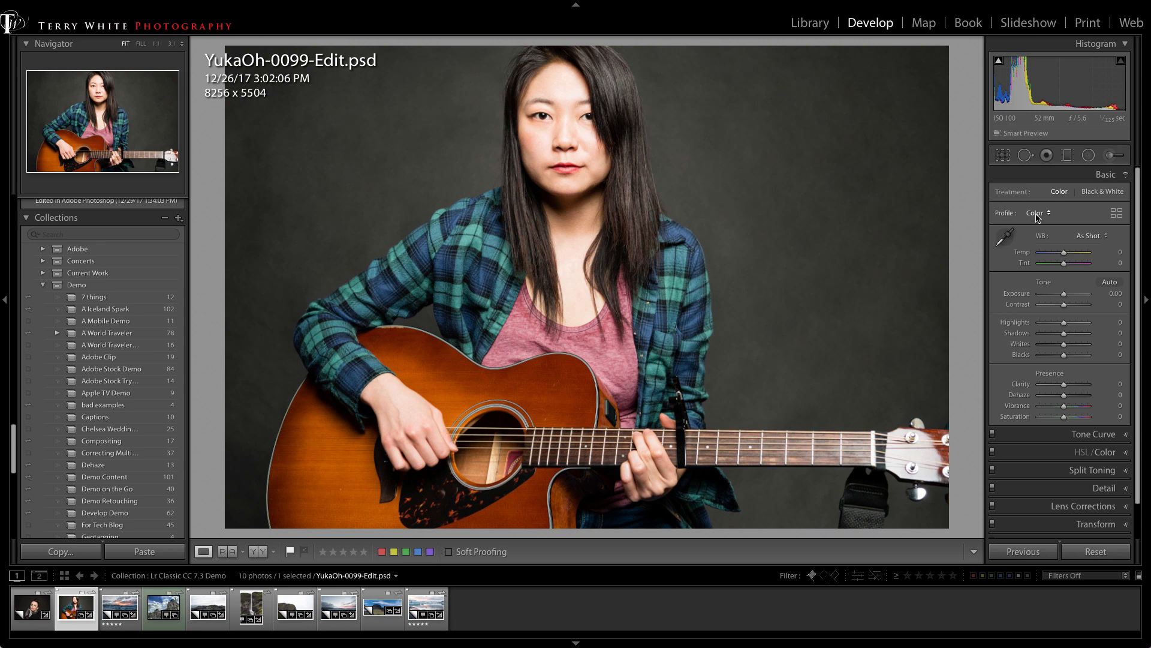
pyautogui.click(1037, 212)
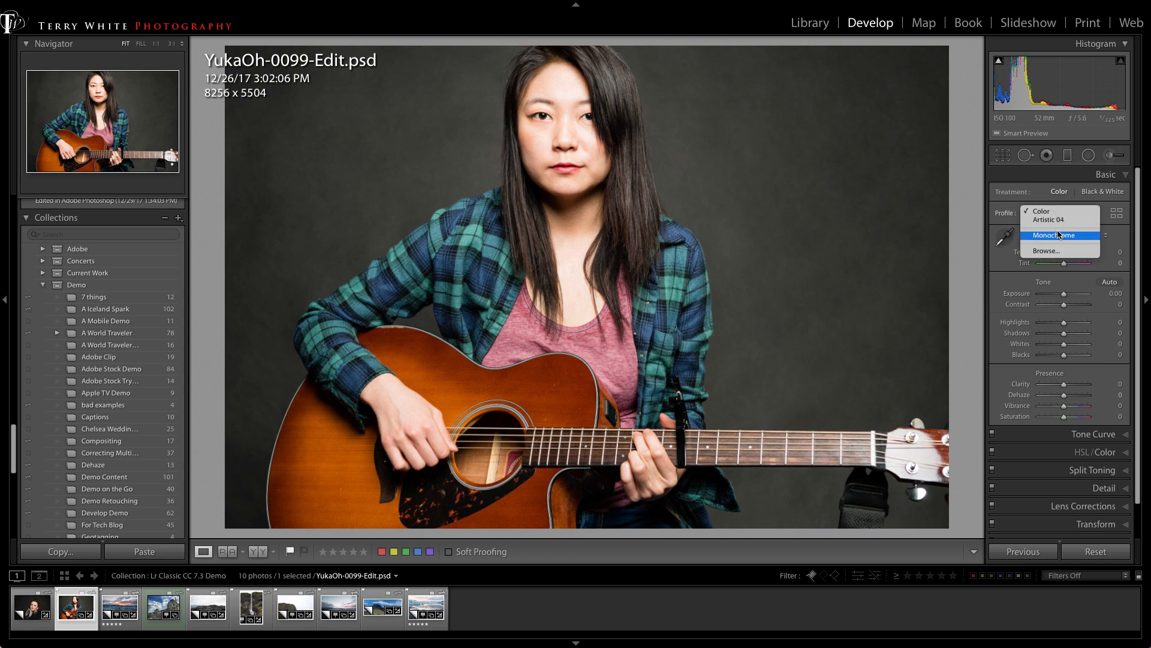
pyautogui.moveTo(1058, 221)
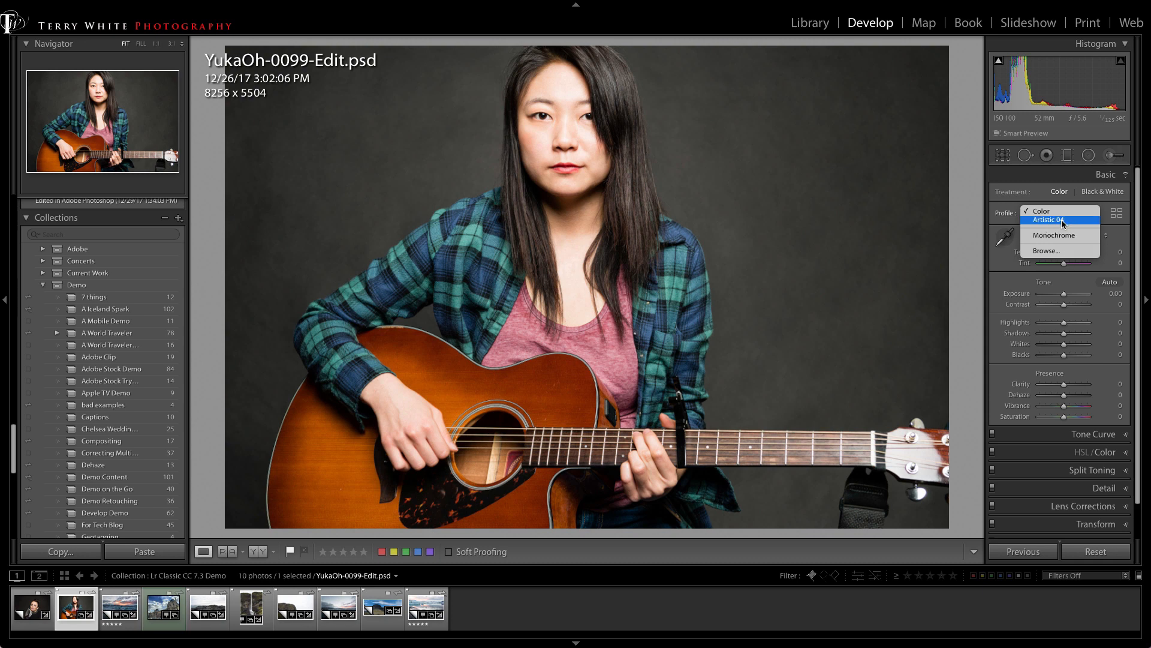
pyautogui.moveTo(1068, 205)
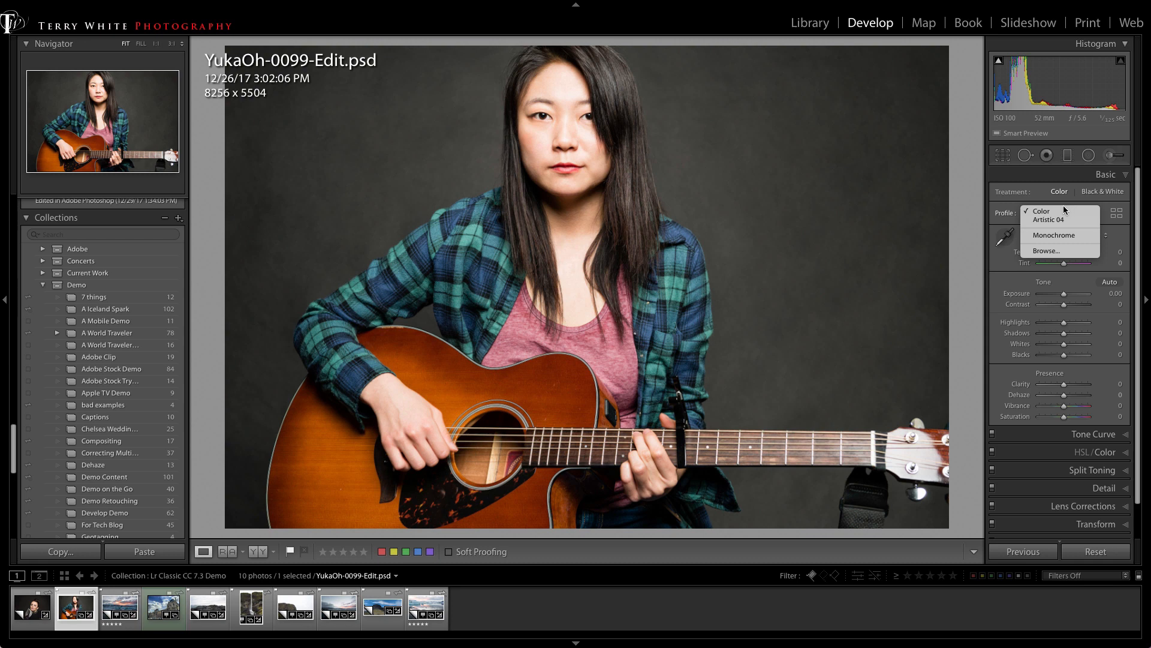
pyautogui.click(1041, 211)
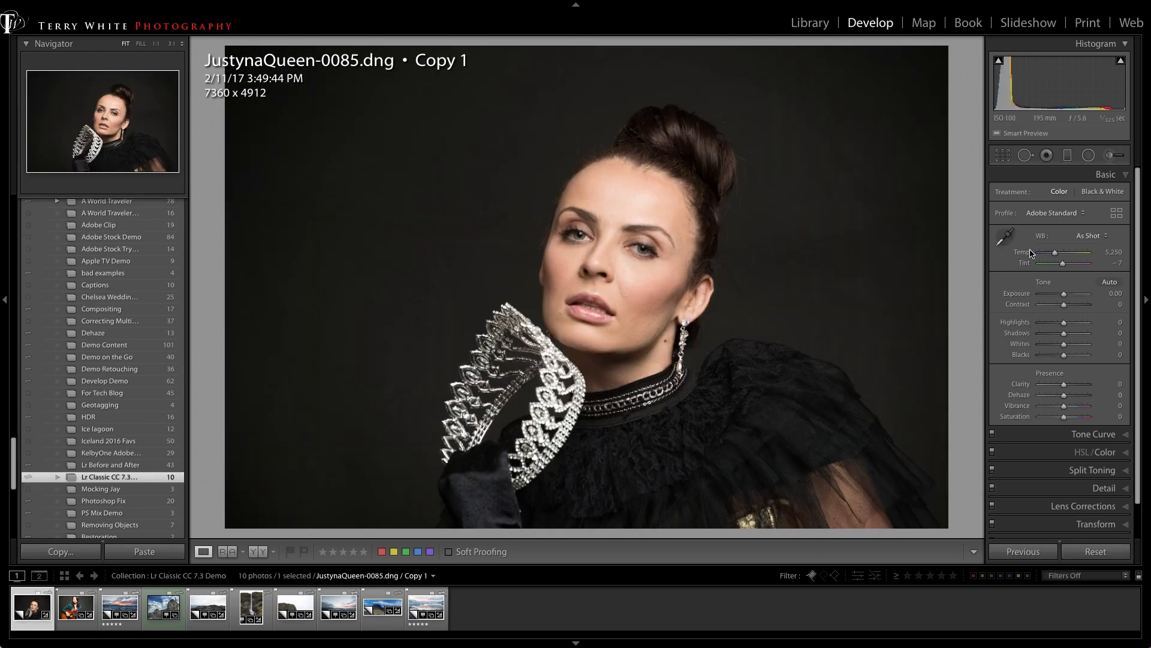
# Try Adobe Color and Adobe Portrait on the crown portrait, ending on Adobe Vivid.
pyautogui.click(1080, 213)
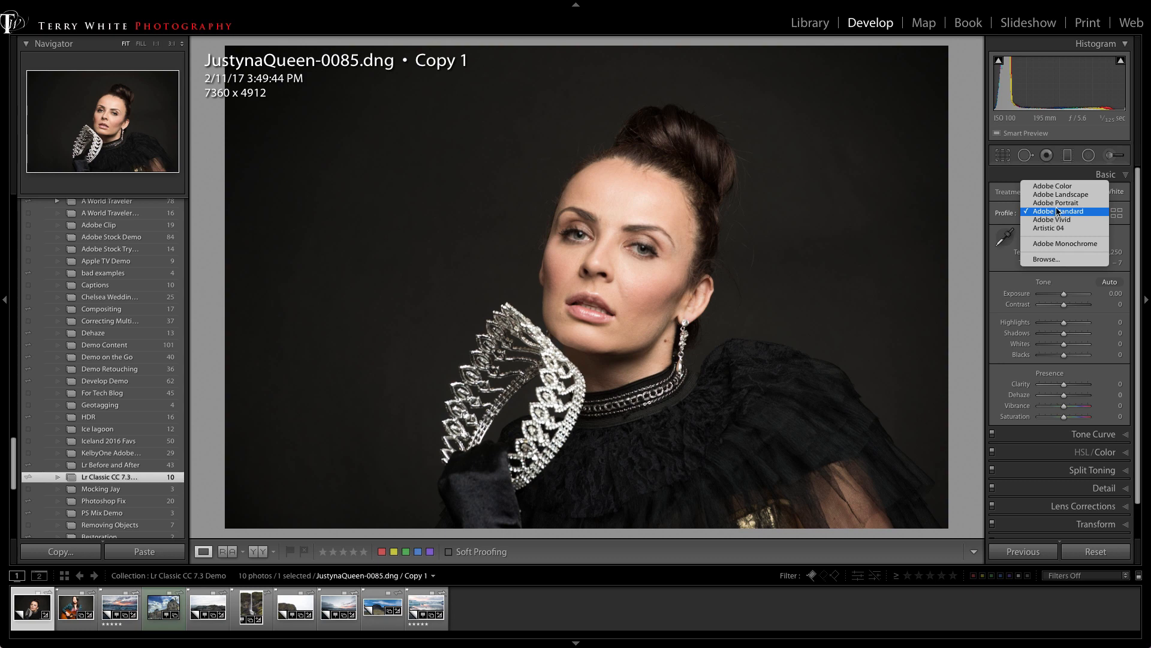
pyautogui.click(1053, 211)
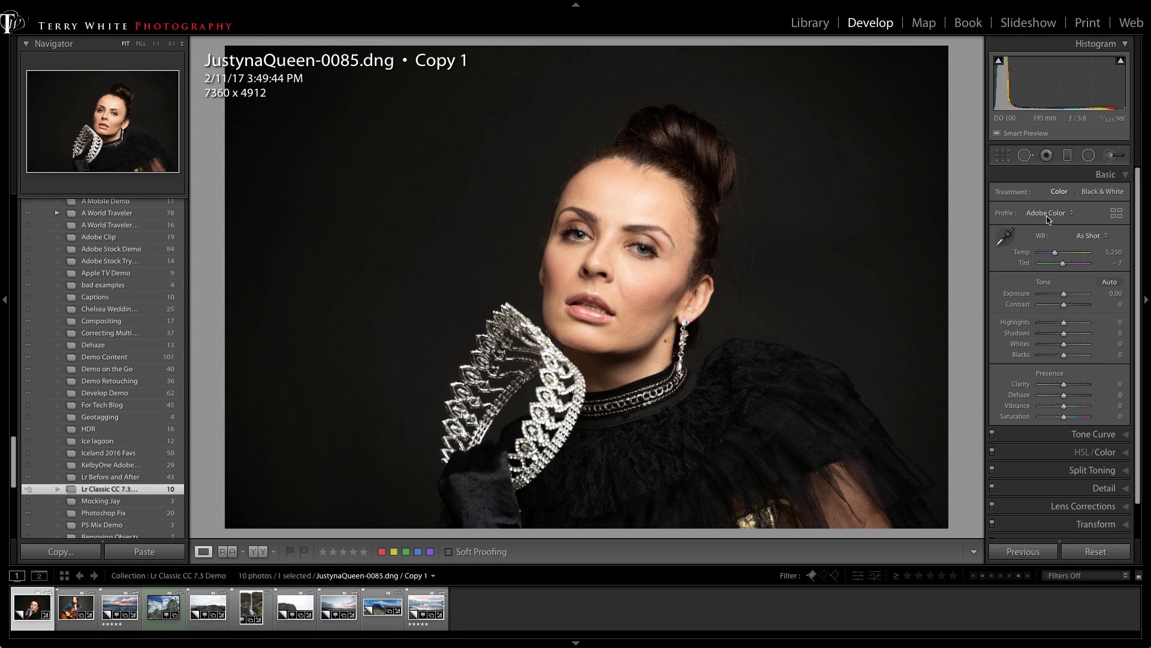
pyautogui.click(1050, 213)
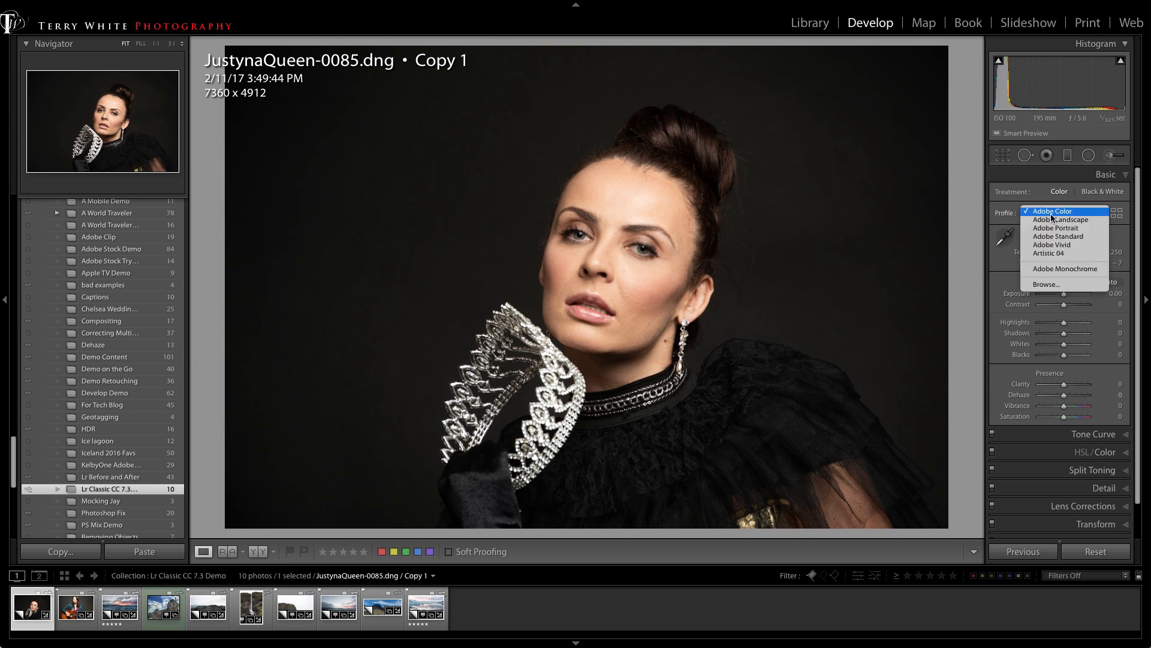
pyautogui.moveTo(1056, 228)
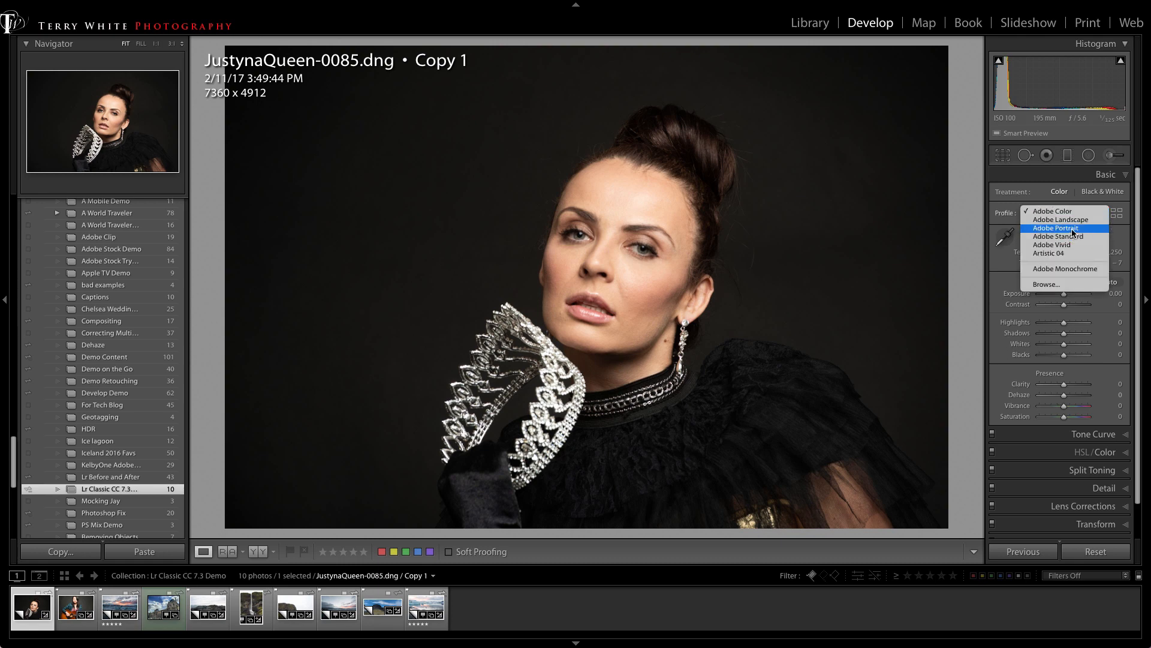
pyautogui.click(1051, 228)
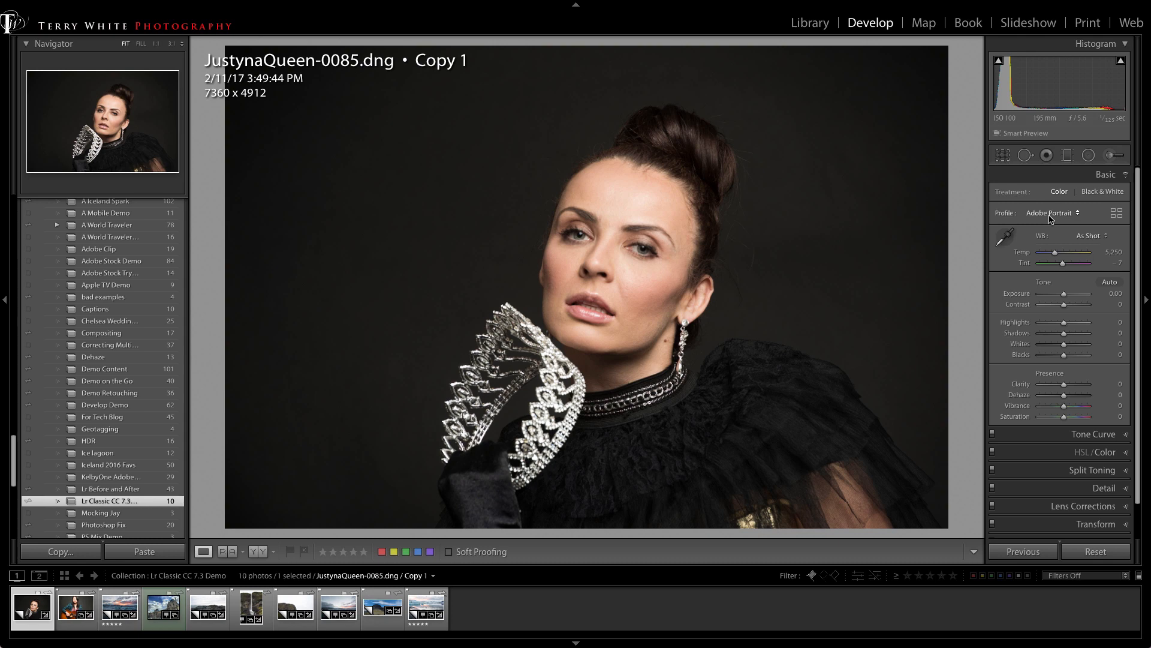
pyautogui.click(1054, 213)
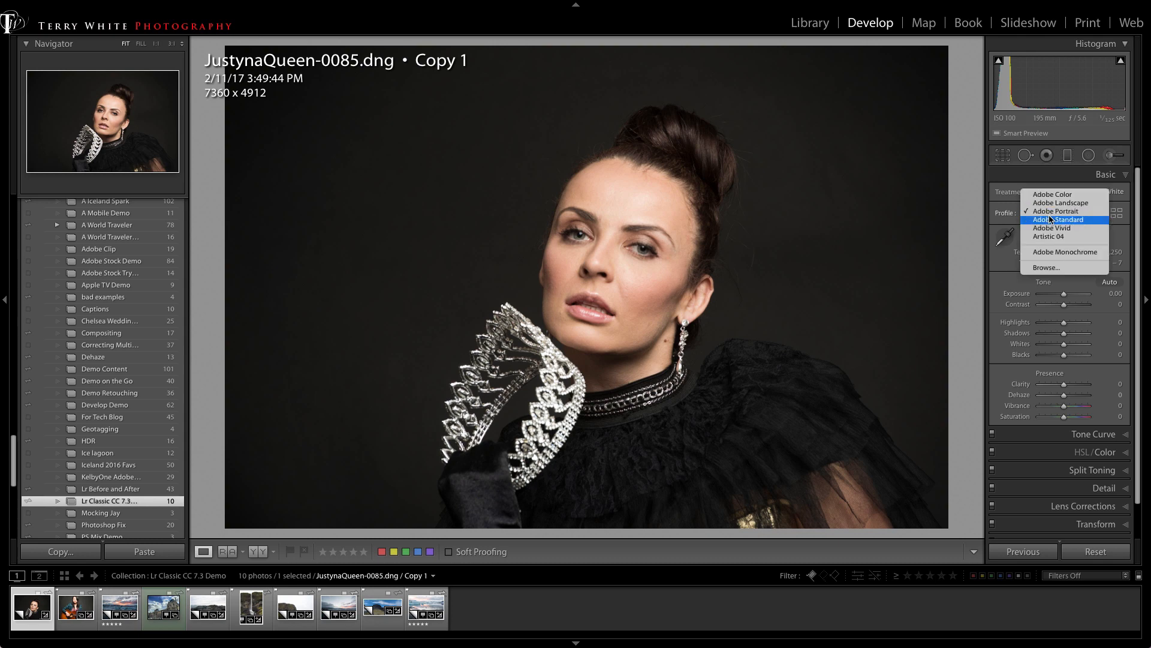
pyautogui.moveTo(1063, 228)
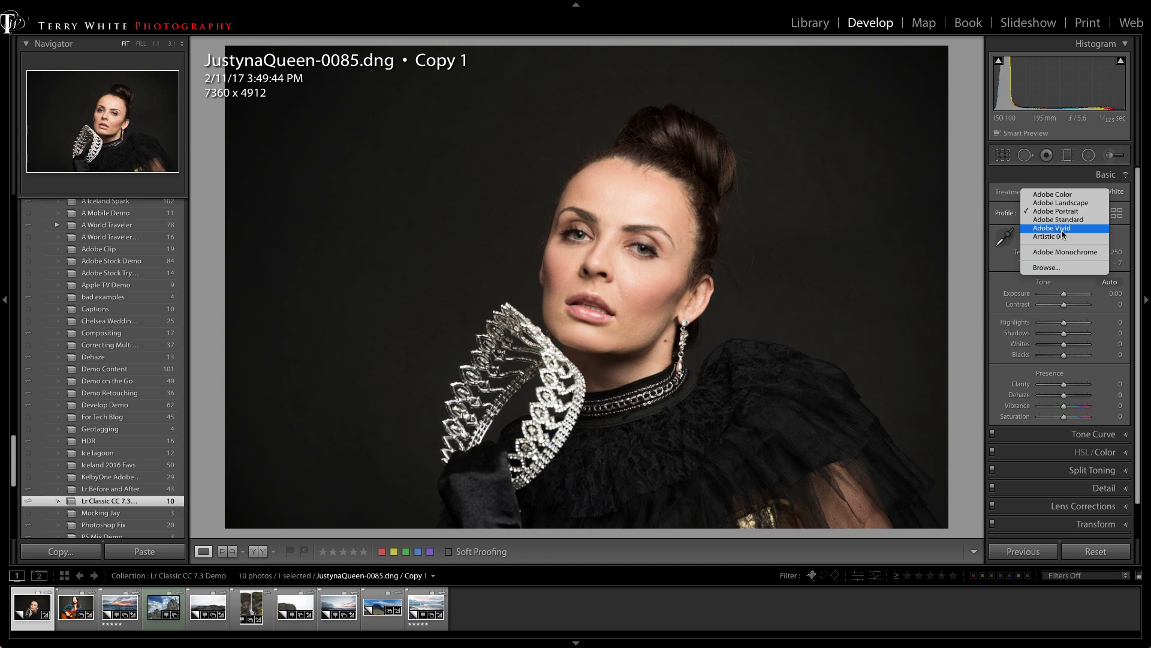
pyautogui.click(1051, 228)
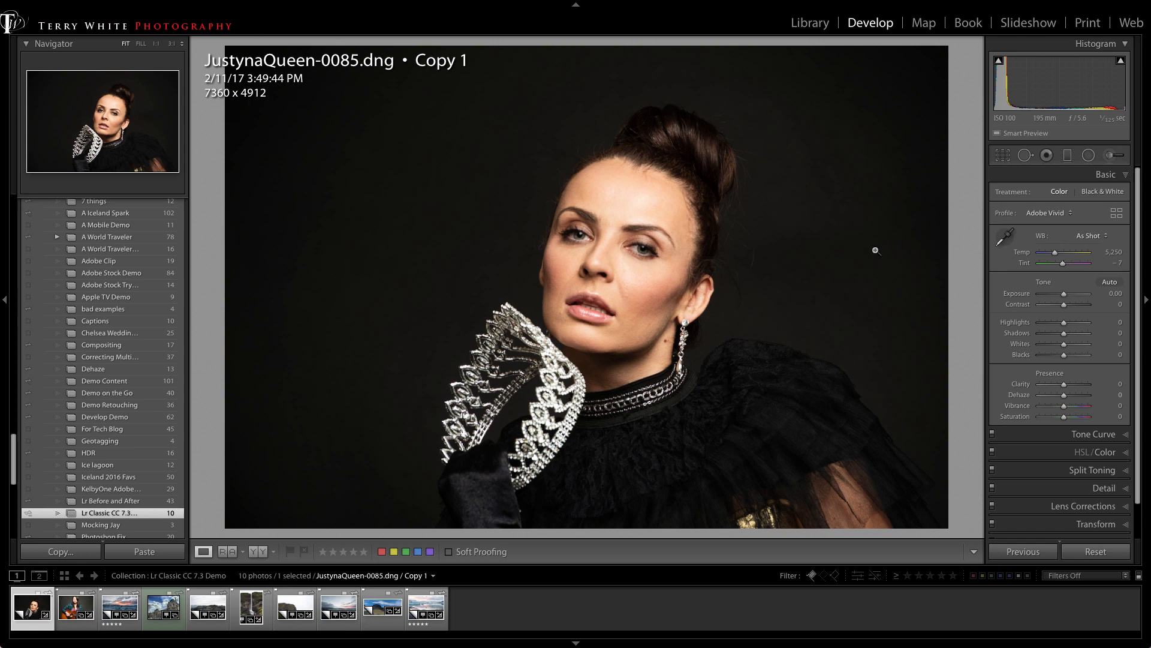
pyautogui.moveTo(998, 273)
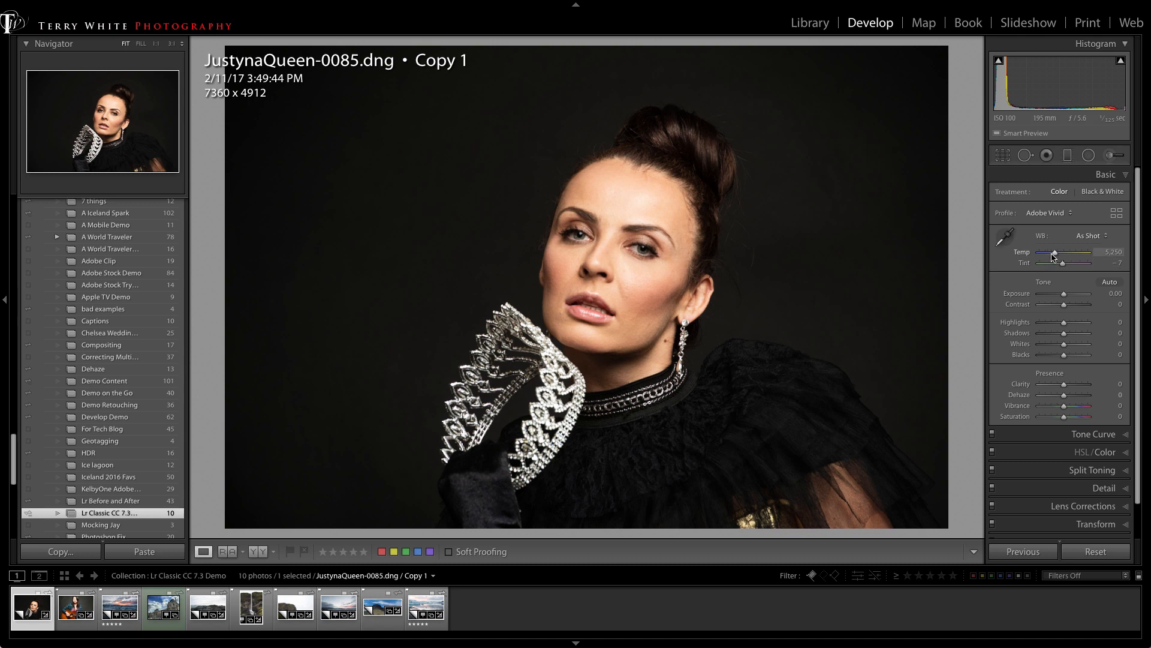
# Lower the portrait's Temp from 5,250 to 4,745 for a cooler white balance.
pyautogui.moveTo(1076, 251); pyautogui.dragTo(1058, 251)
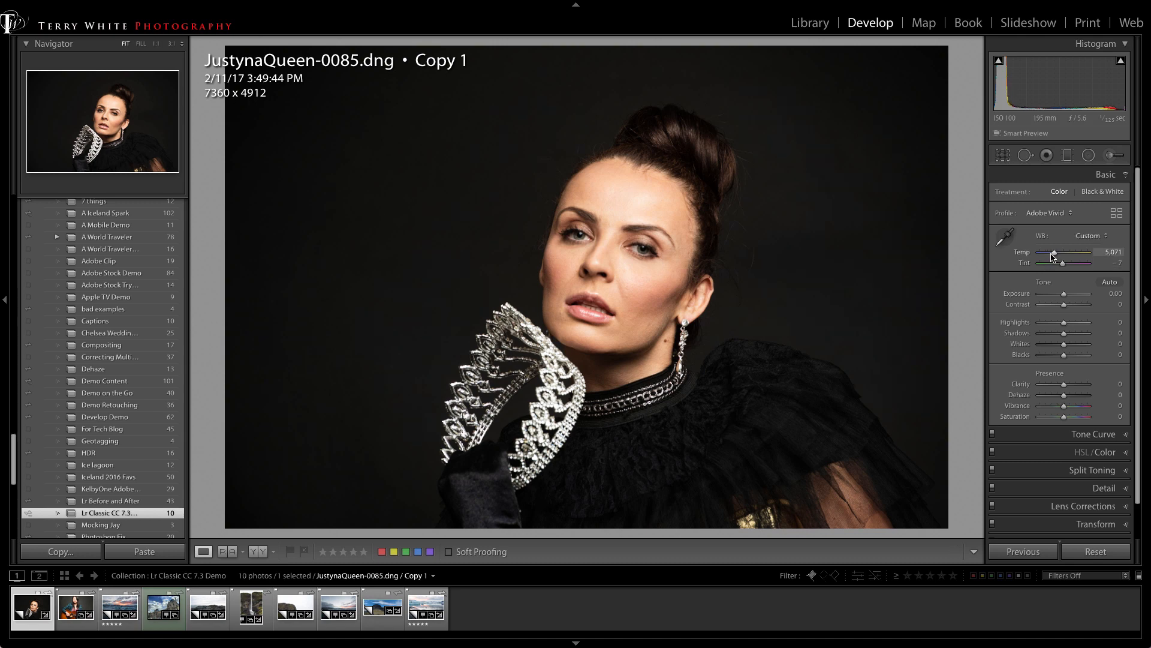
pyautogui.moveTo(1072, 253); pyautogui.dragTo(1054, 253)
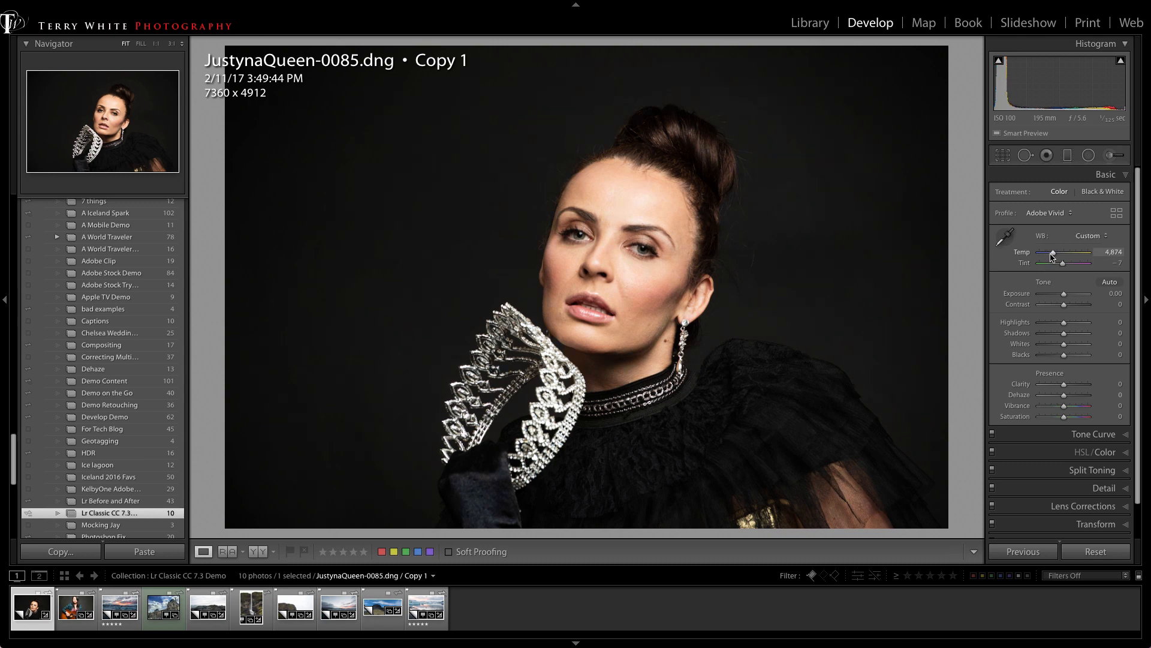
pyautogui.moveTo(1062, 256); pyautogui.dragTo(1052, 257)
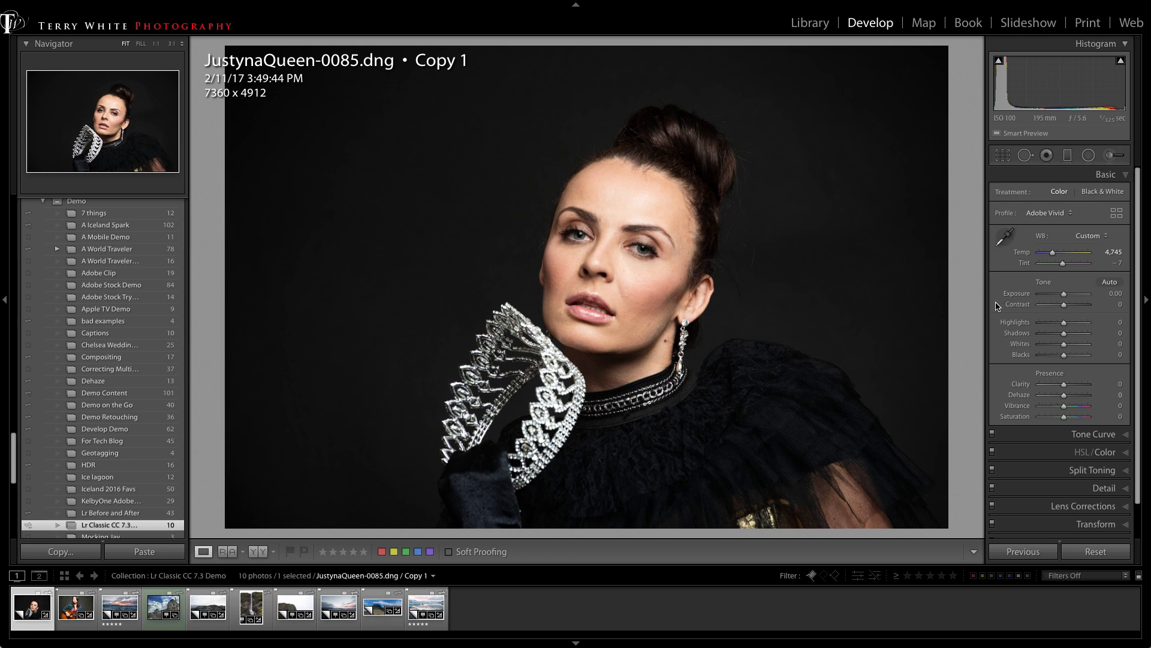
pyautogui.moveTo(997, 307)
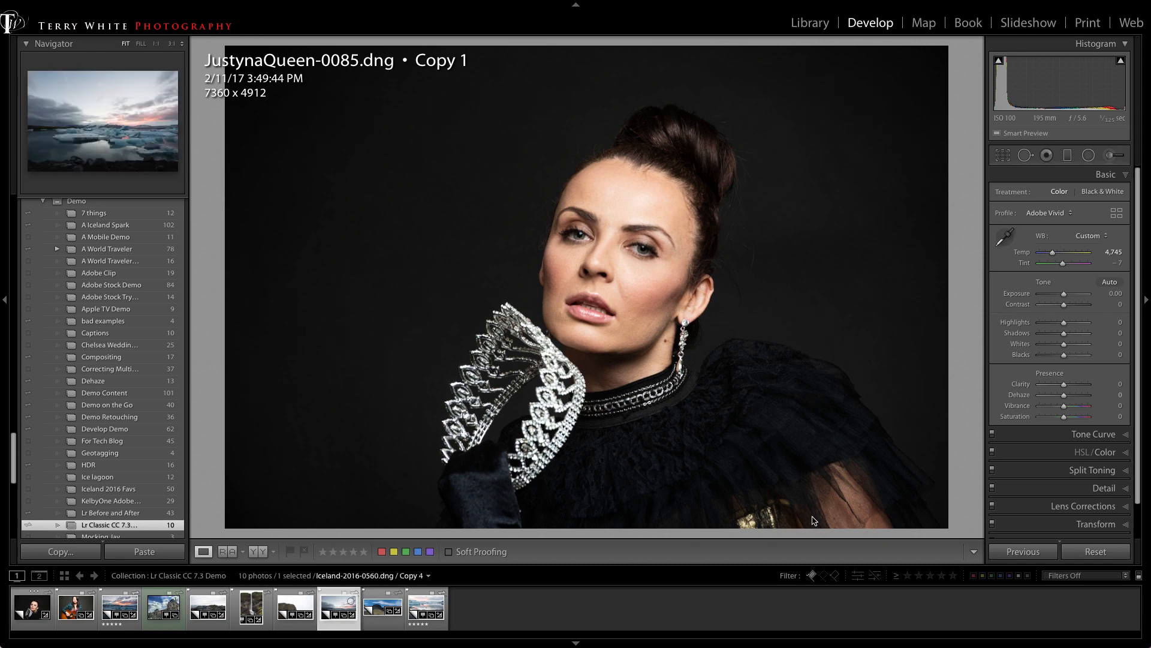
# Select the Iceland-2016-0560 Copy 4 photo, assign the Adobe Landscape profile and add Dehaze +21.
pyautogui.click(381, 607)
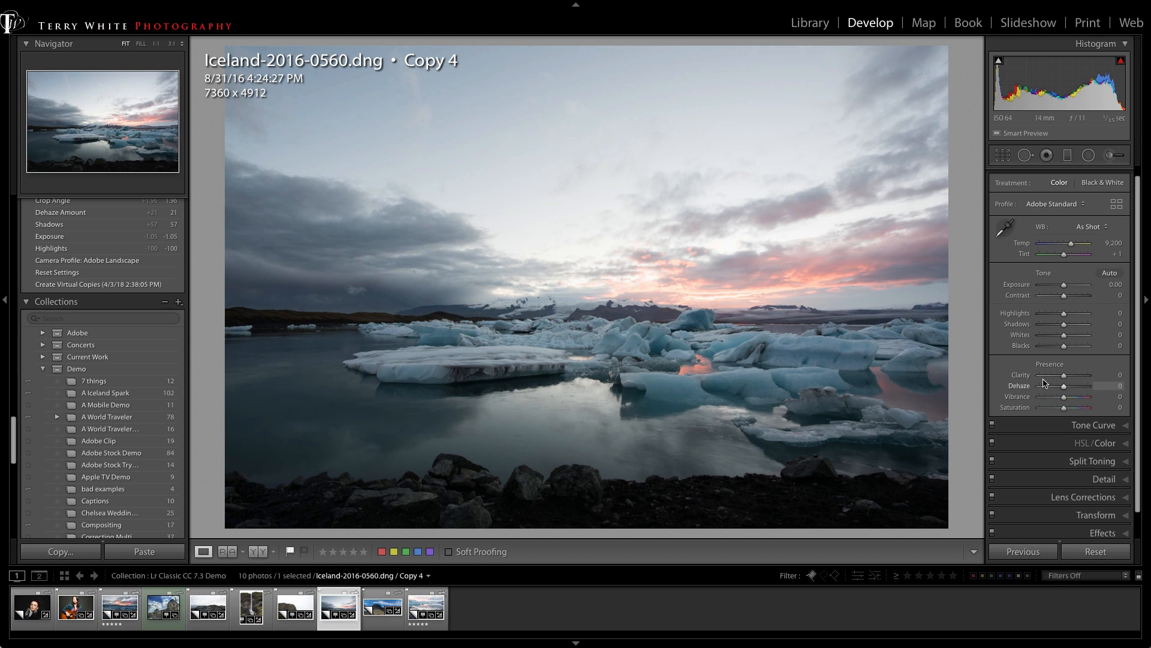
pyautogui.moveTo(1058, 391)
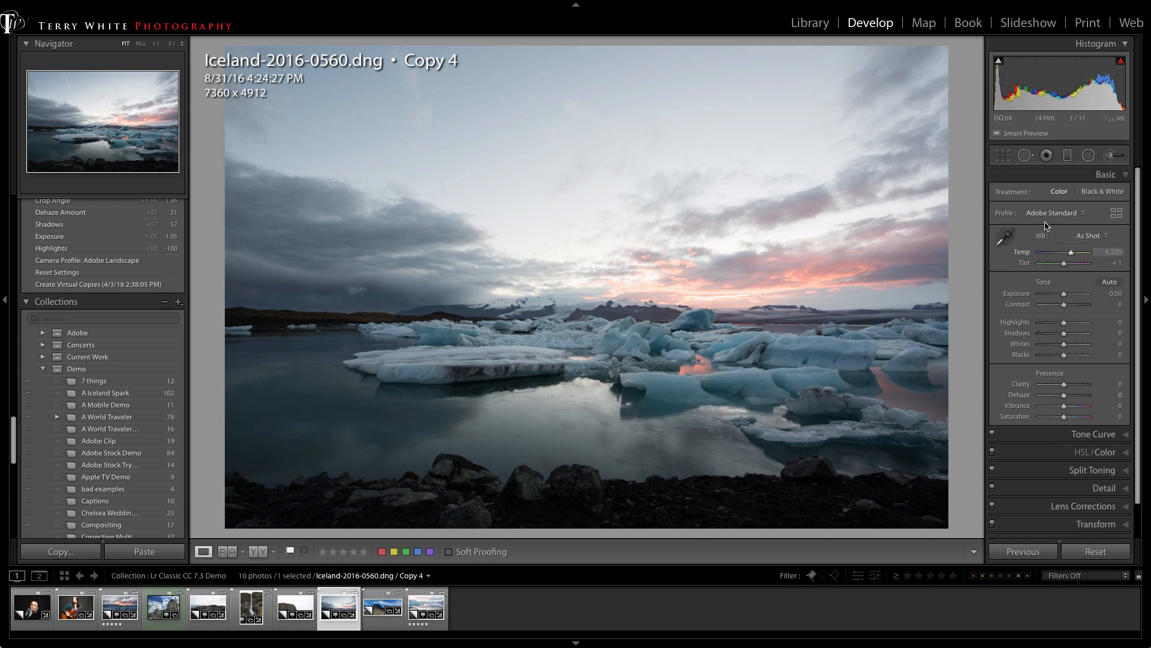
pyautogui.click(1075, 212)
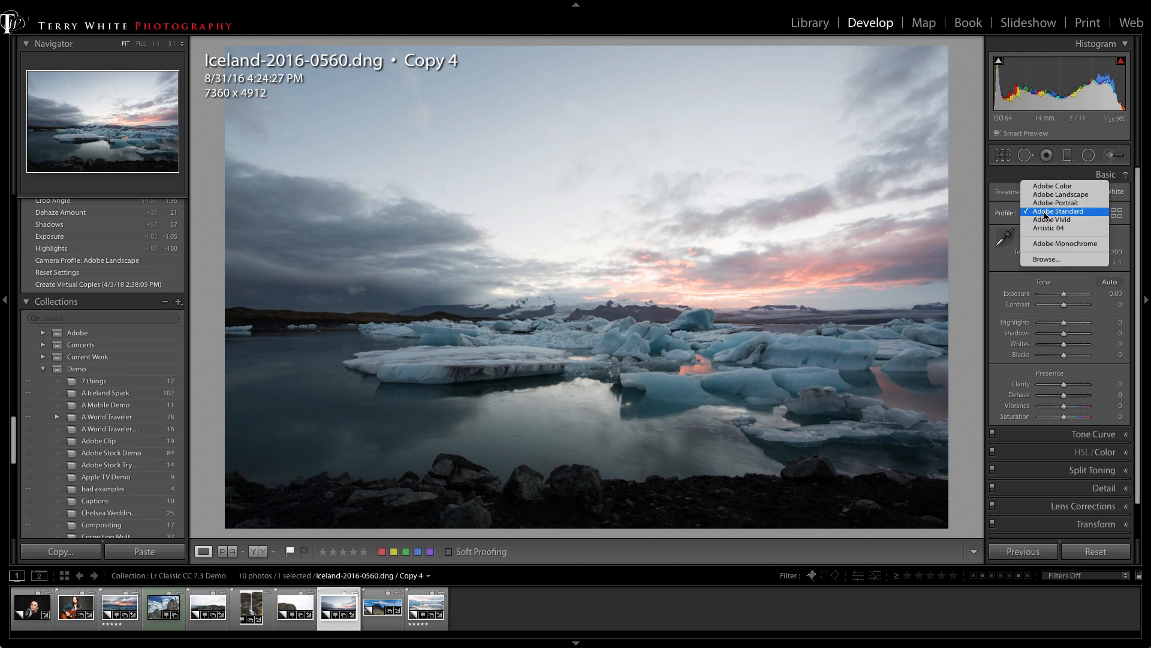
pyautogui.moveTo(1055, 194)
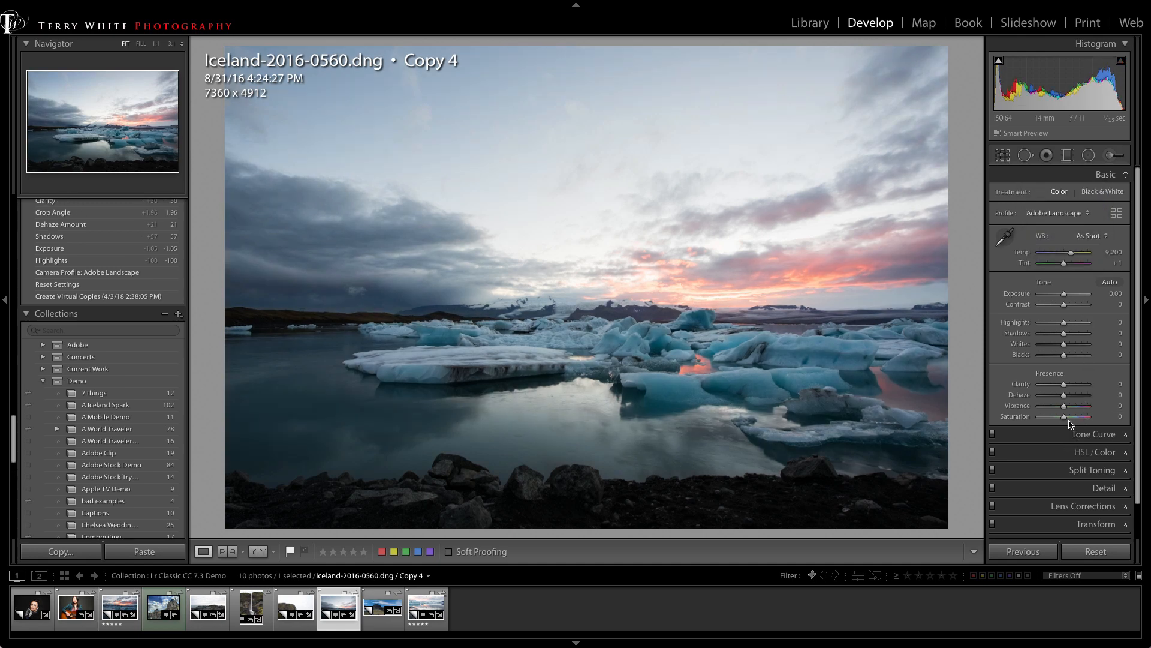
pyautogui.moveTo(1061, 395); pyautogui.dragTo(1072, 395)
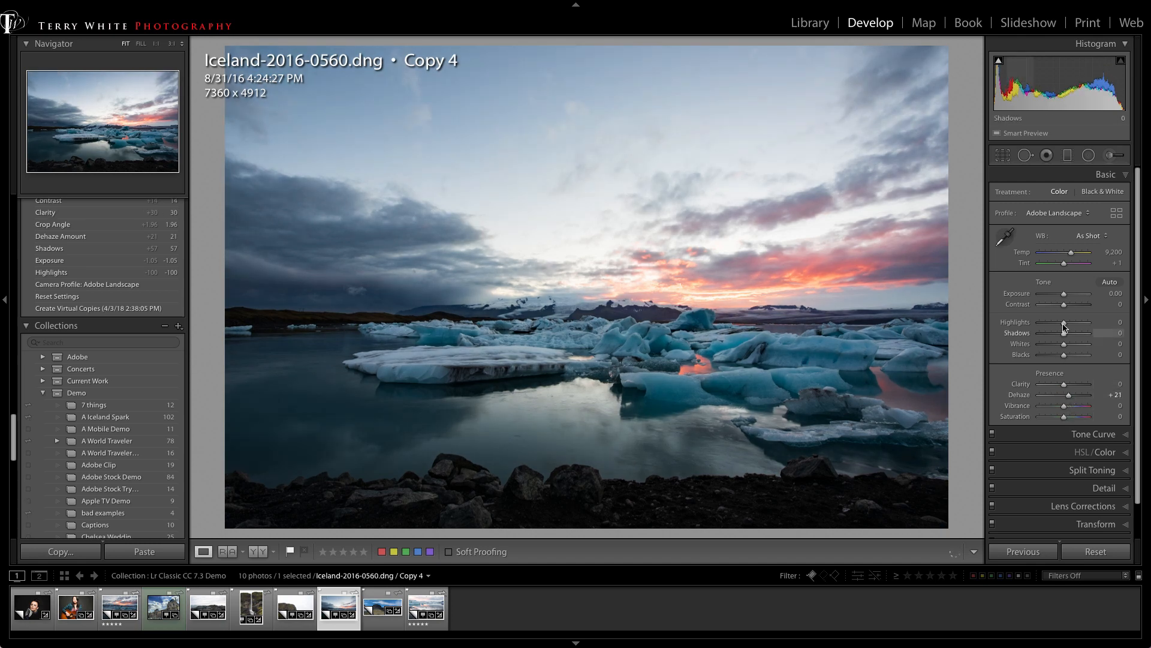
# Pull Highlights down to −100 and lift Shadows to +39.
pyautogui.moveTo(1087, 322); pyautogui.dragTo(1046, 321)
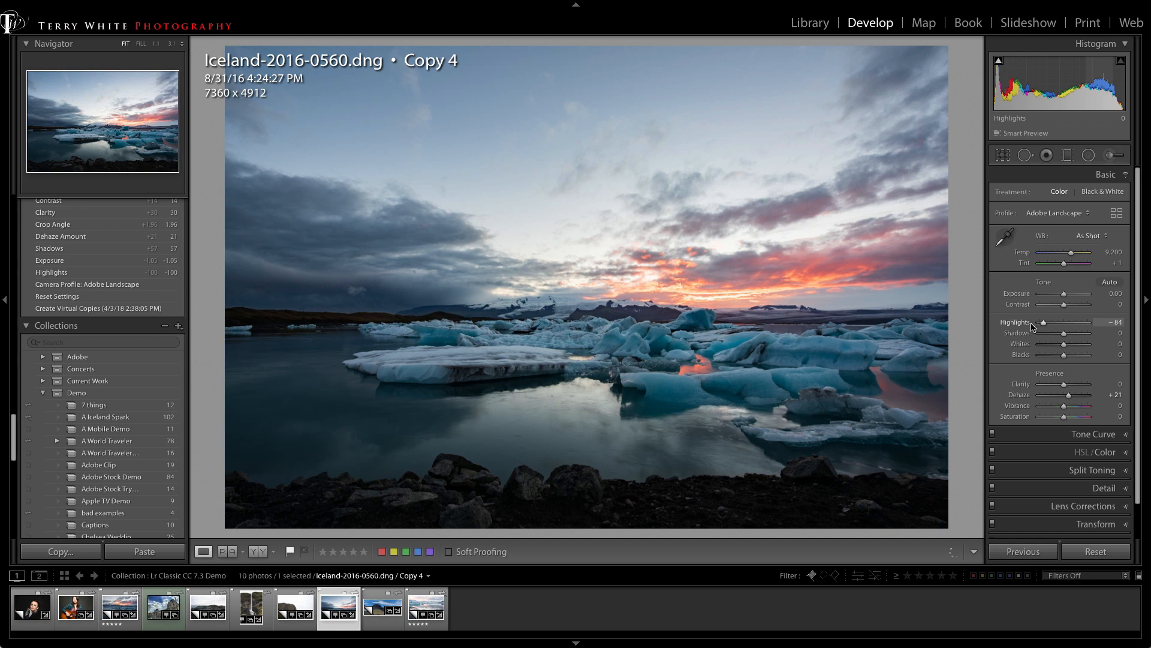
pyautogui.moveTo(1050, 323); pyautogui.dragTo(1038, 322)
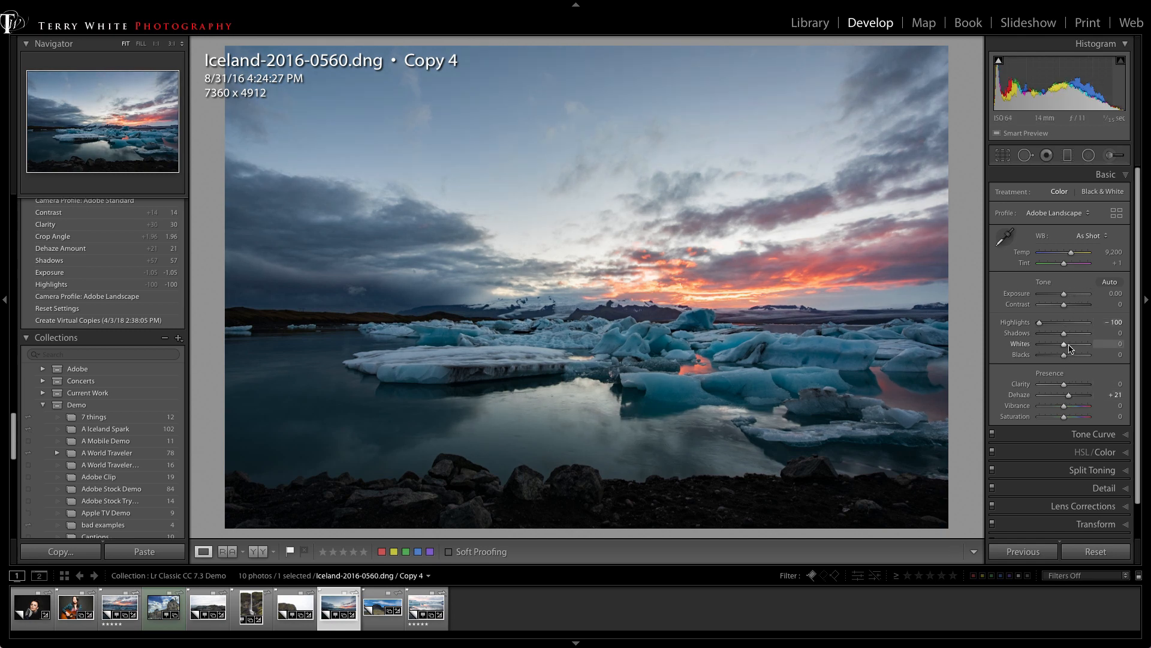
pyautogui.moveTo(1064, 332); pyautogui.dragTo(1072, 332)
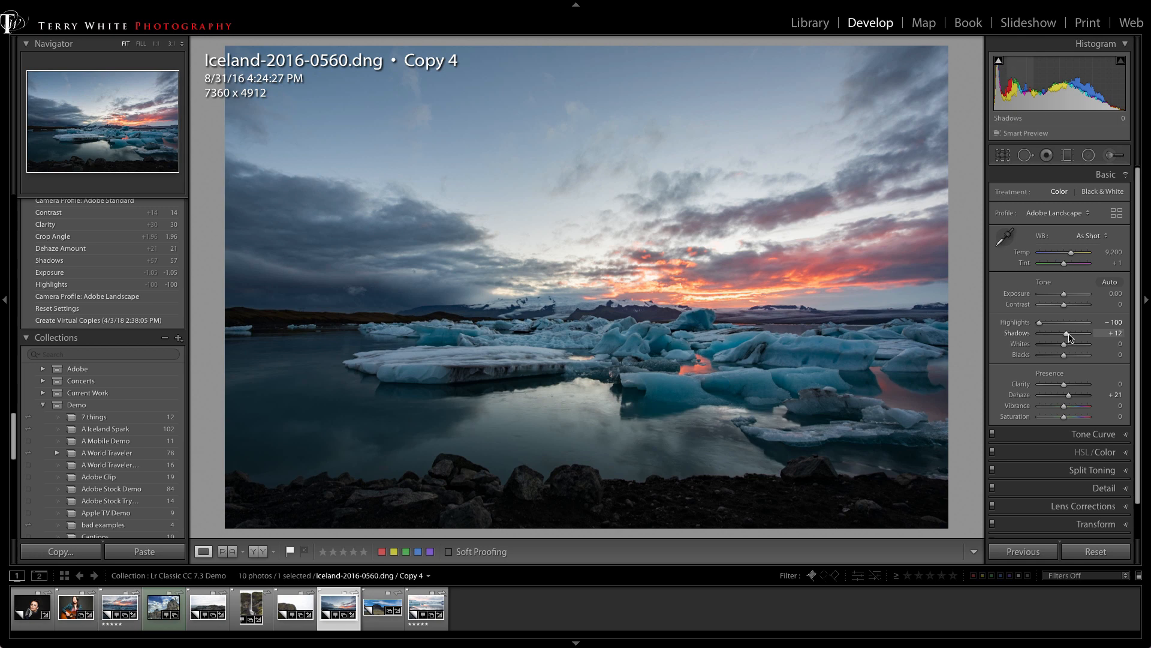
pyautogui.moveTo(1068, 334); pyautogui.dragTo(1081, 334)
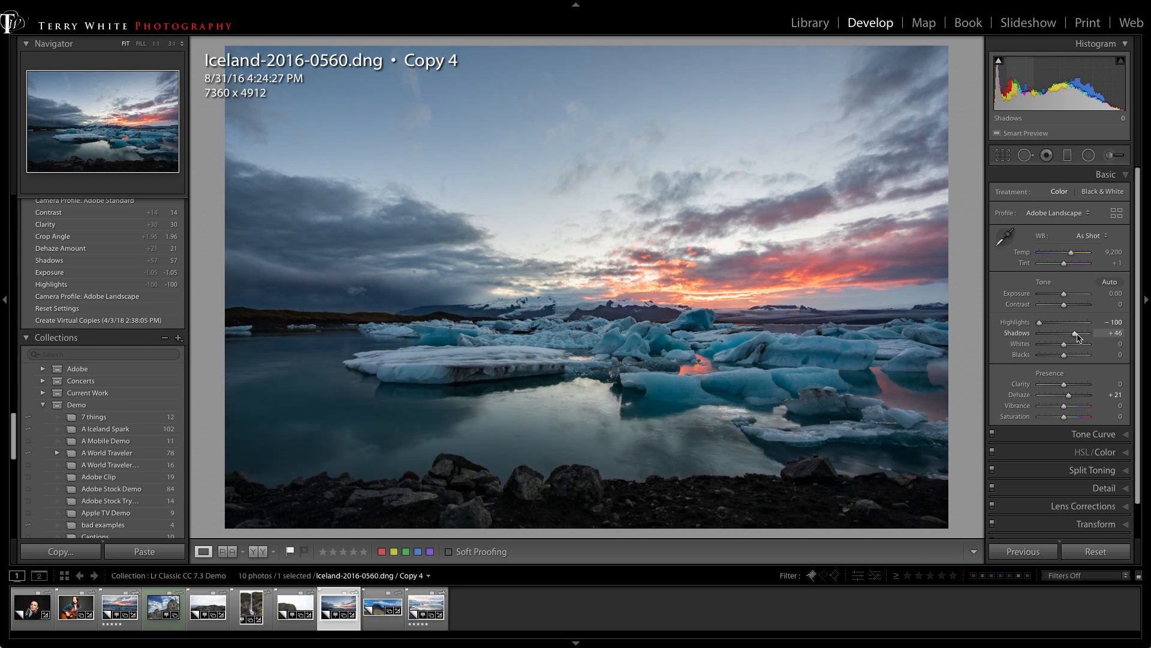
pyautogui.moveTo(1079, 332); pyautogui.dragTo(1072, 333)
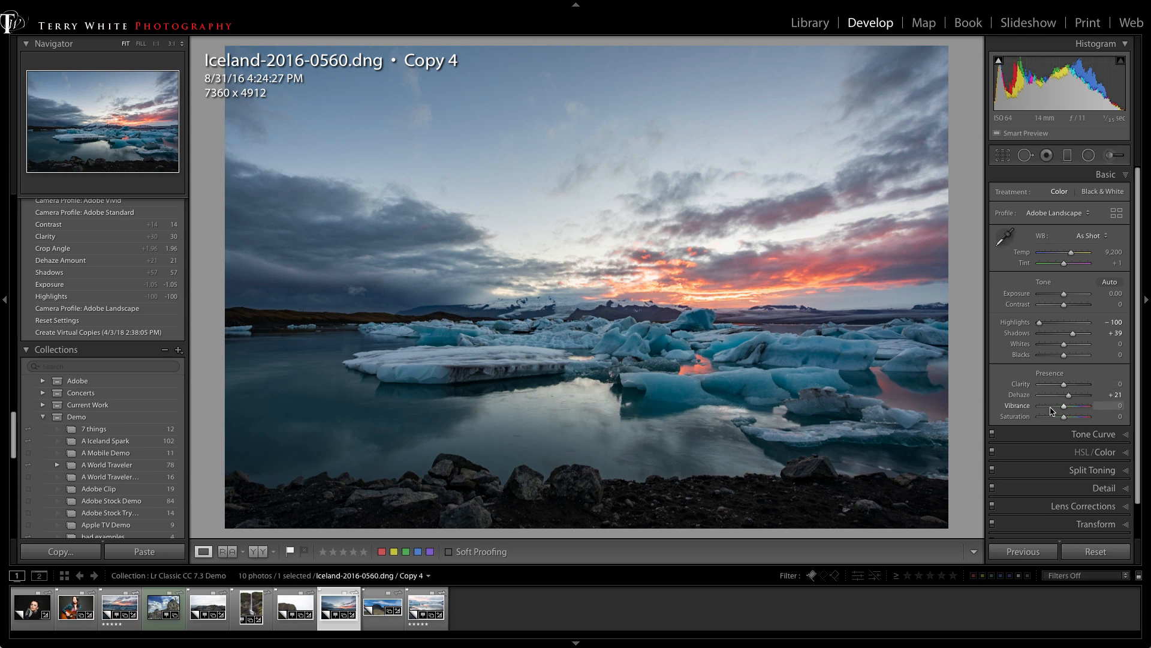
pyautogui.moveTo(1044, 400)
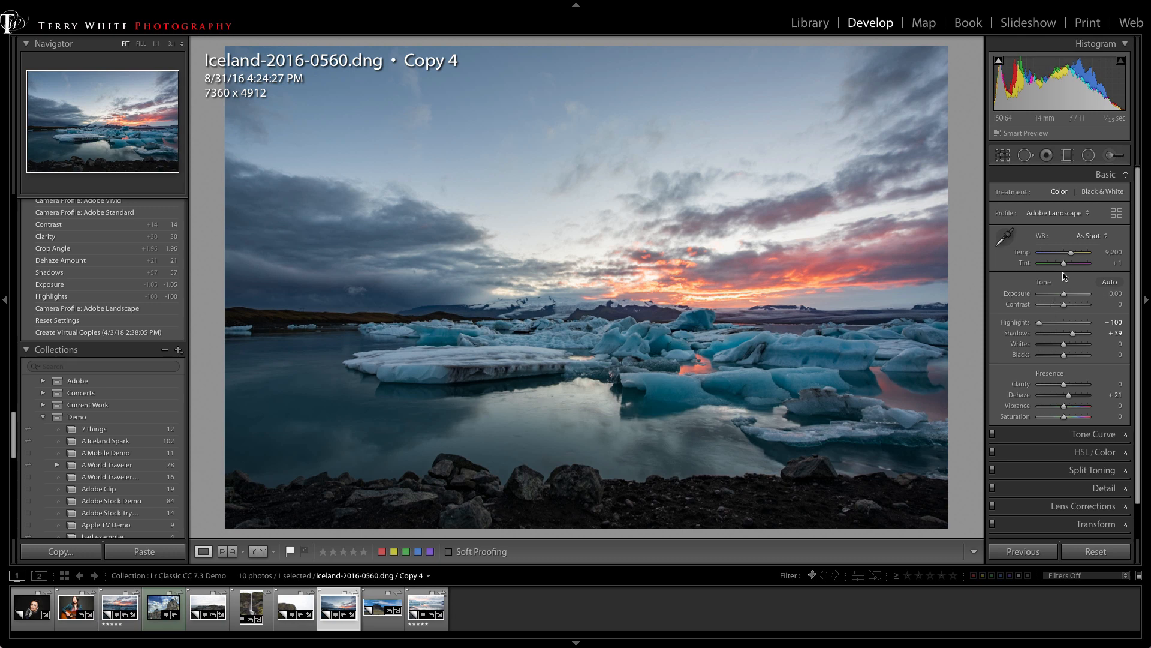
pyautogui.moveTo(1035, 221)
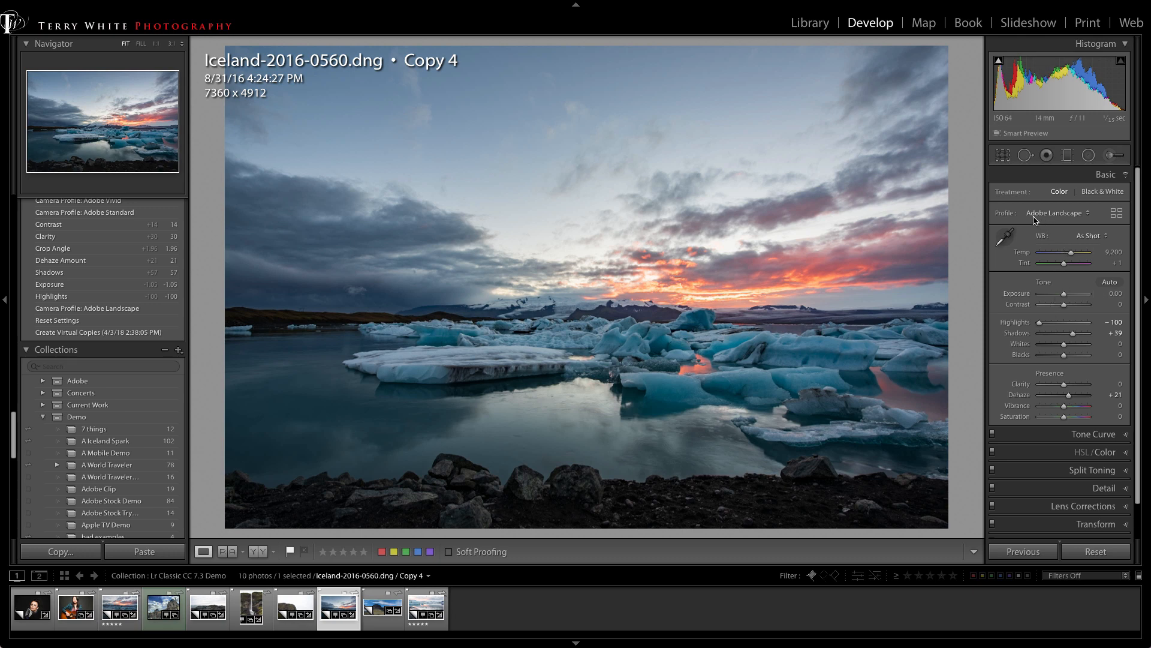
pyautogui.moveTo(1078, 220)
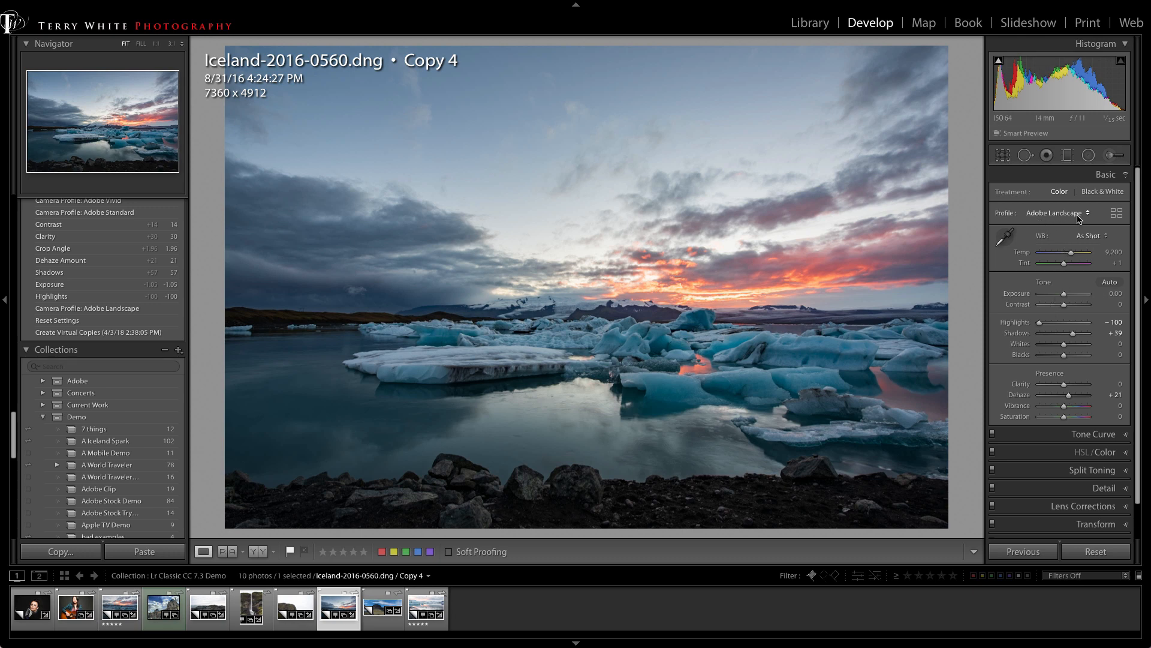
pyautogui.click(1058, 214)
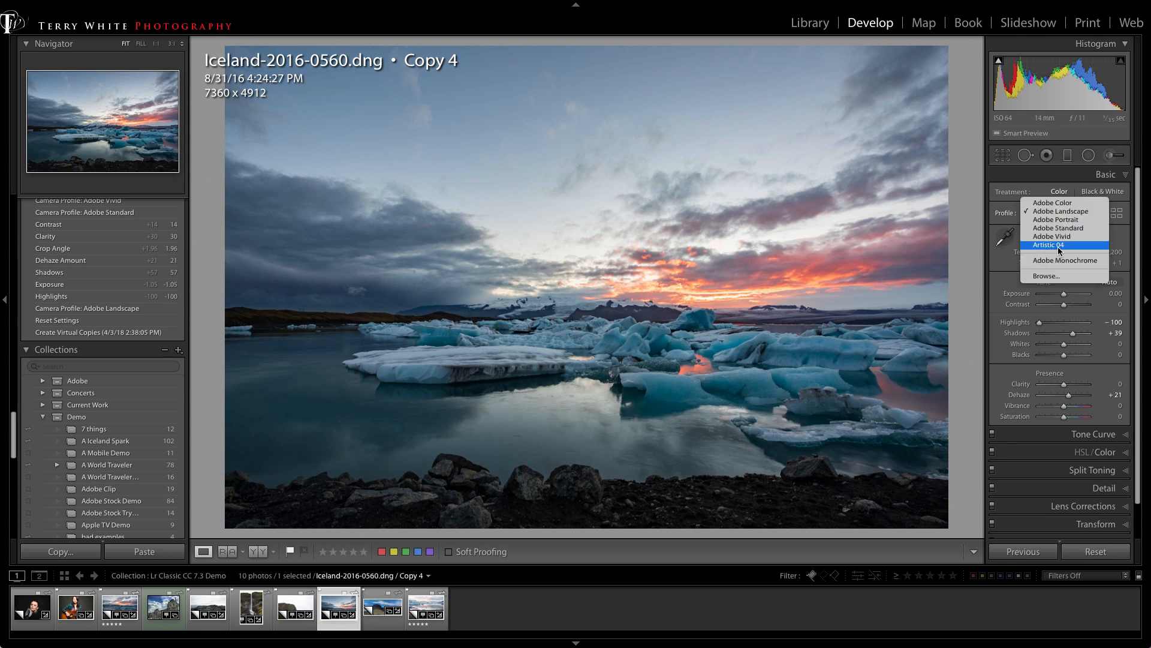
pyautogui.click(1059, 245)
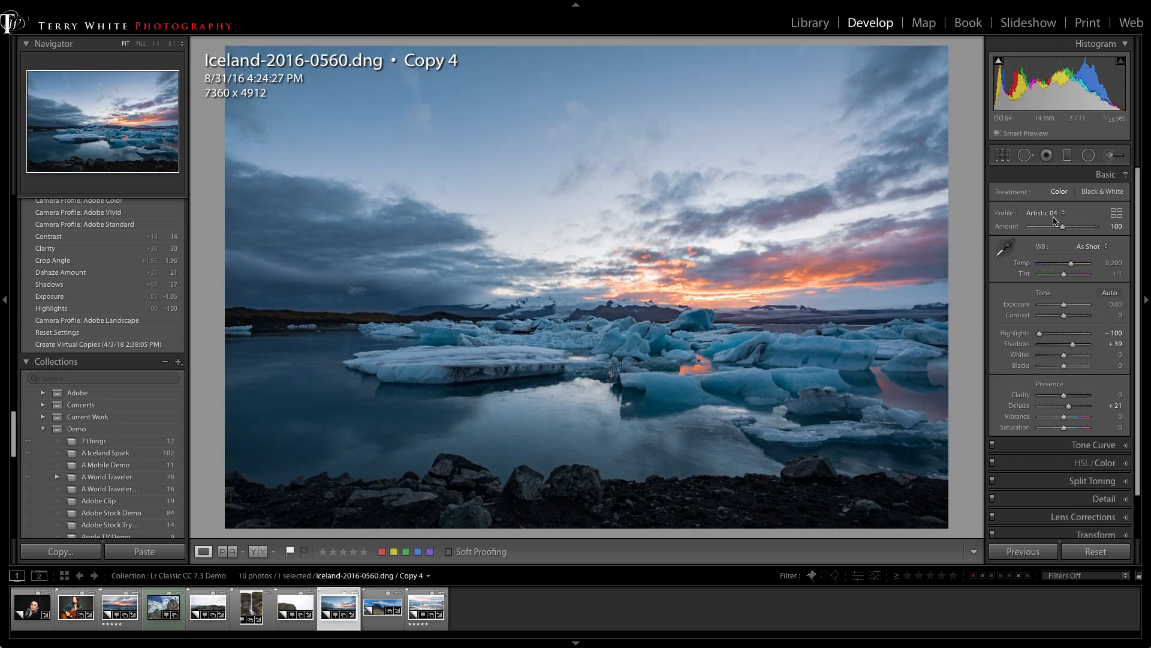
pyautogui.click(1055, 214)
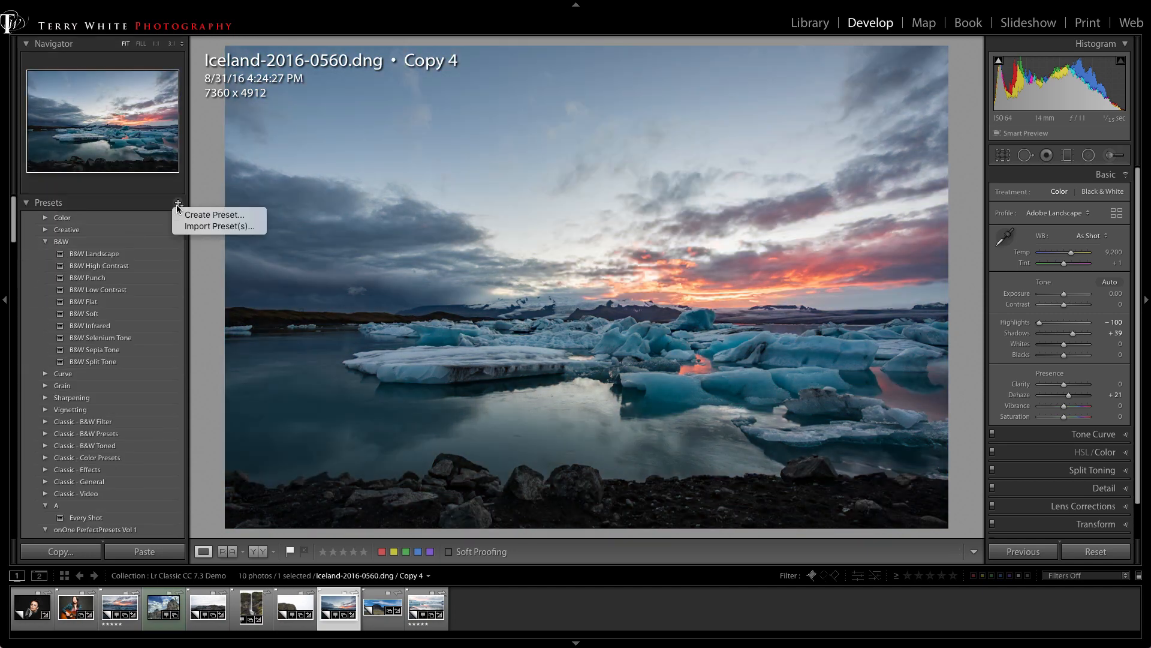
# Start a new develop preset from the Presets panel, opening the New Develop Preset dialog.
pyautogui.click(215, 214)
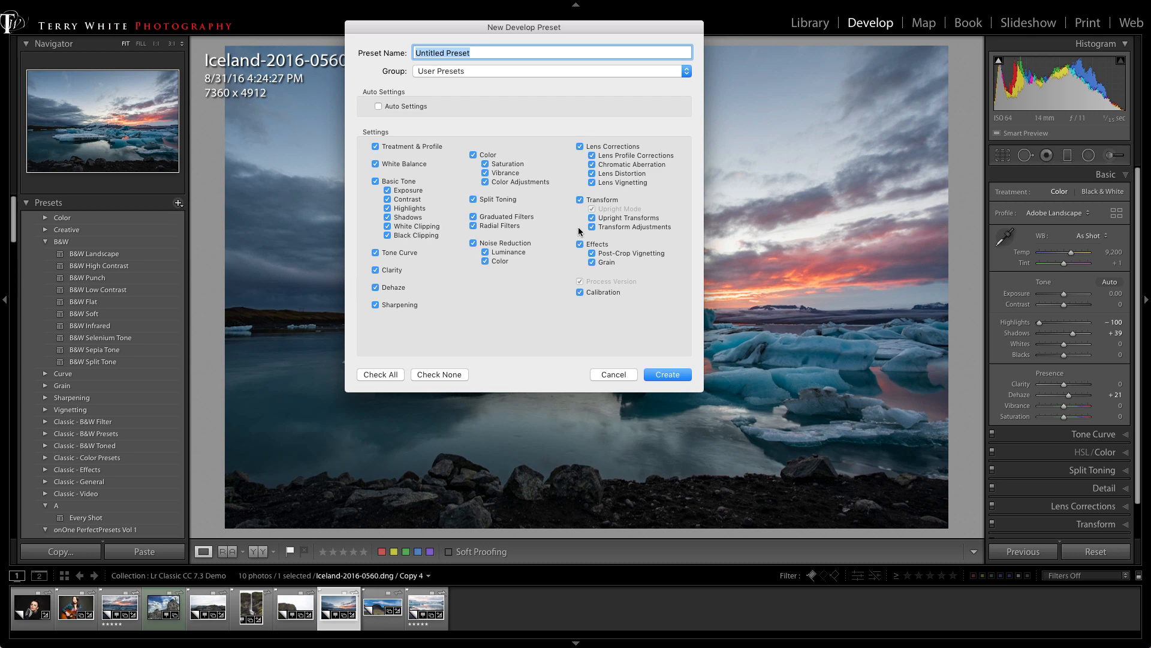
pyautogui.moveTo(395, 147)
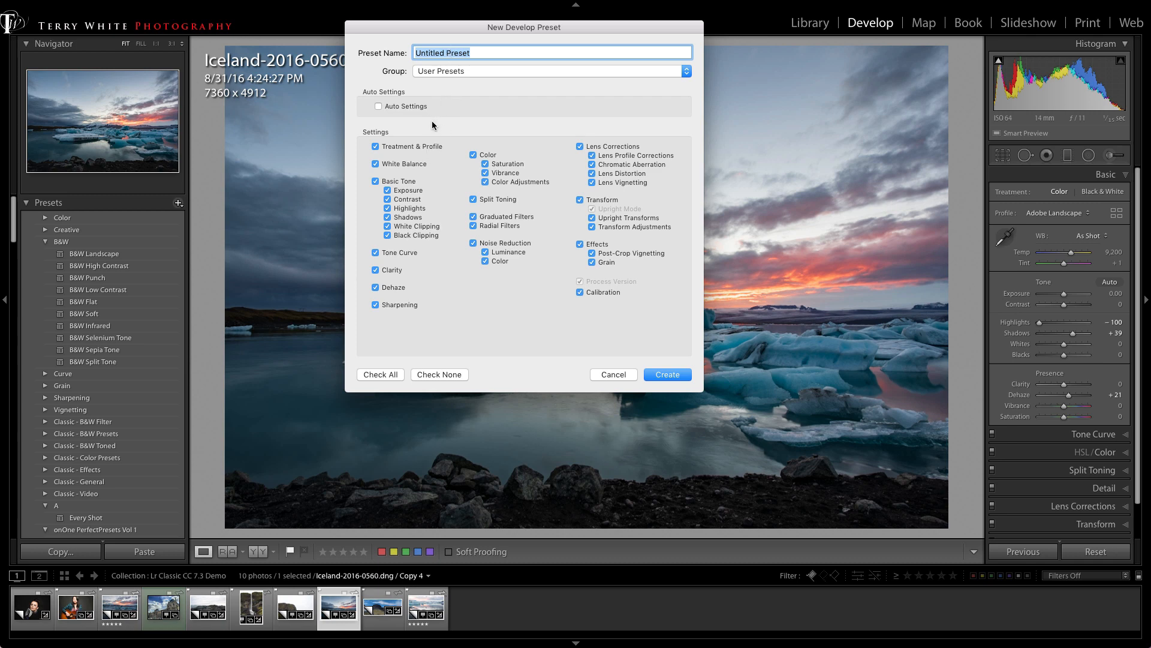
pyautogui.moveTo(434, 170)
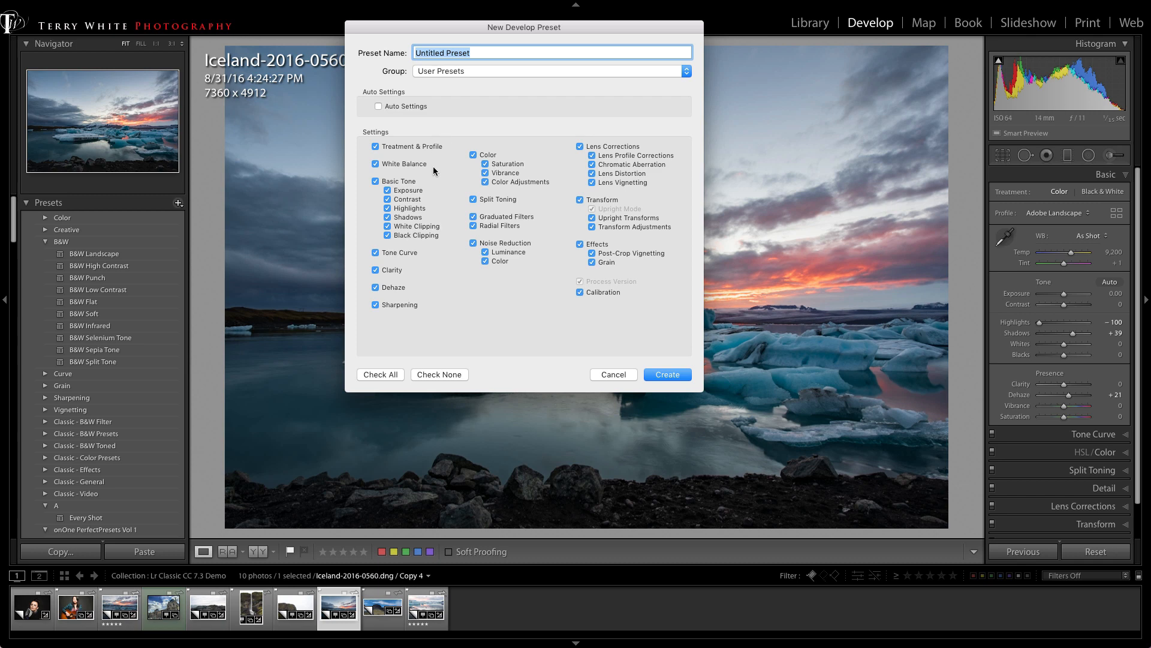
pyautogui.moveTo(461, 265)
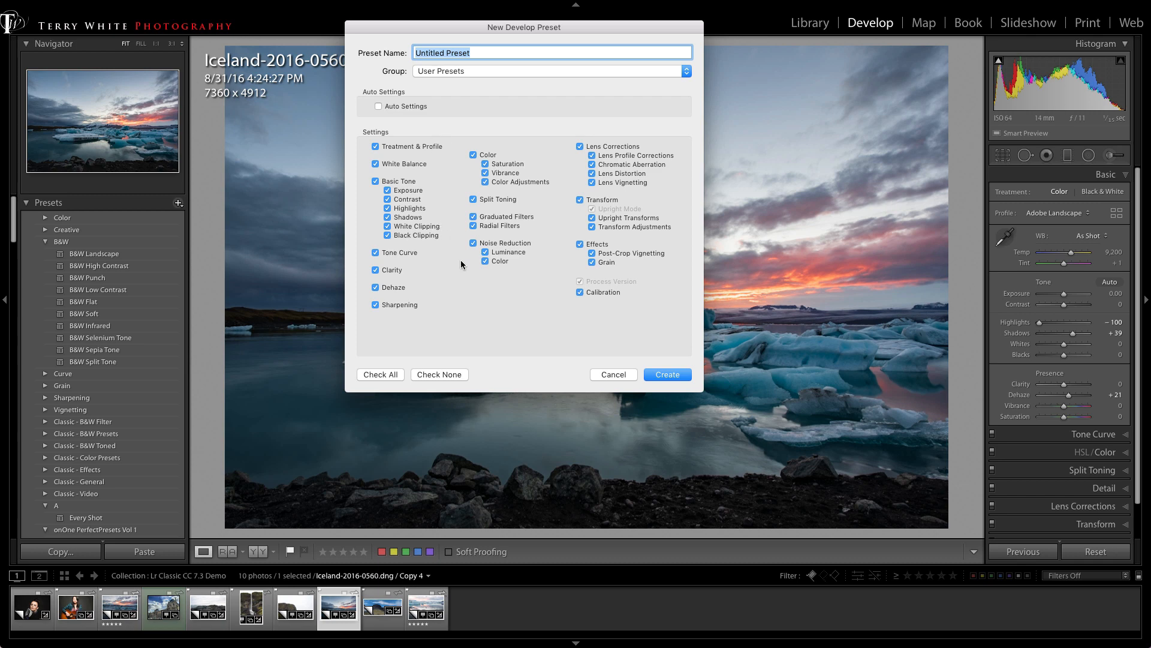
pyautogui.moveTo(456, 267)
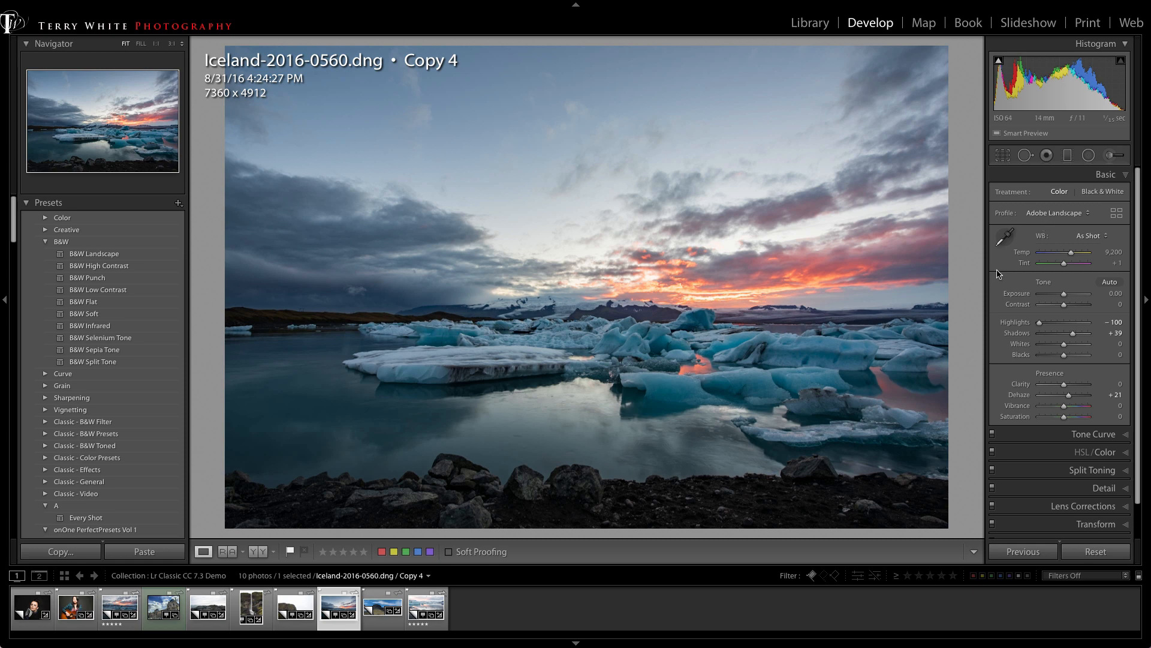
pyautogui.moveTo(987, 273)
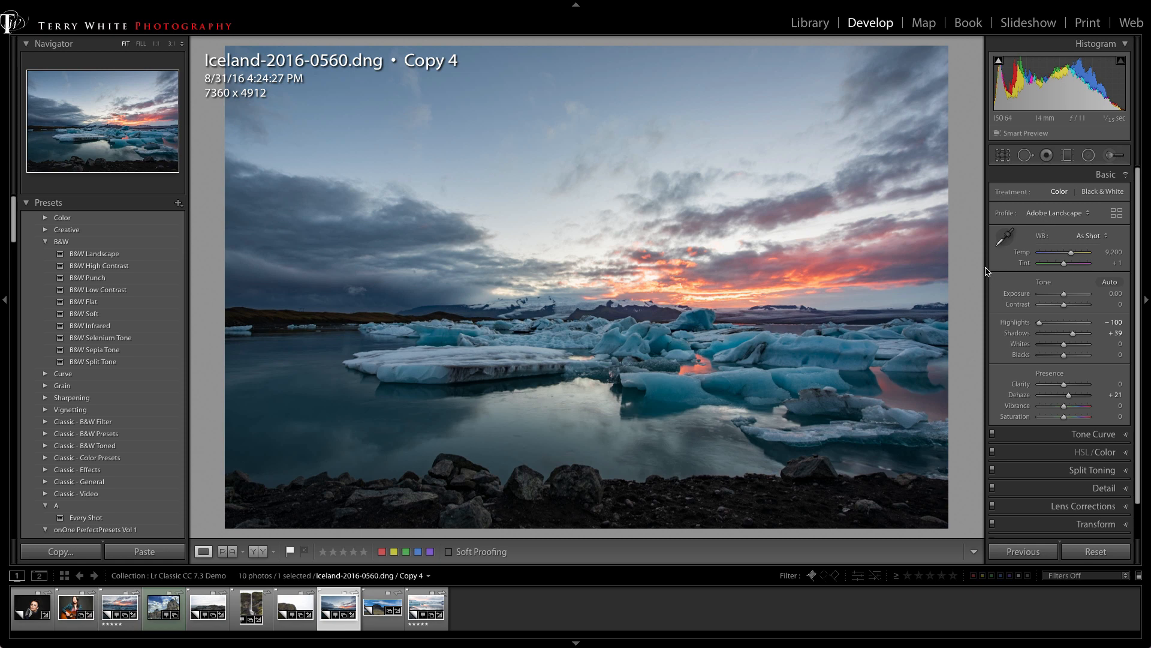